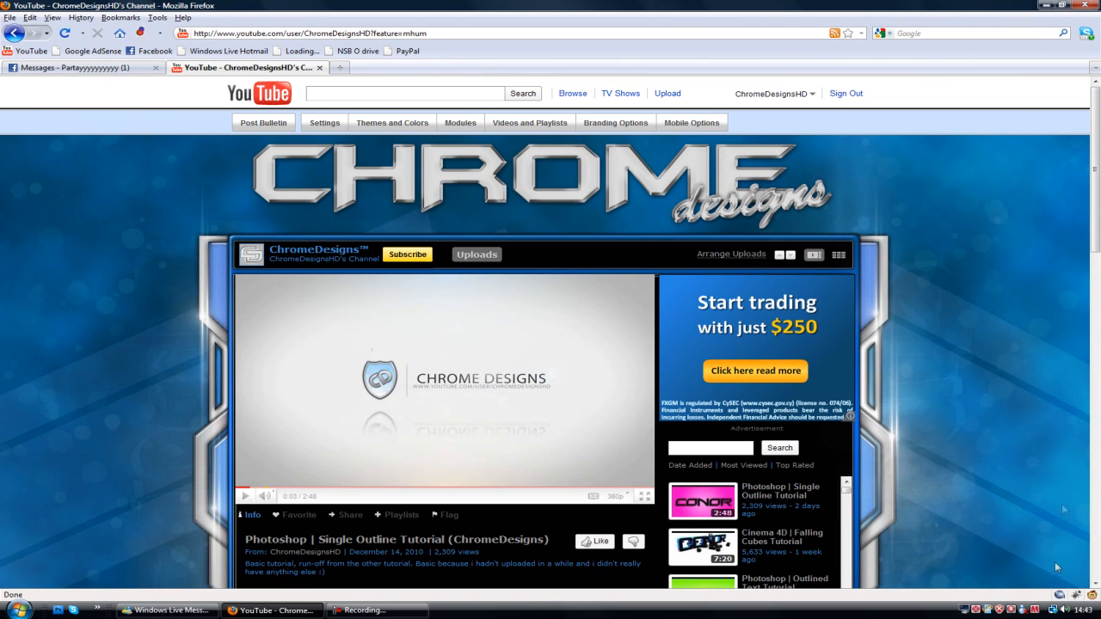
- Scroll down the YouTube channel page to reach the Background Boxes Tutorial video
{"action": "scroll", "scroll_direction": "down", "scroll_amount": 3}
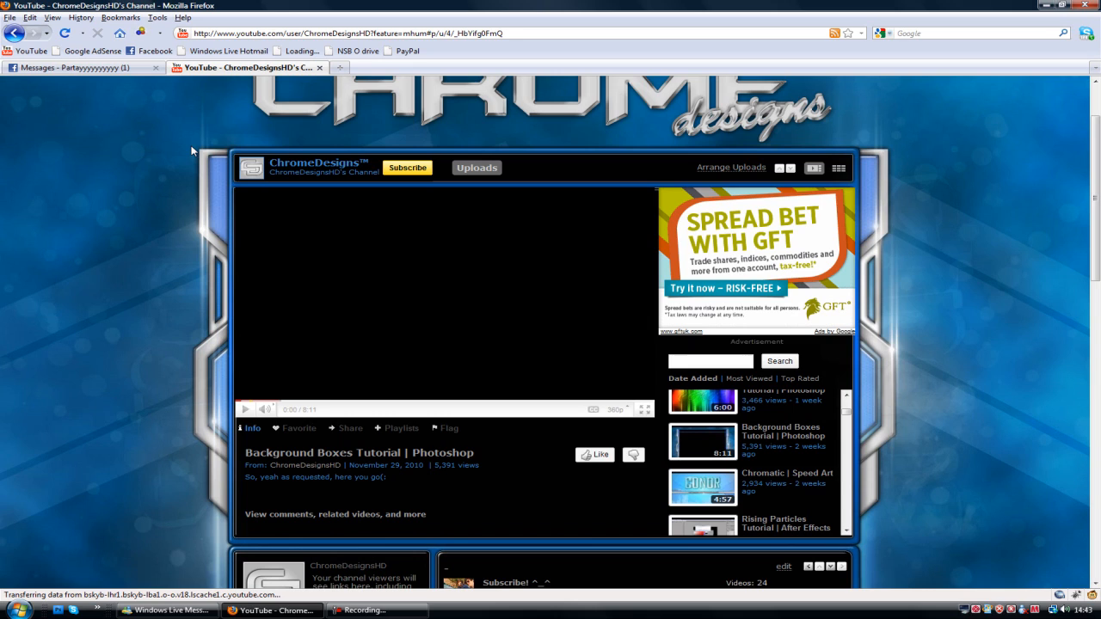
{"action": "mouse_move", "coordinate": [267, 172]}
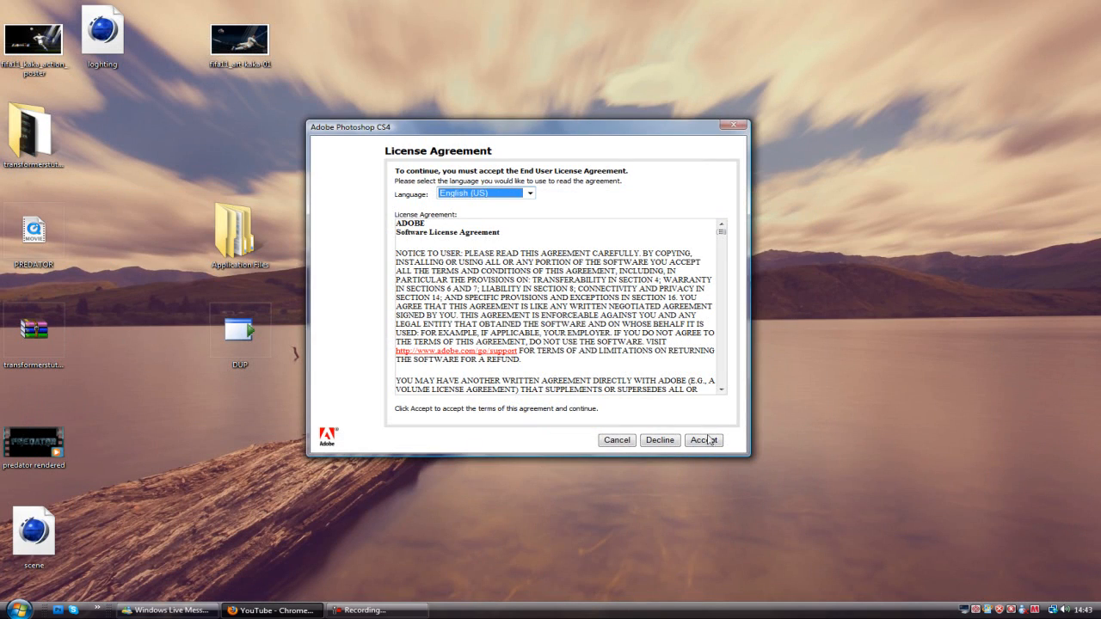
- Accept the Photoshop licence agreement and bring its empty workspace to the front
{"action": "left_click", "coordinate": [702, 440]}
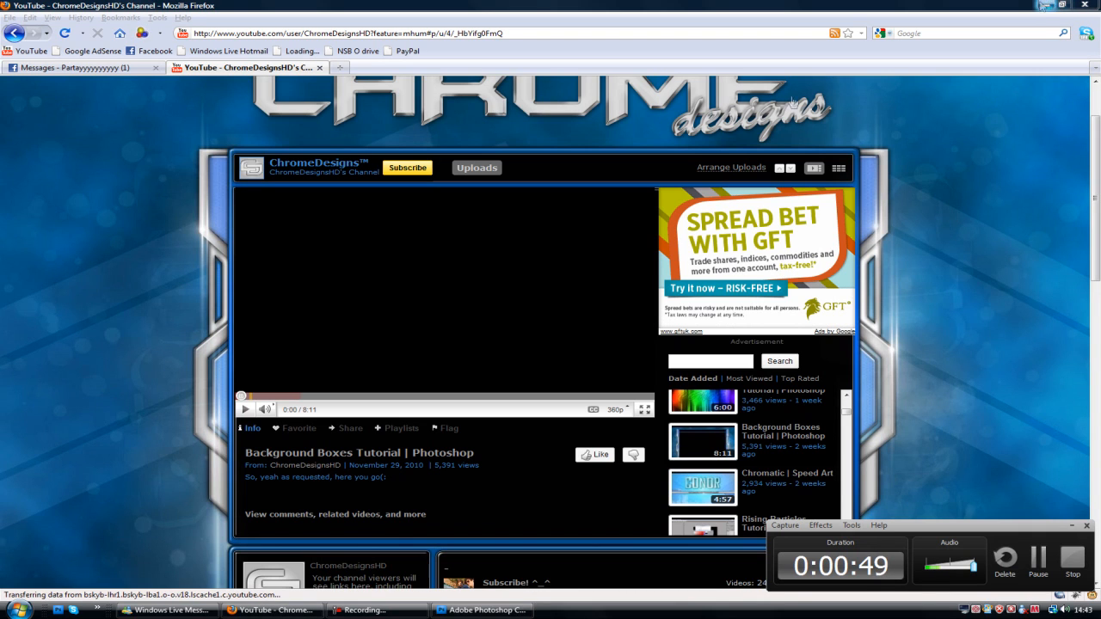
{"action": "left_click", "coordinate": [482, 608]}
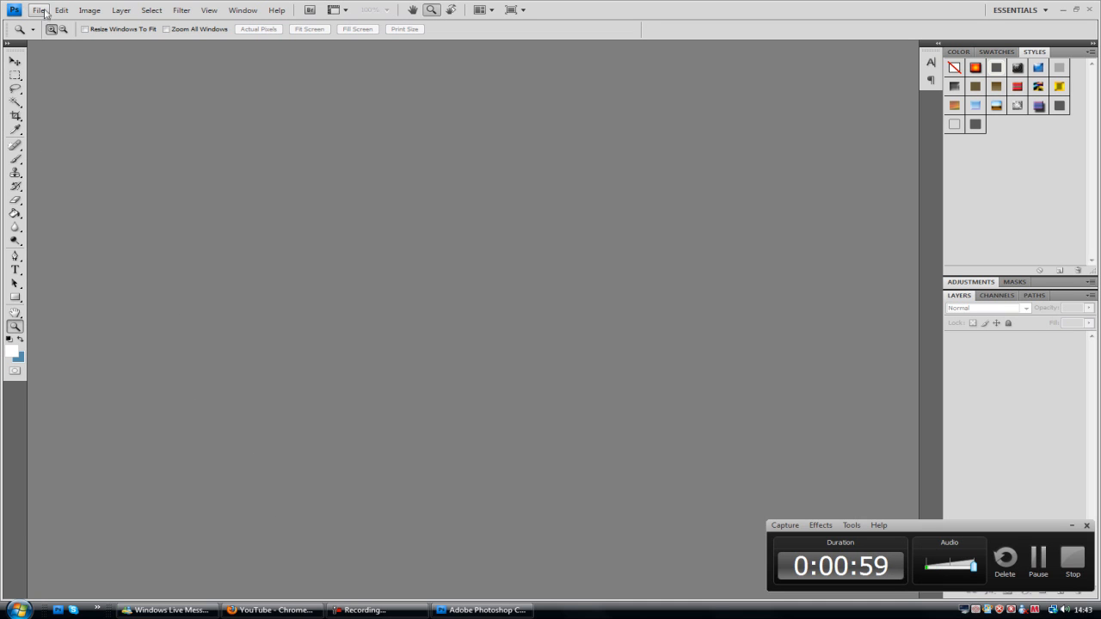
- Create a 1280-px-wide document, convert the background to Layer 0 and draw a tall central rectangle
{"action": "left_click", "coordinate": [37, 10]}
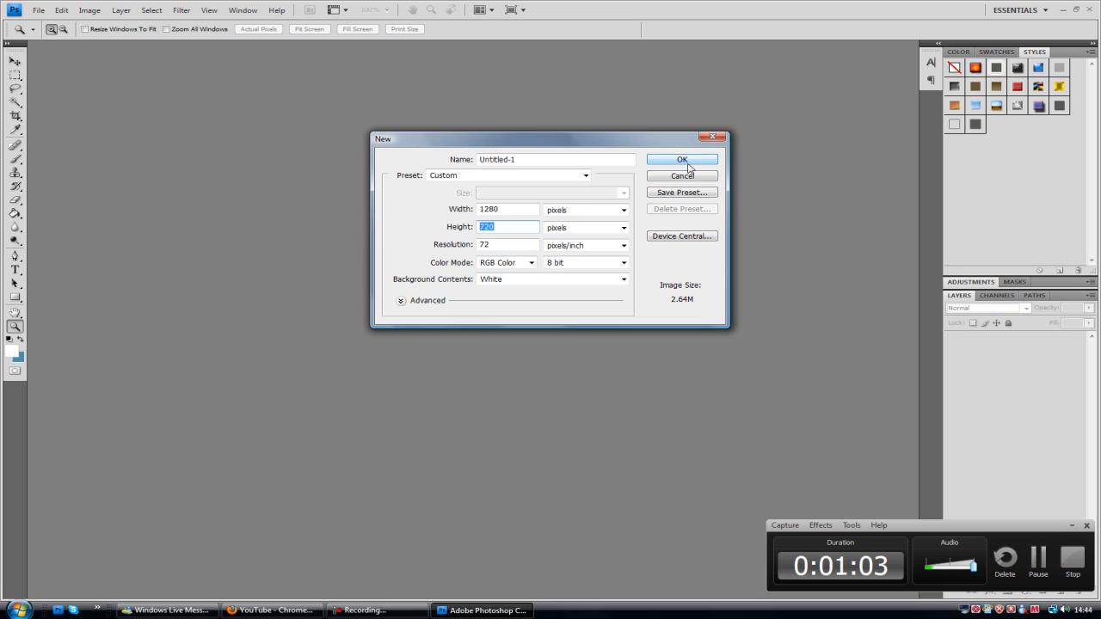
{"action": "left_click", "coordinate": [681, 158]}
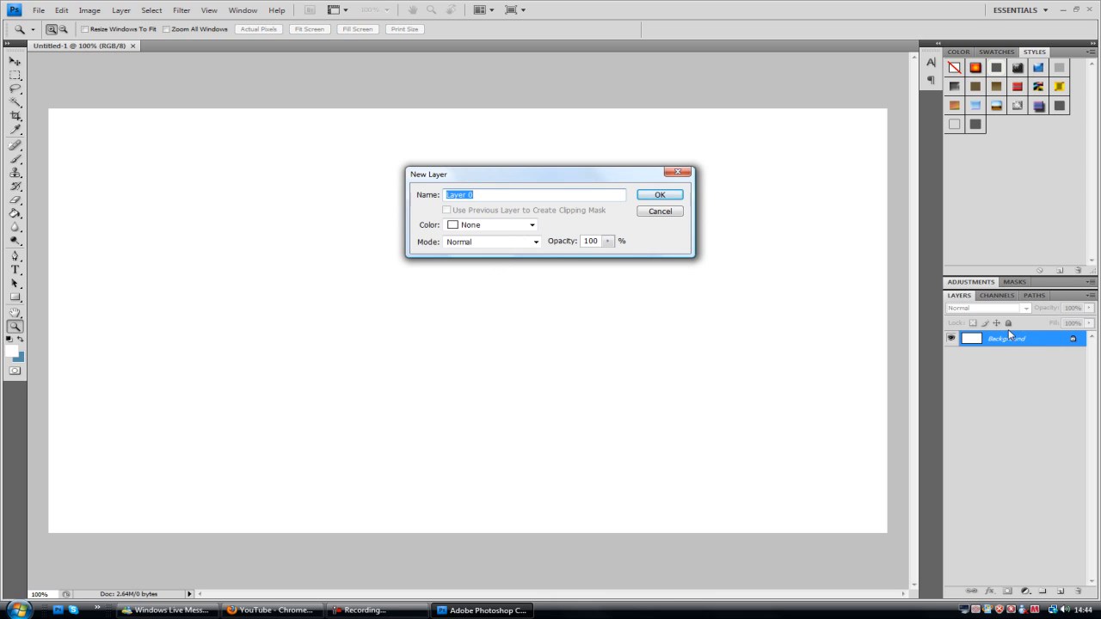
{"action": "left_click", "coordinate": [659, 194]}
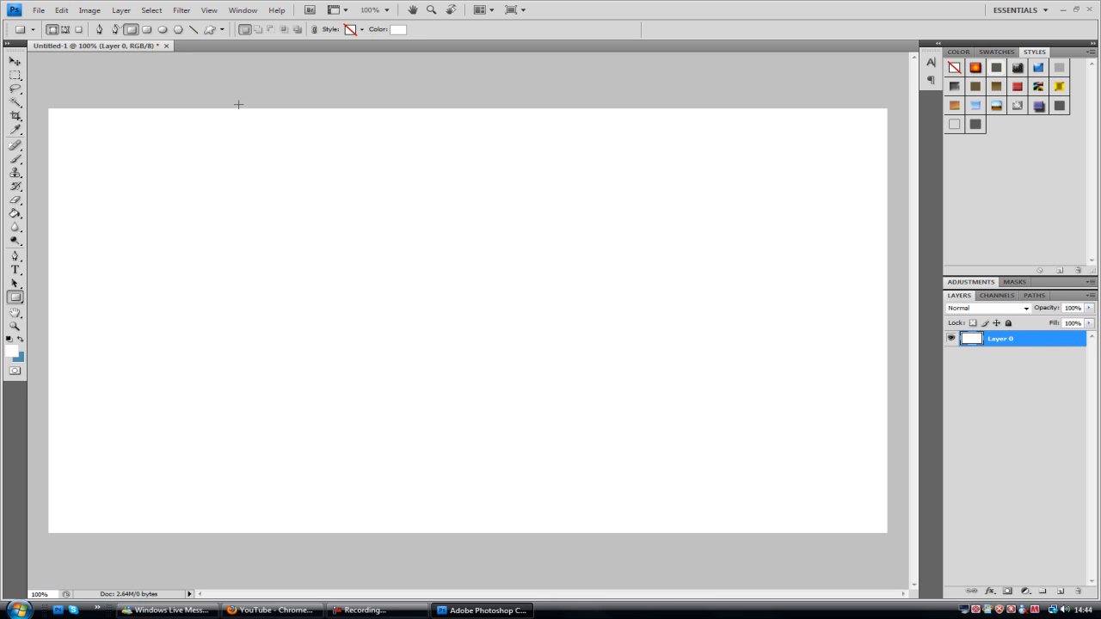
{"action": "left_click_drag", "start_coordinate": [253, 96], "coordinate": [712, 587]}
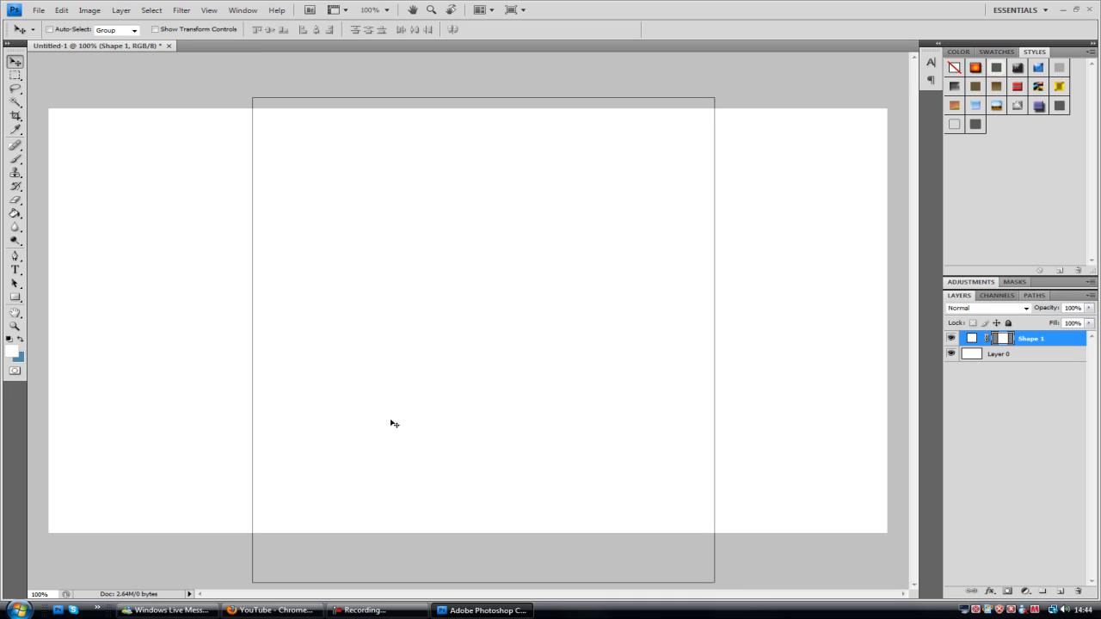
- Give the tall rectangle a dark grey #2f2f2f colour overlay and dismiss the stray Layer 0 style dialog
{"action": "left_click", "coordinate": [272, 609]}
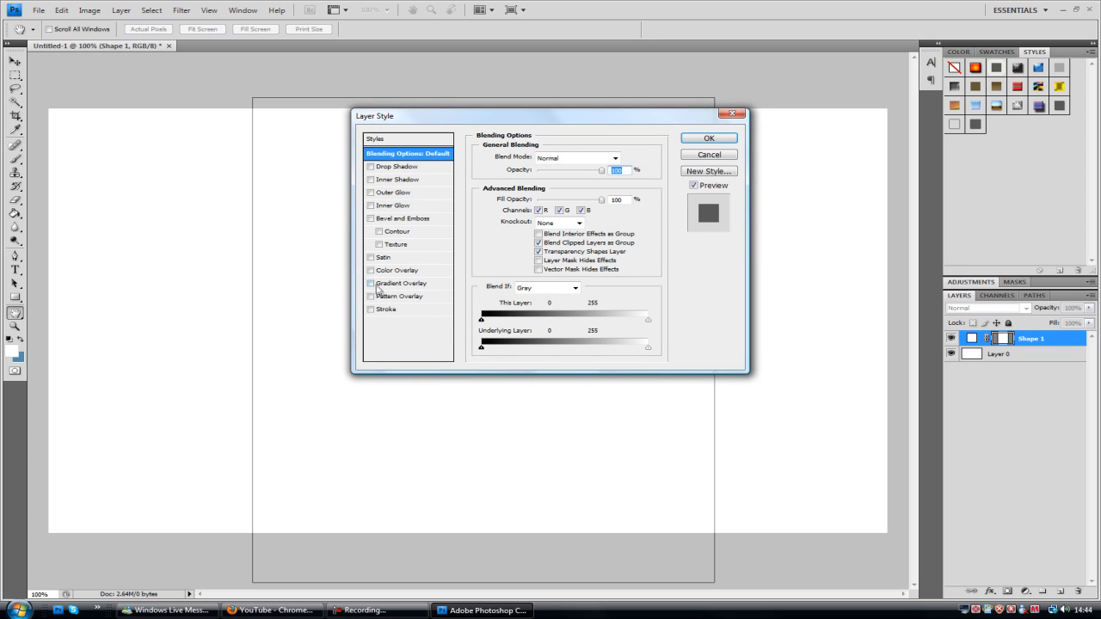
{"action": "left_click", "coordinate": [371, 270]}
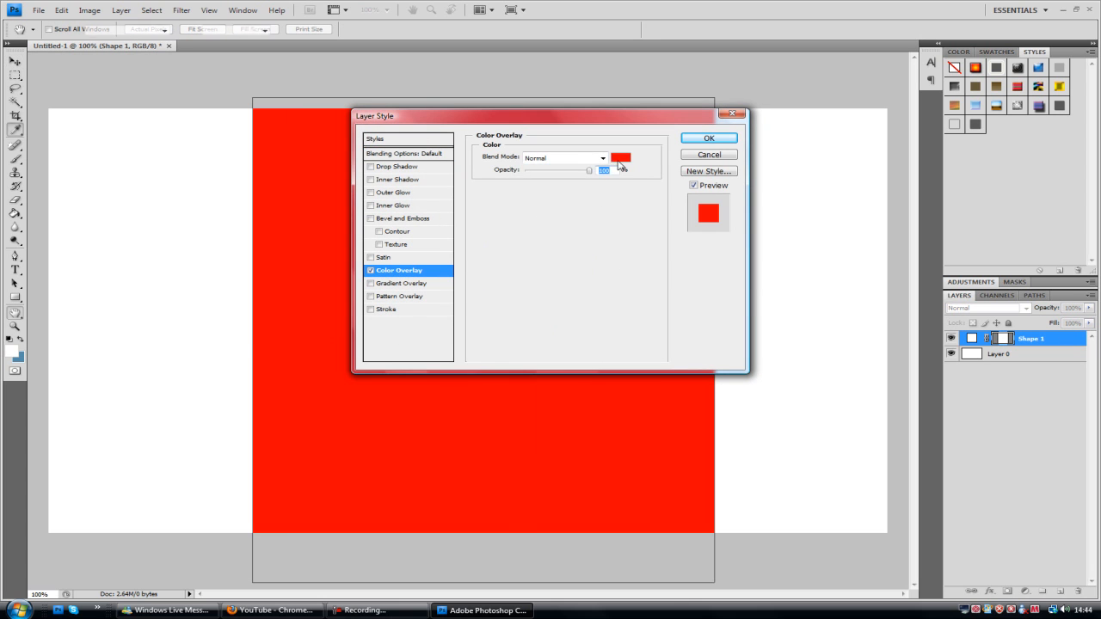
{"action": "left_click", "coordinate": [621, 158]}
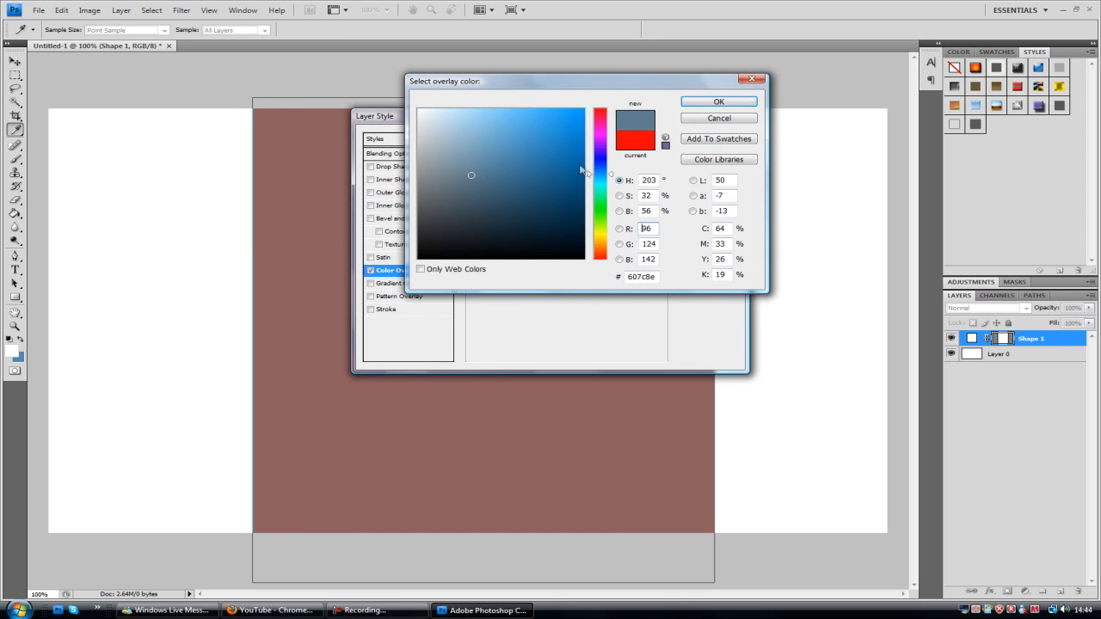
{"action": "left_click", "coordinate": [498, 177]}
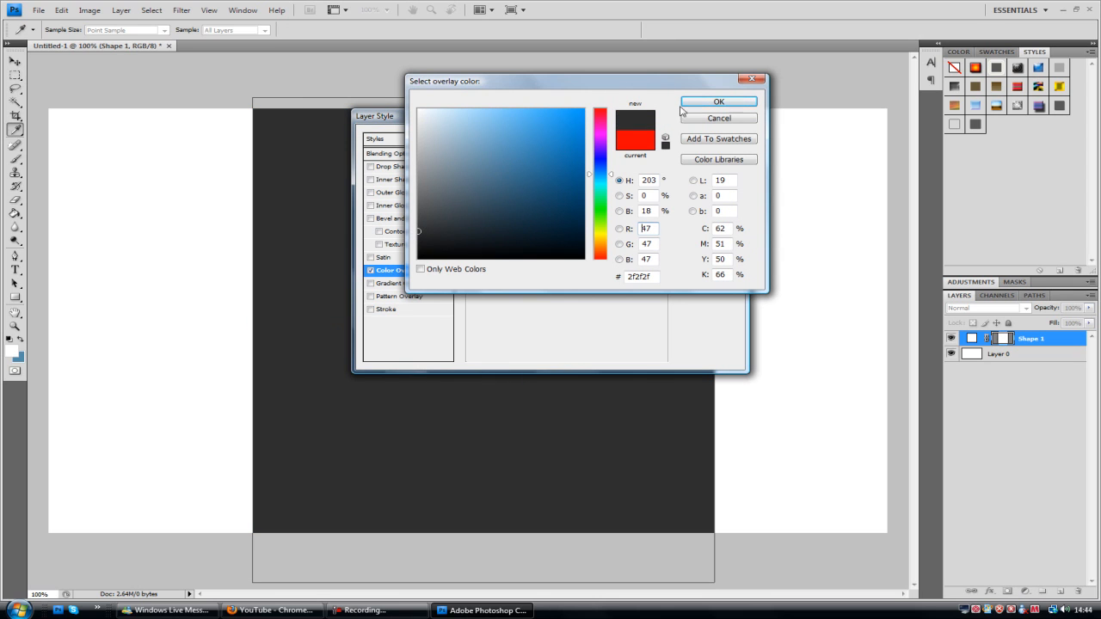
{"action": "left_click", "coordinate": [719, 102]}
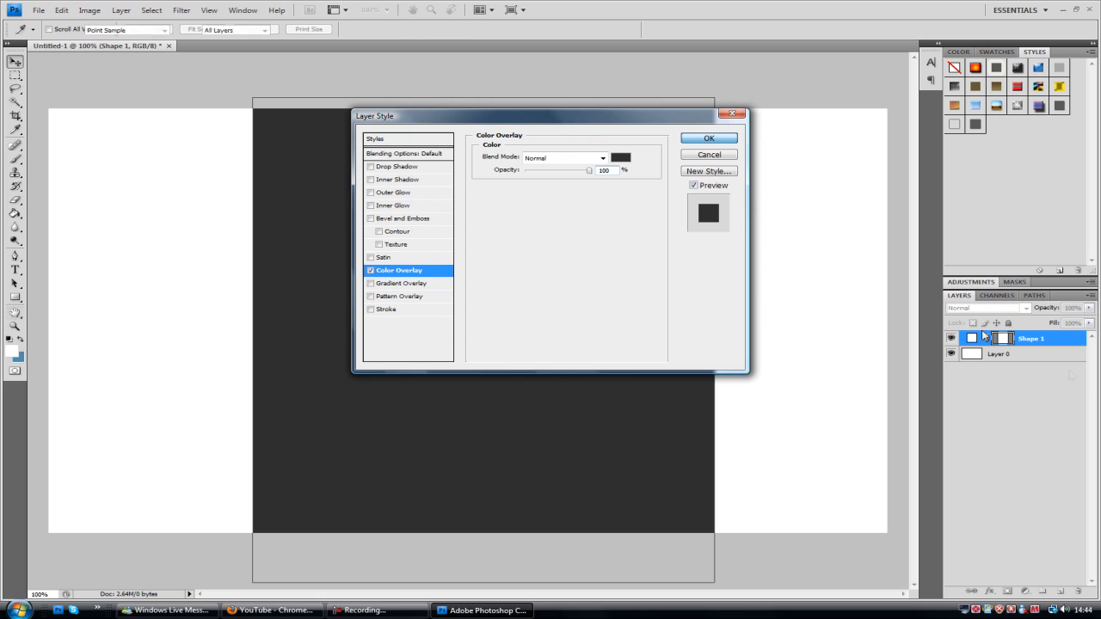
{"action": "left_click", "coordinate": [709, 137]}
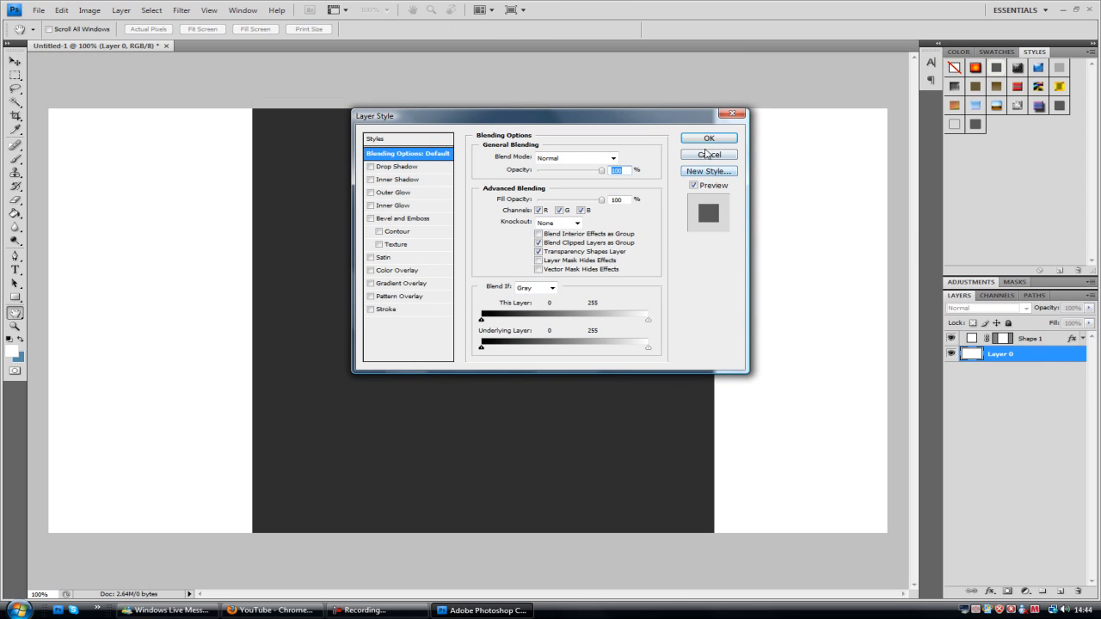
{"action": "left_click", "coordinate": [709, 155]}
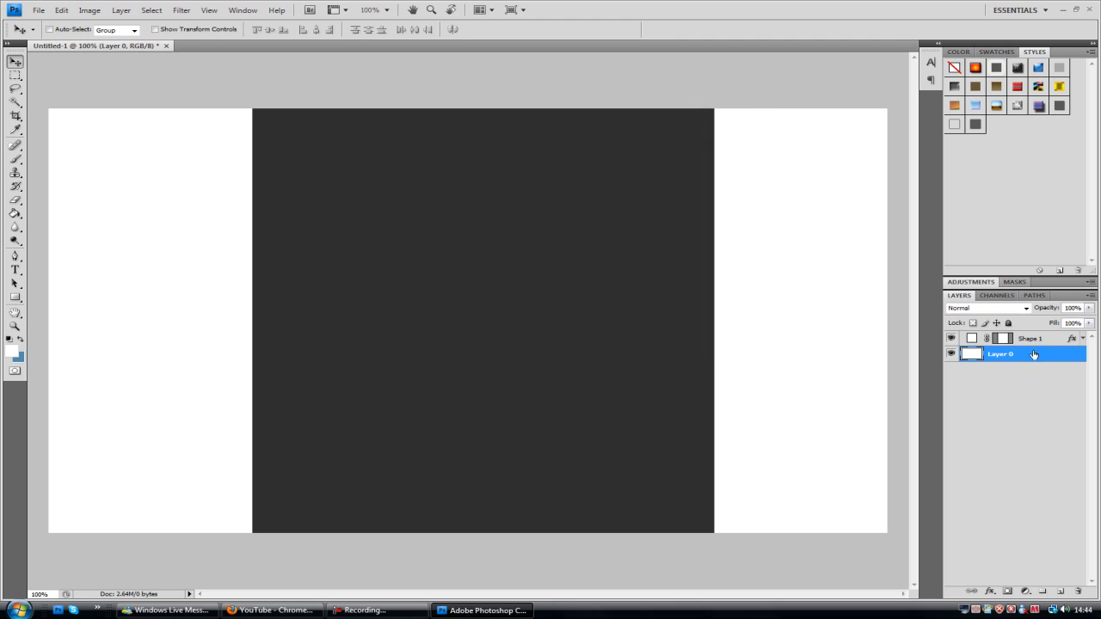
- Add a layer below the column and draw a small #393939 rectangle at its top-left edge
{"action": "left_click", "coordinate": [1029, 337]}
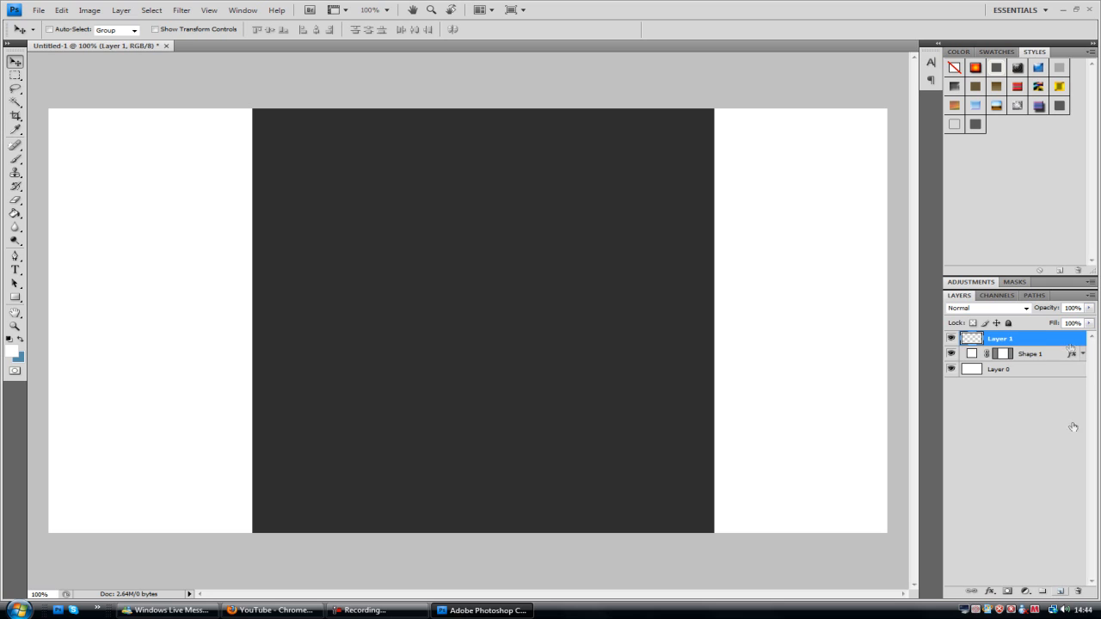
{"action": "left_click", "coordinate": [1029, 354]}
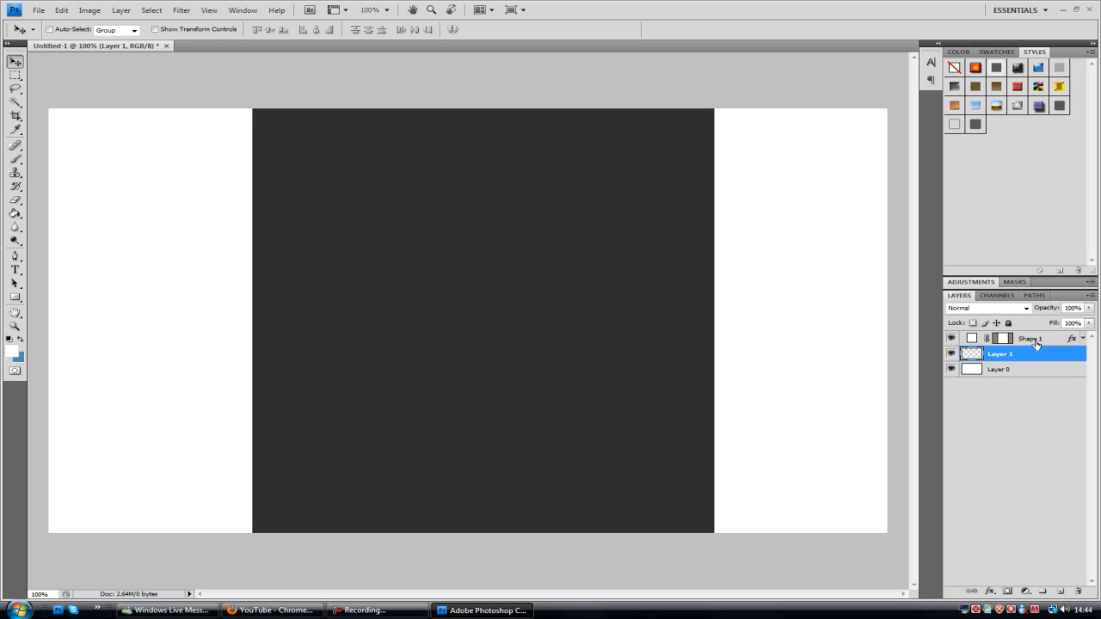
{"action": "mouse_move", "coordinate": [4, 279]}
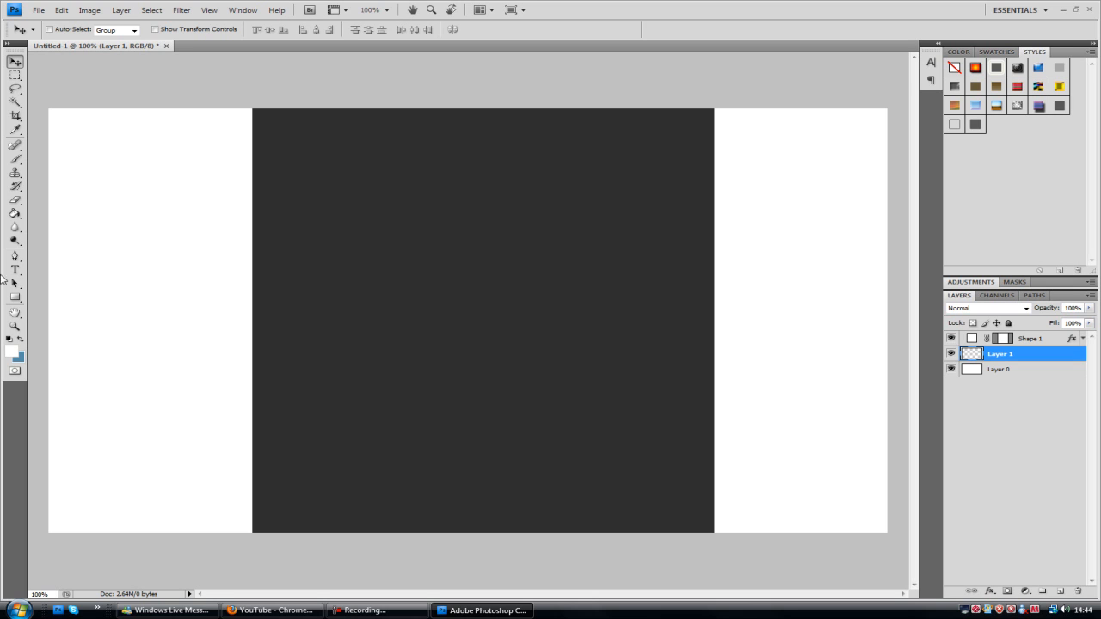
{"action": "left_click", "coordinate": [13, 298]}
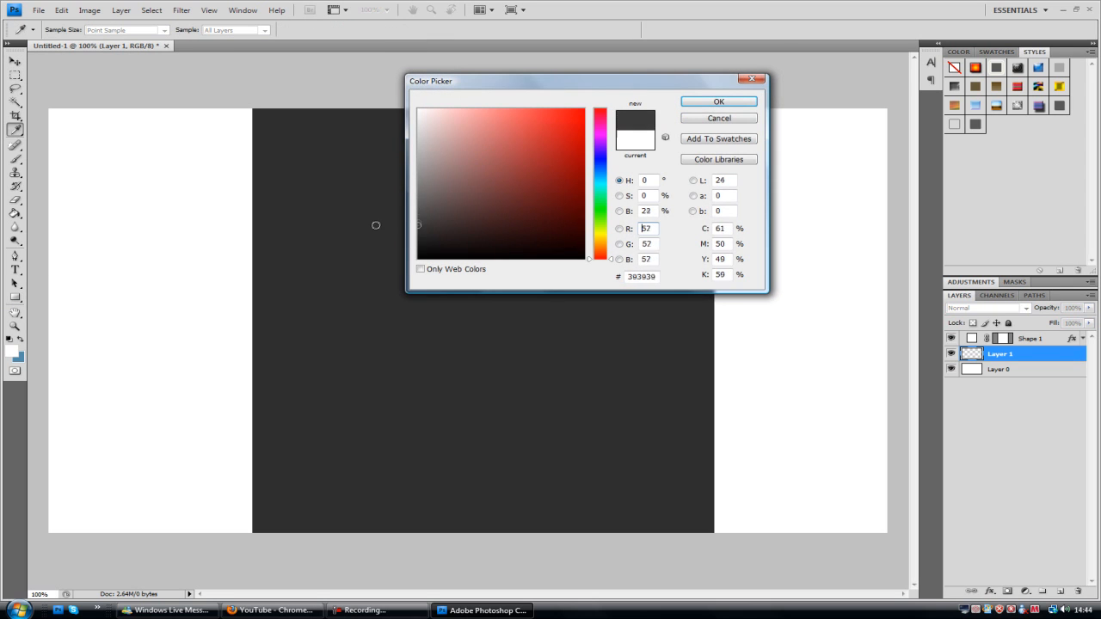
{"action": "left_click", "coordinate": [718, 101]}
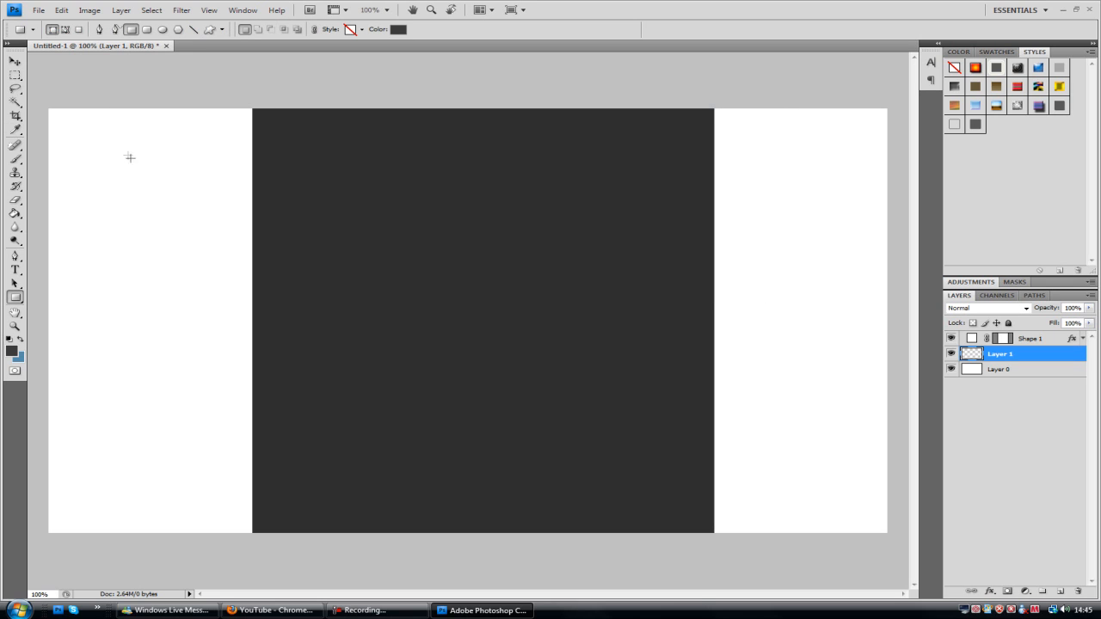
{"action": "left_click_drag", "start_coordinate": [165, 176], "coordinate": [200, 284]}
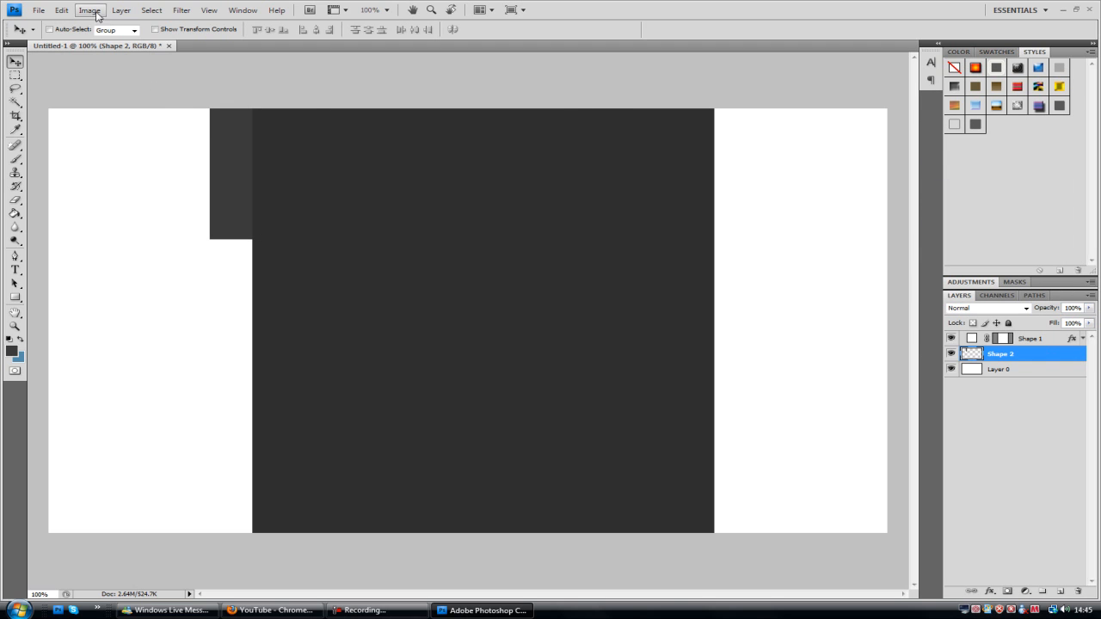
- Transform the small rectangle into a strip with a slanted lower edge along the column's left side
{"action": "left_click", "coordinate": [61, 11]}
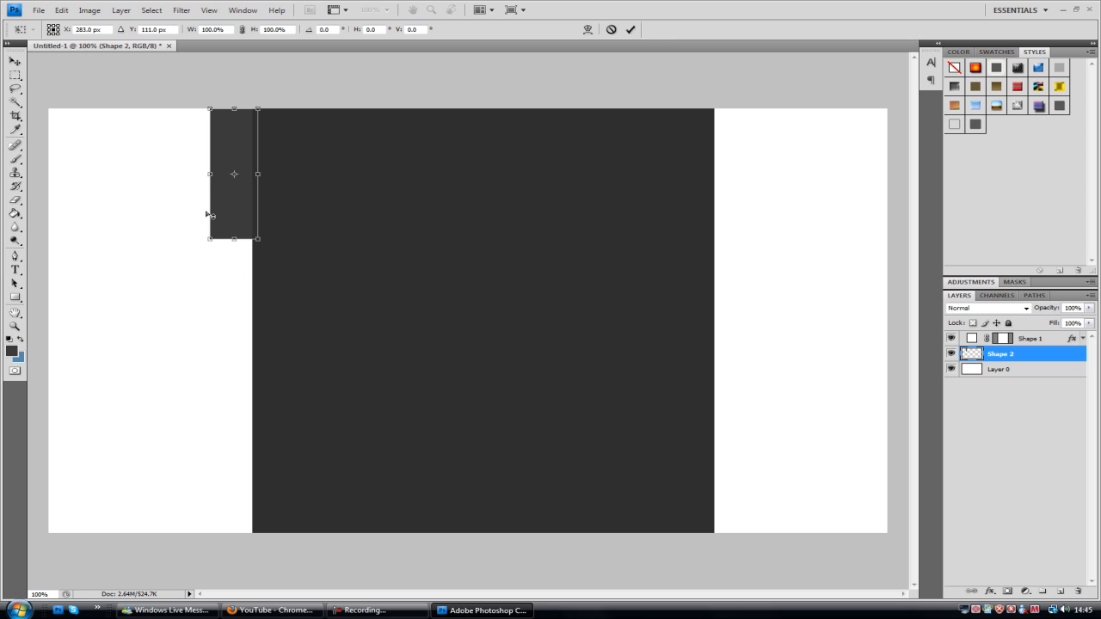
{"action": "left_click_drag", "start_coordinate": [210, 110], "coordinate": [210, 93]}
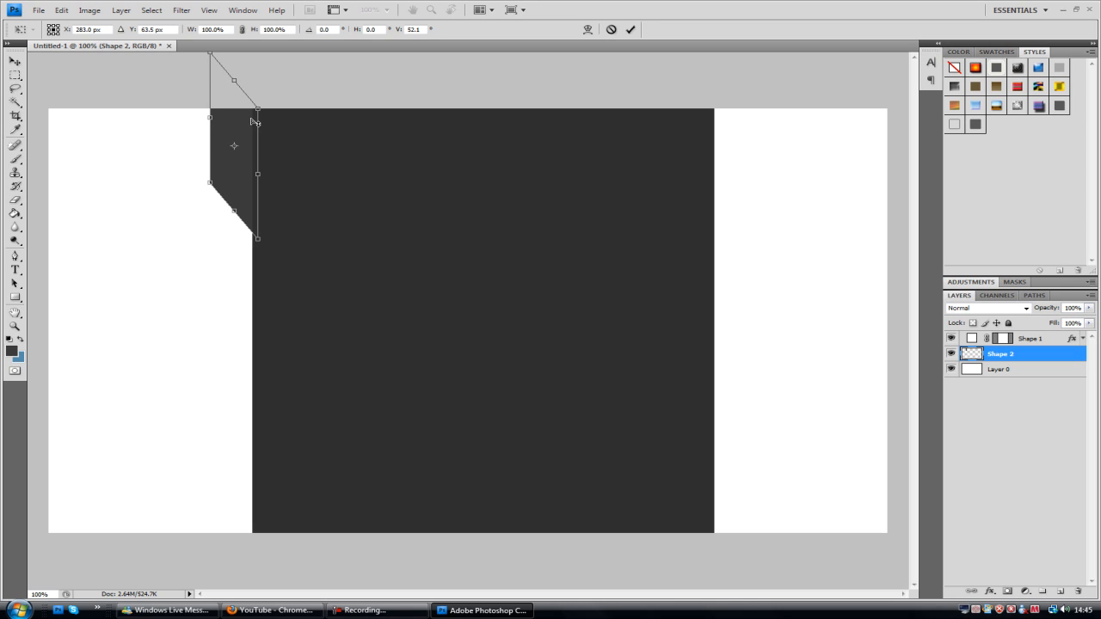
{"action": "left_click", "coordinate": [629, 30]}
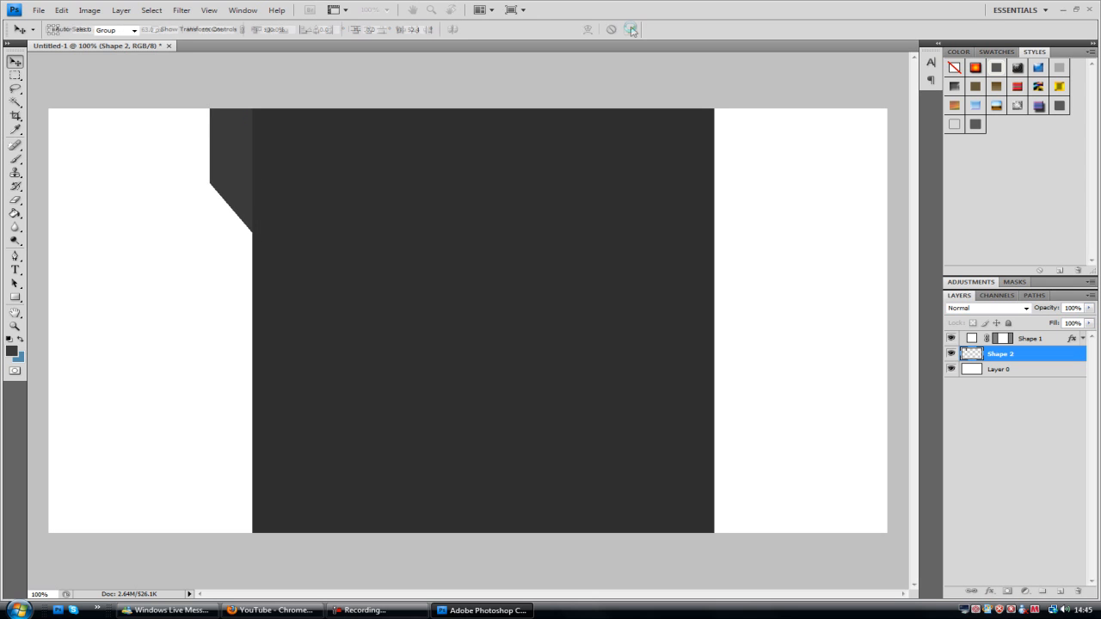
{"action": "left_click", "coordinate": [62, 10]}
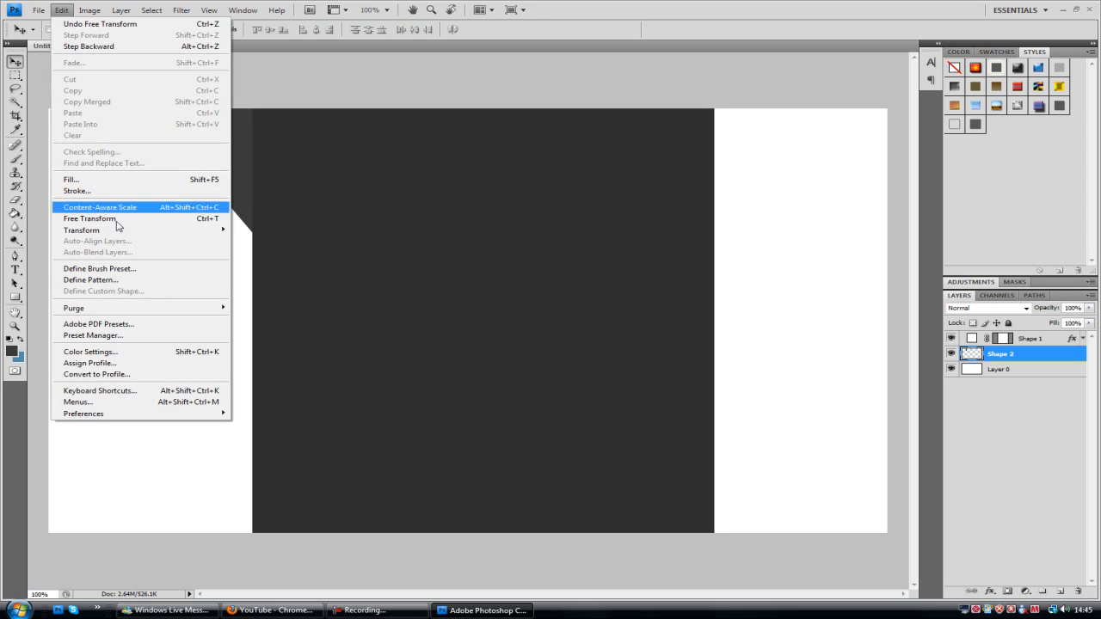
{"action": "left_click", "coordinate": [89, 219]}
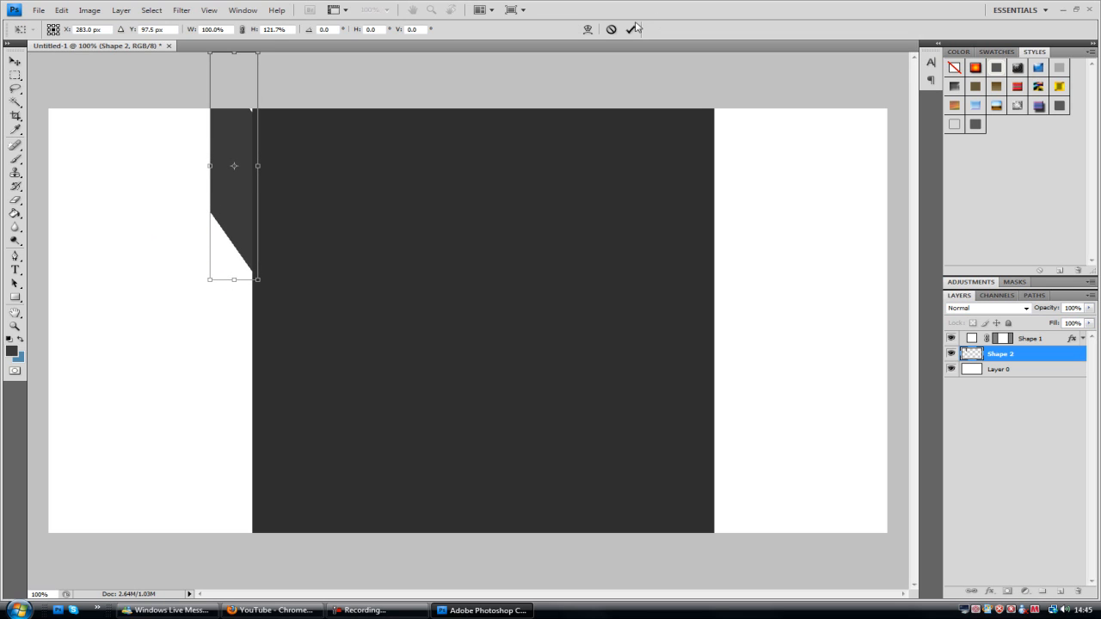
{"action": "left_click", "coordinate": [13, 62]}
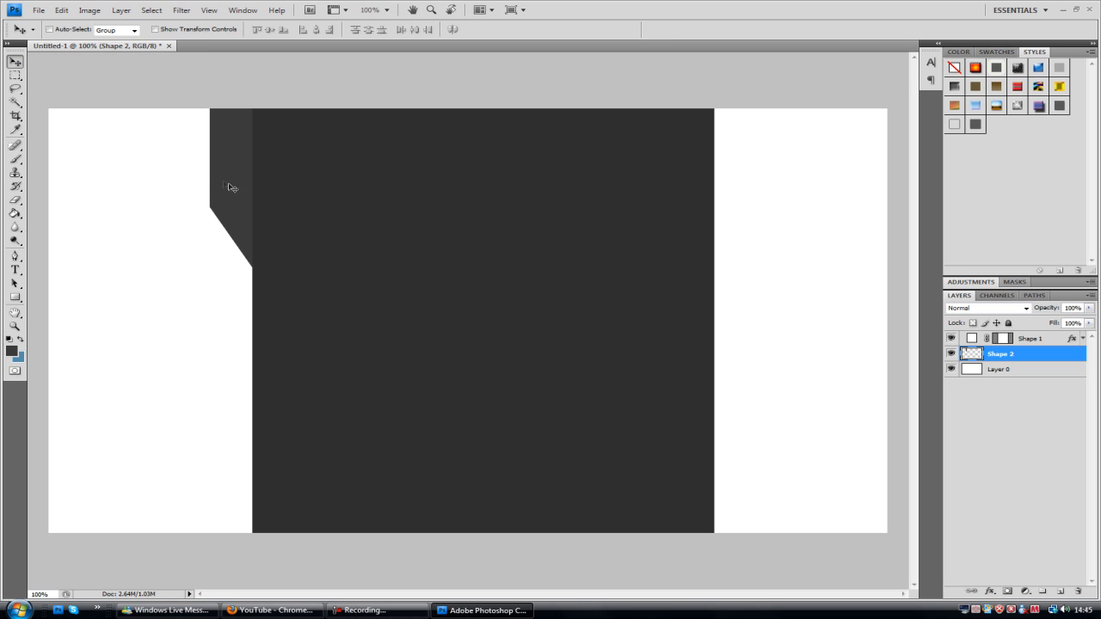
- Switch to the Firefox YouTube channel page to check the reference background
{"action": "left_click", "coordinate": [272, 609]}
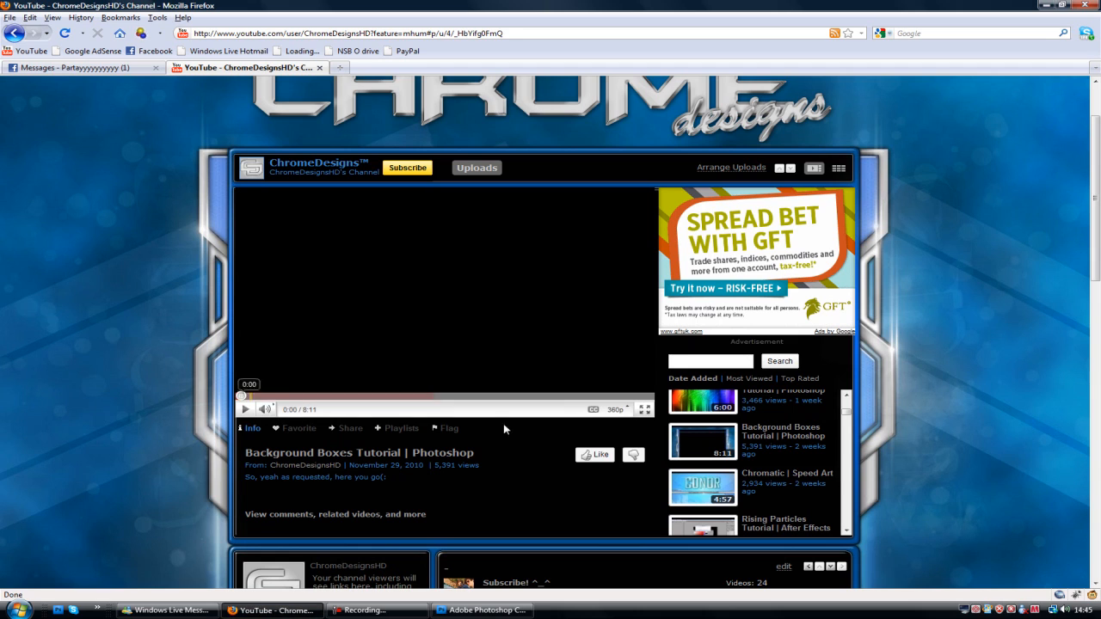
{"action": "left_click", "coordinate": [478, 609]}
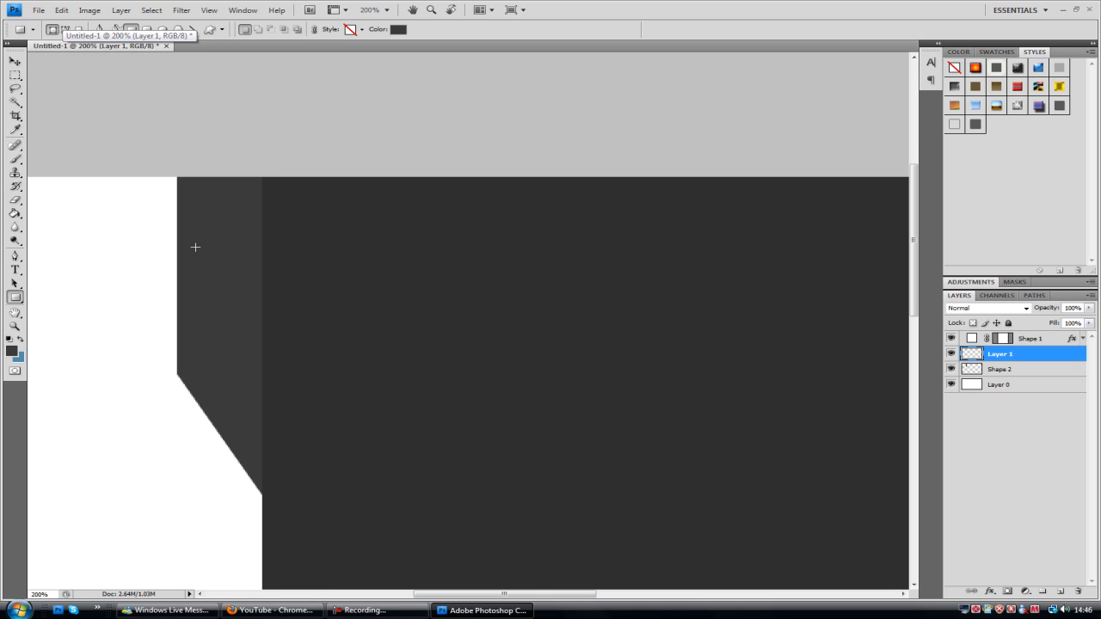
- Draw a small #767676 mid-grey rectangle at the top of the left strip on its own layer
{"action": "left_click_drag", "start_coordinate": [196, 248], "coordinate": [251, 299]}
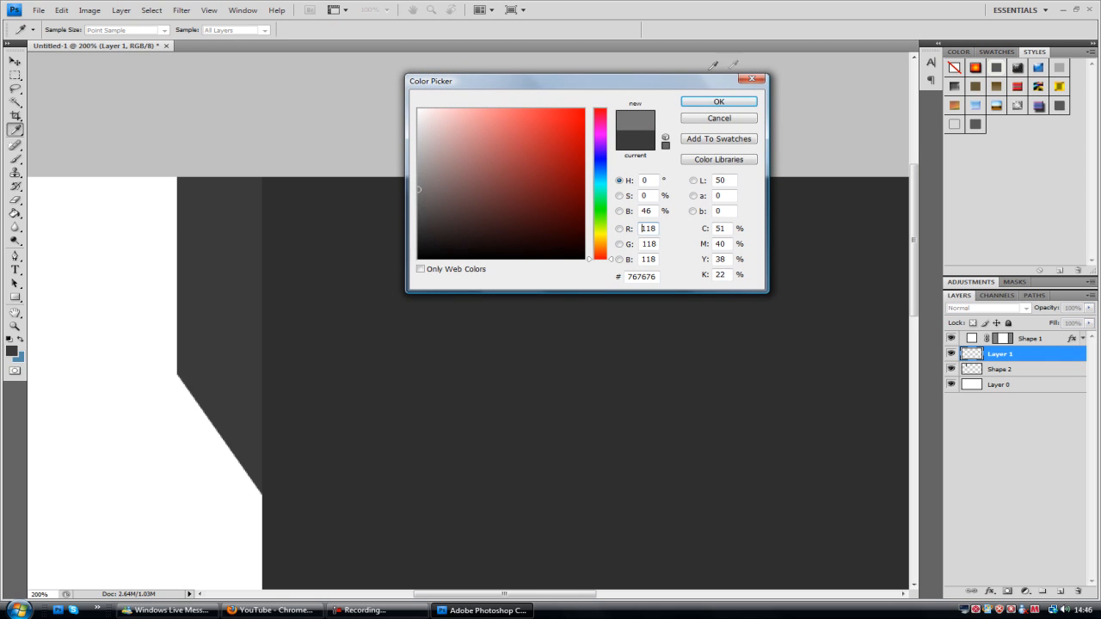
{"action": "left_click", "coordinate": [719, 102]}
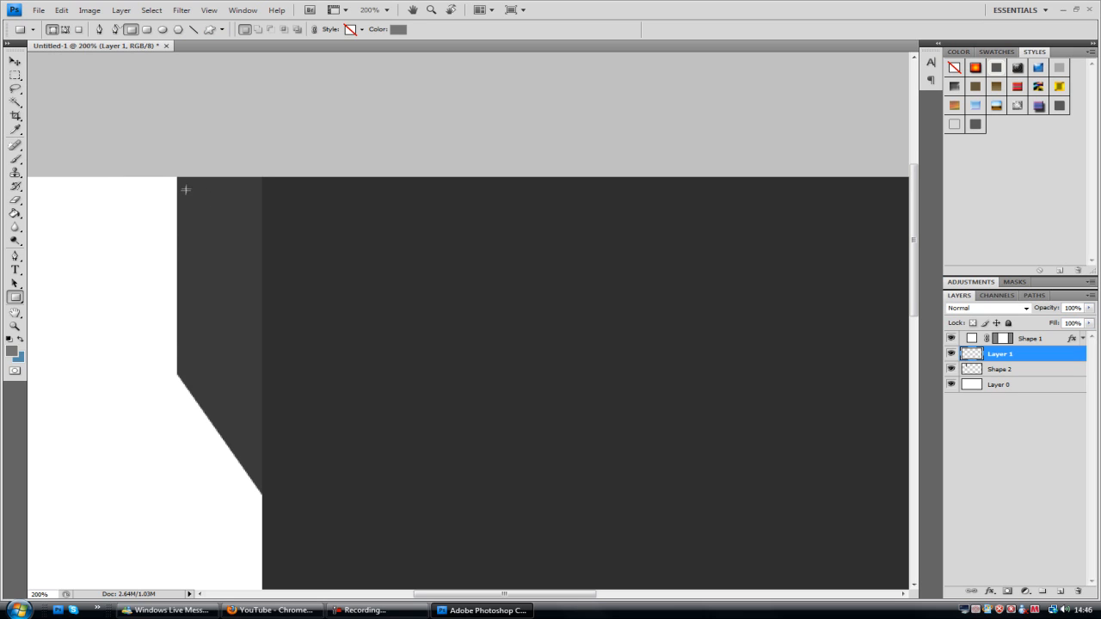
{"action": "left_click_drag", "start_coordinate": [186, 189], "coordinate": [251, 229]}
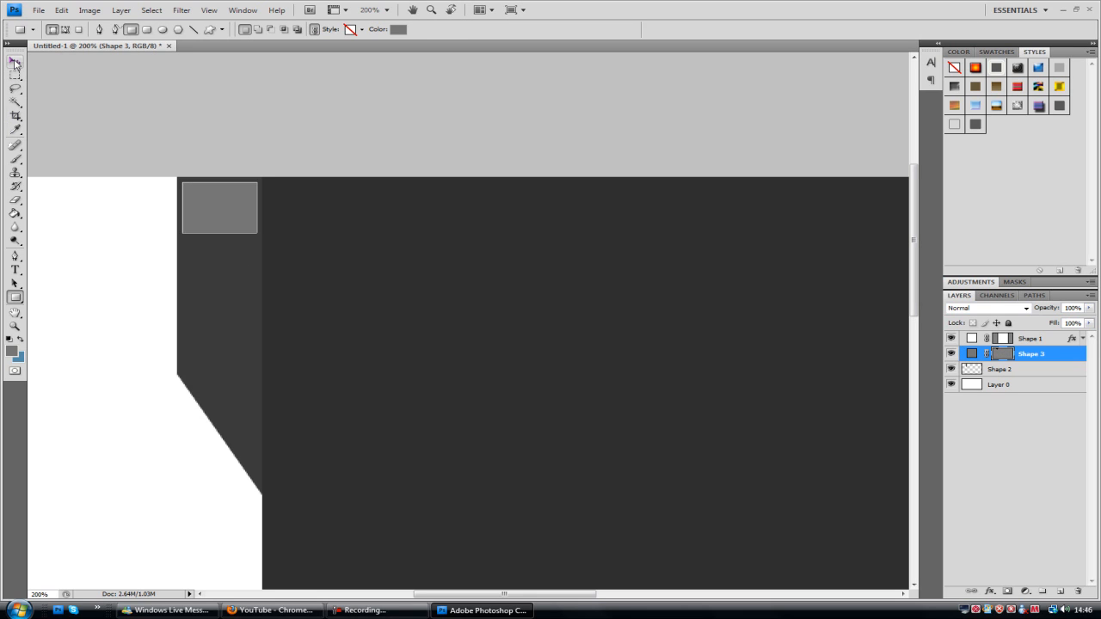
{"action": "left_click", "coordinate": [16, 62]}
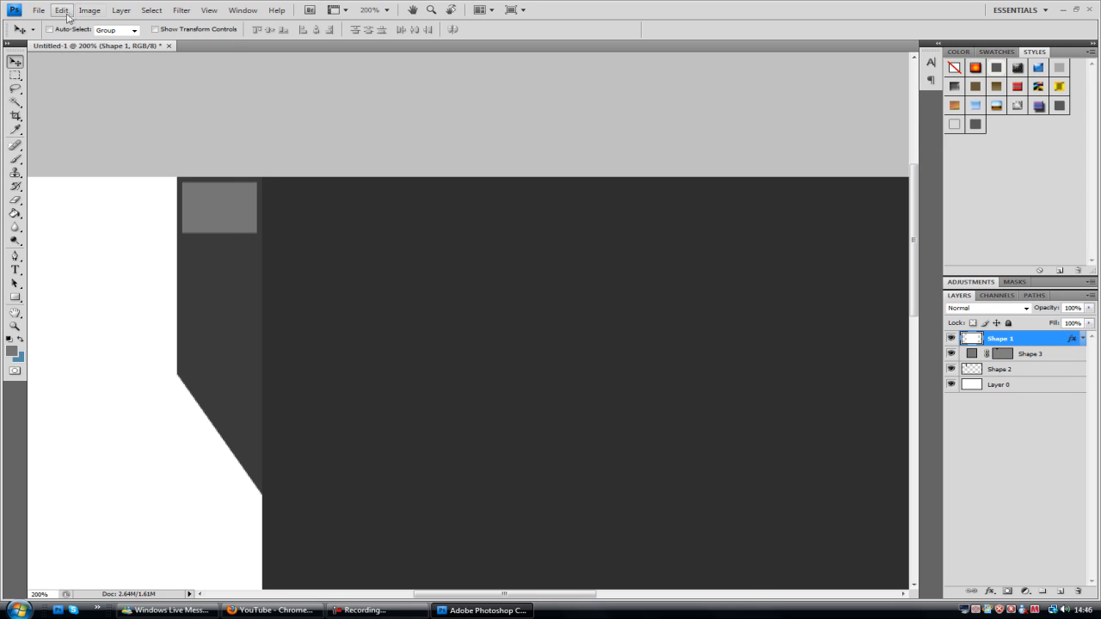
- Perspective-skew Shape 3 into an angled slat following the strip's diagonal edge
{"action": "left_click", "coordinate": [62, 10]}
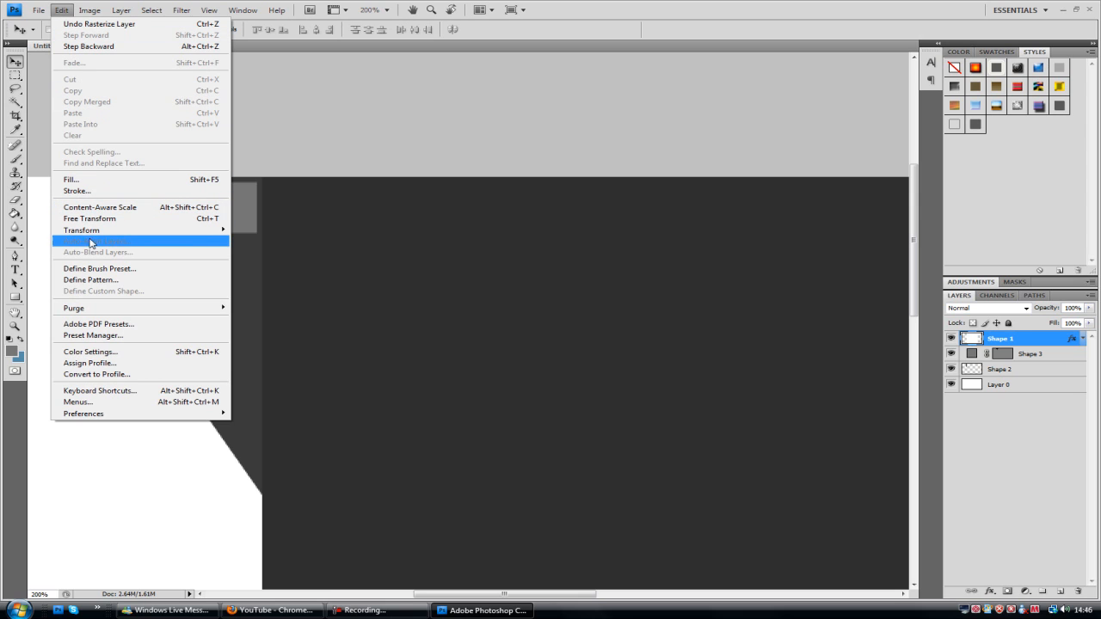
{"action": "left_click", "coordinate": [90, 218]}
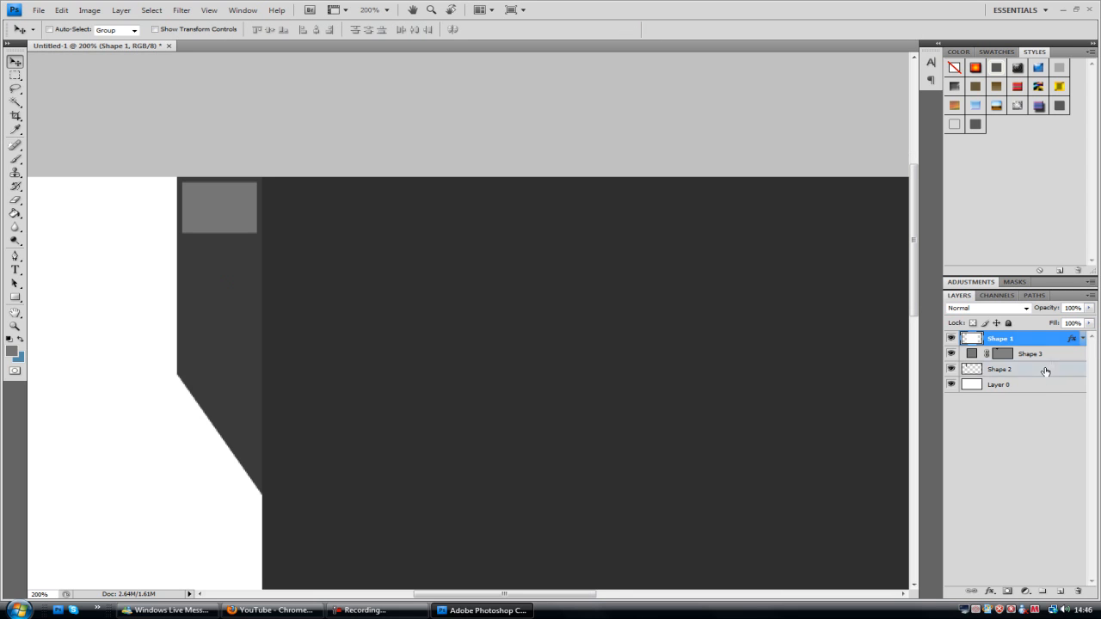
{"action": "left_click", "coordinate": [1031, 354]}
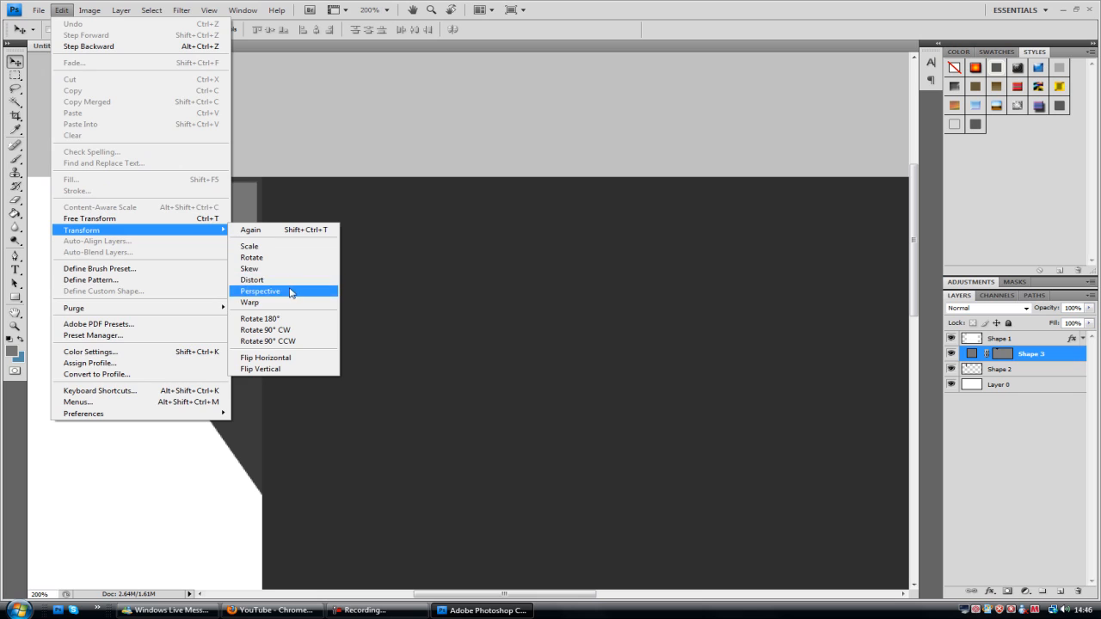
{"action": "left_click", "coordinate": [260, 290]}
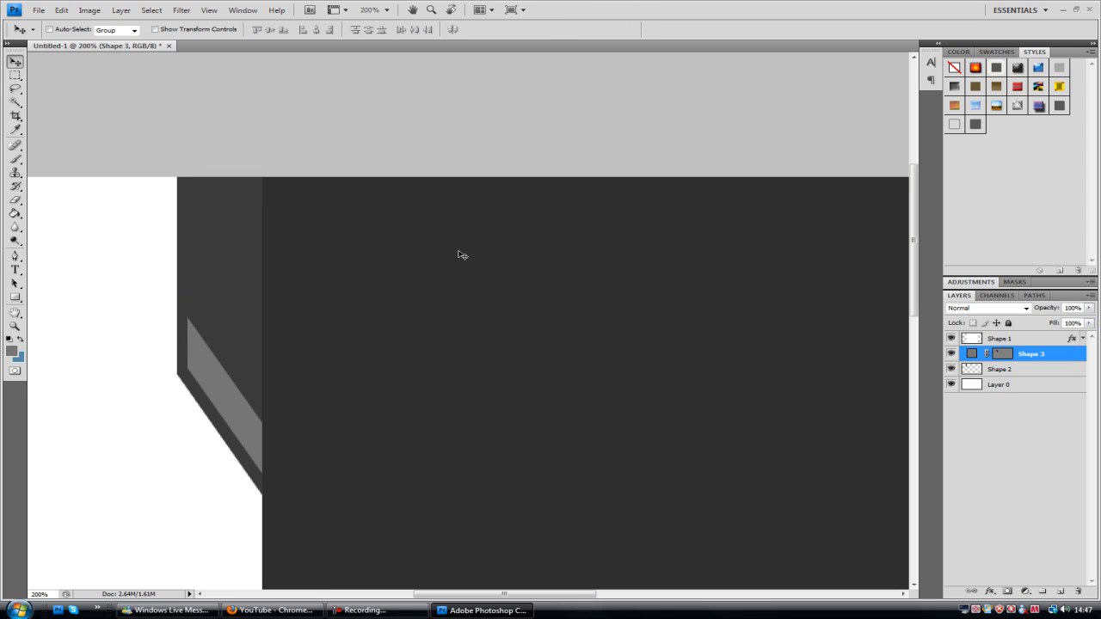
{"action": "left_click", "coordinate": [1001, 368]}
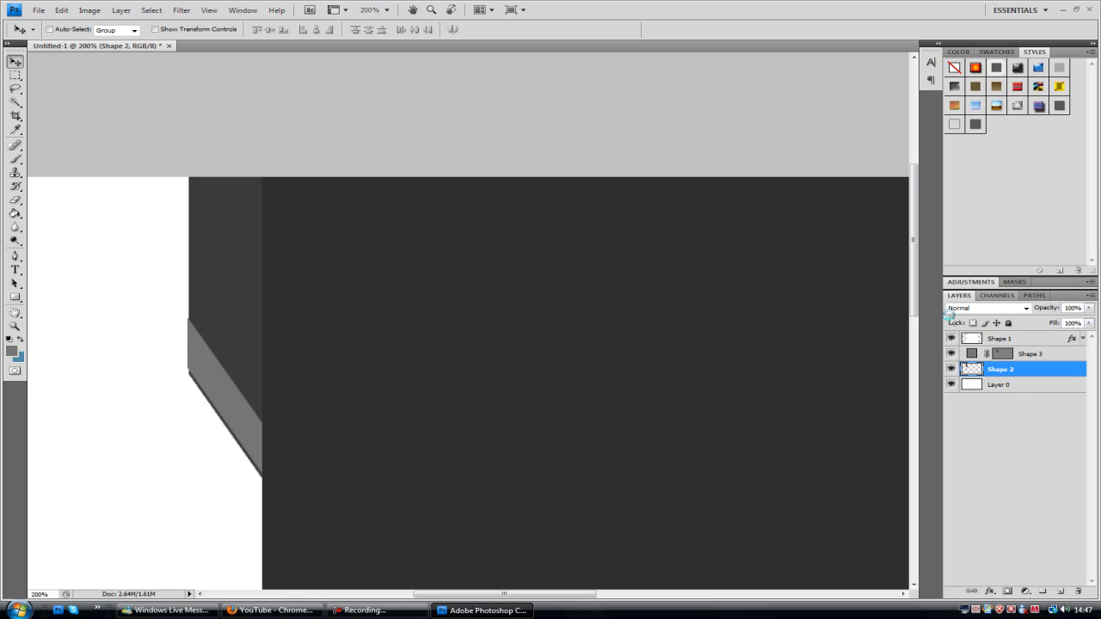
- Select the Shape 3 slat layer and bring up the Edit commands to align it
{"action": "left_click", "coordinate": [1029, 354]}
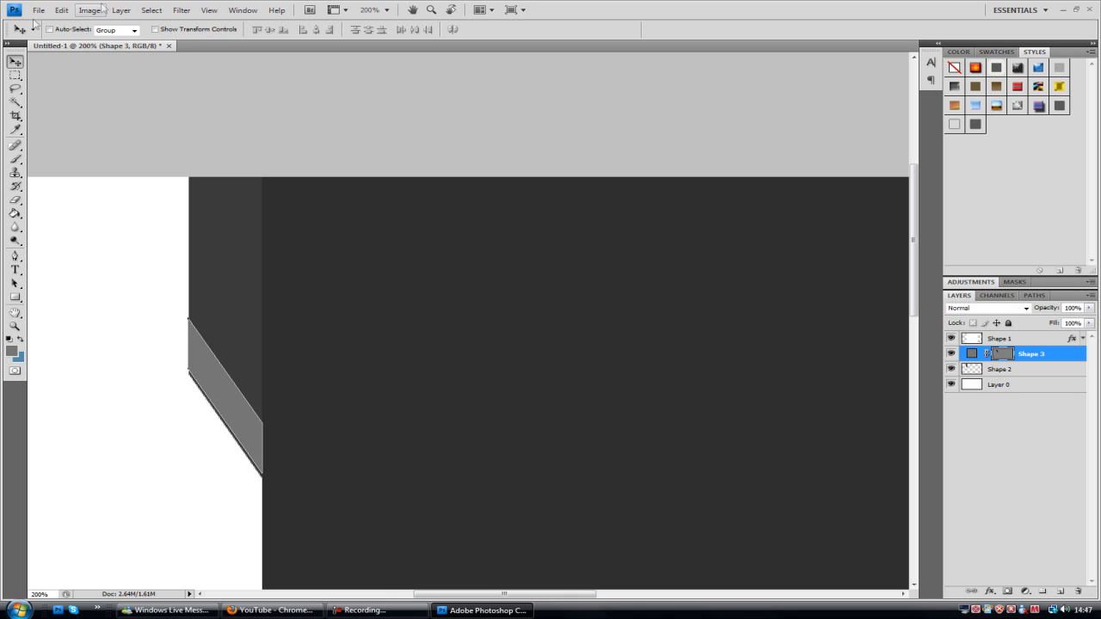
{"action": "left_click", "coordinate": [60, 10]}
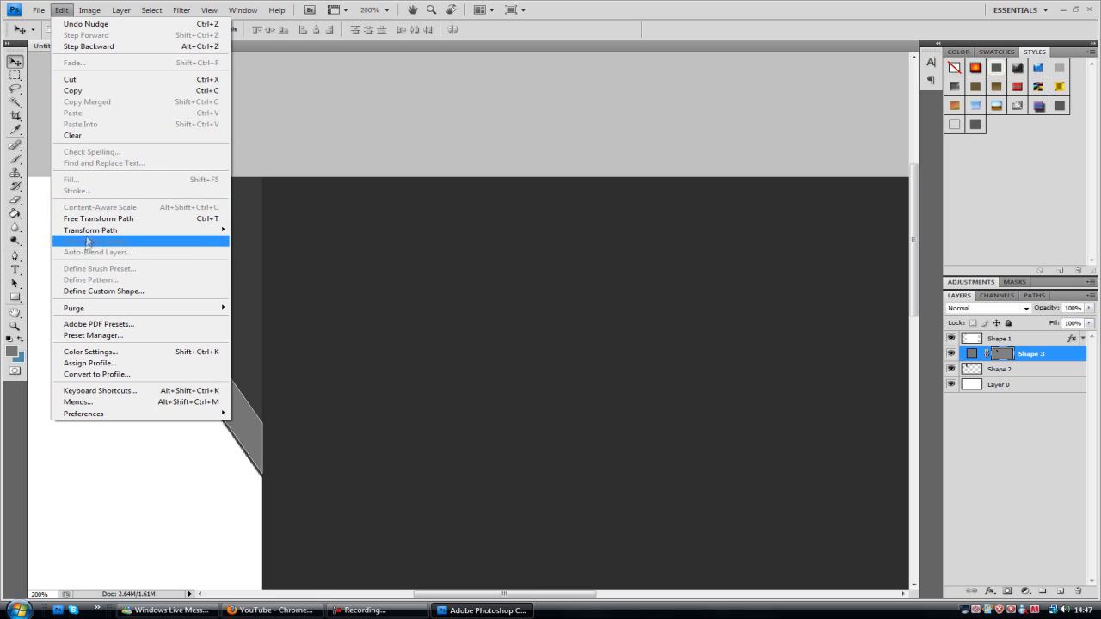
- Free-transform the grey slat, shortening it to fit within the strip
{"action": "left_click", "coordinate": [98, 218]}
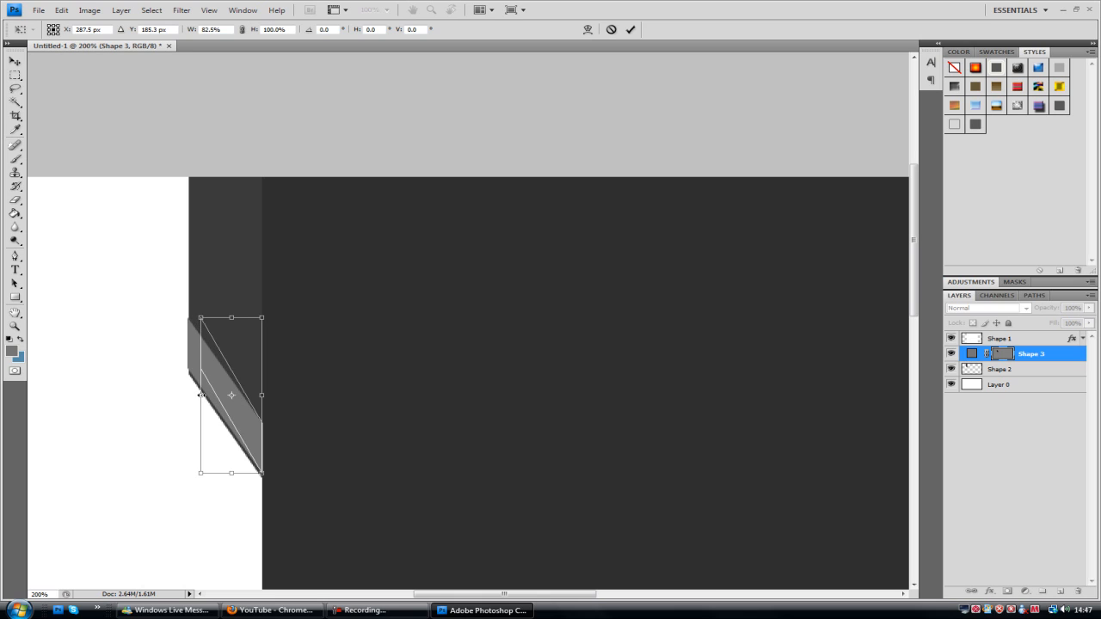
{"action": "left_click_drag", "start_coordinate": [230, 395], "coordinate": [222, 383]}
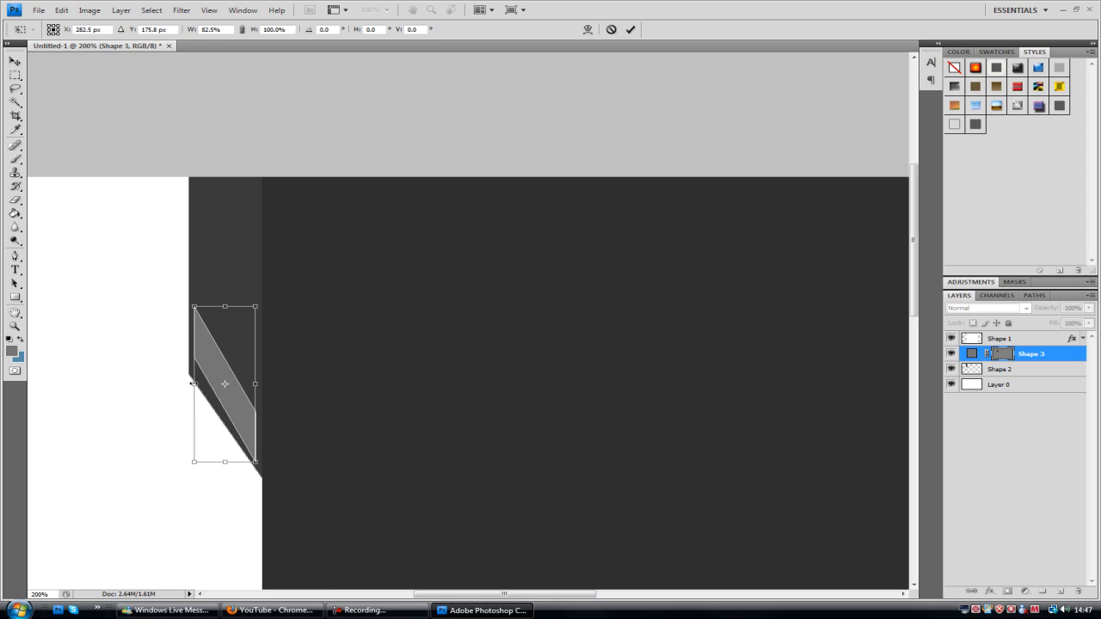
{"action": "left_click_drag", "start_coordinate": [192, 384], "coordinate": [201, 384]}
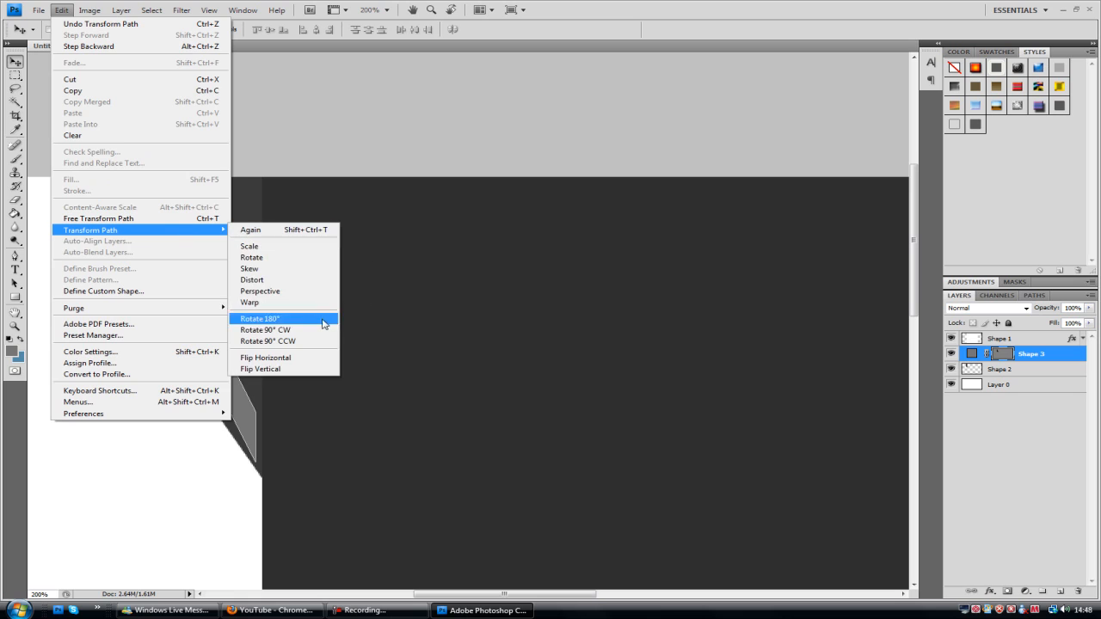
- Rotate the slat 180° and position it along the strip's diagonal edge
{"action": "left_click", "coordinate": [258, 318]}
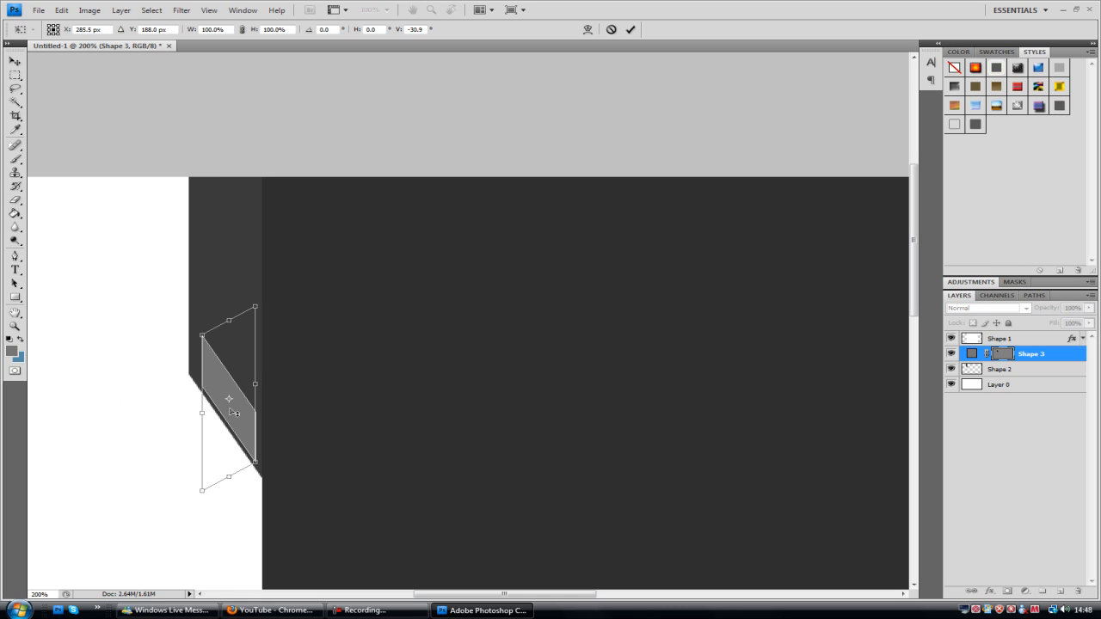
{"action": "left_click_drag", "start_coordinate": [232, 413], "coordinate": [224, 395]}
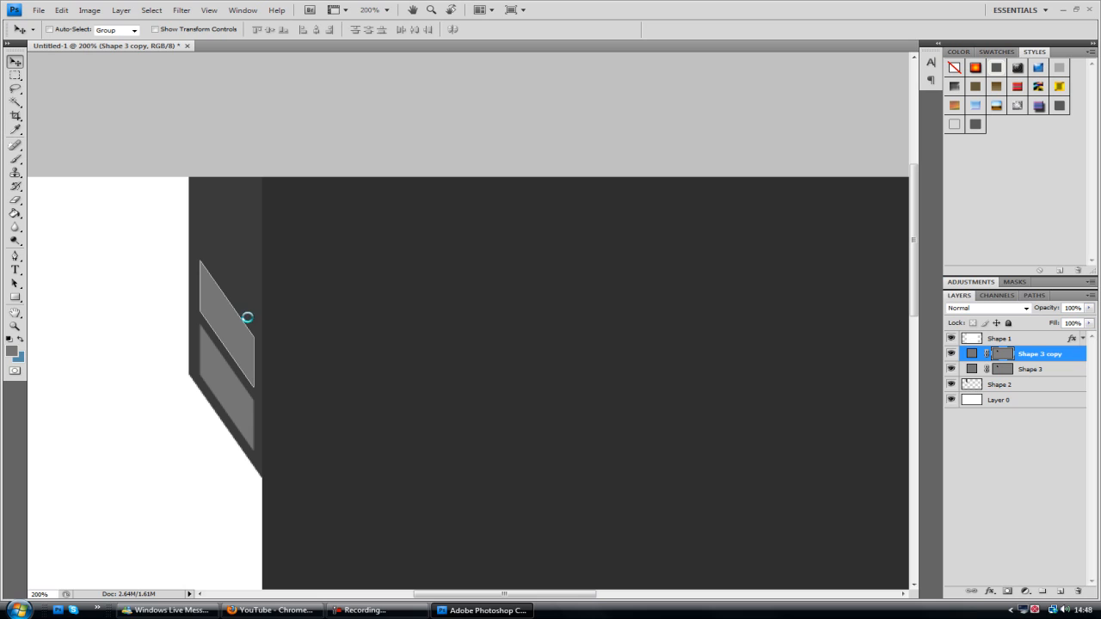
- Duplicate the slat with Ctrl+J and stack the copies evenly up the strip, each on its own layer
{"action": "key", "text": "ctrl+j"}
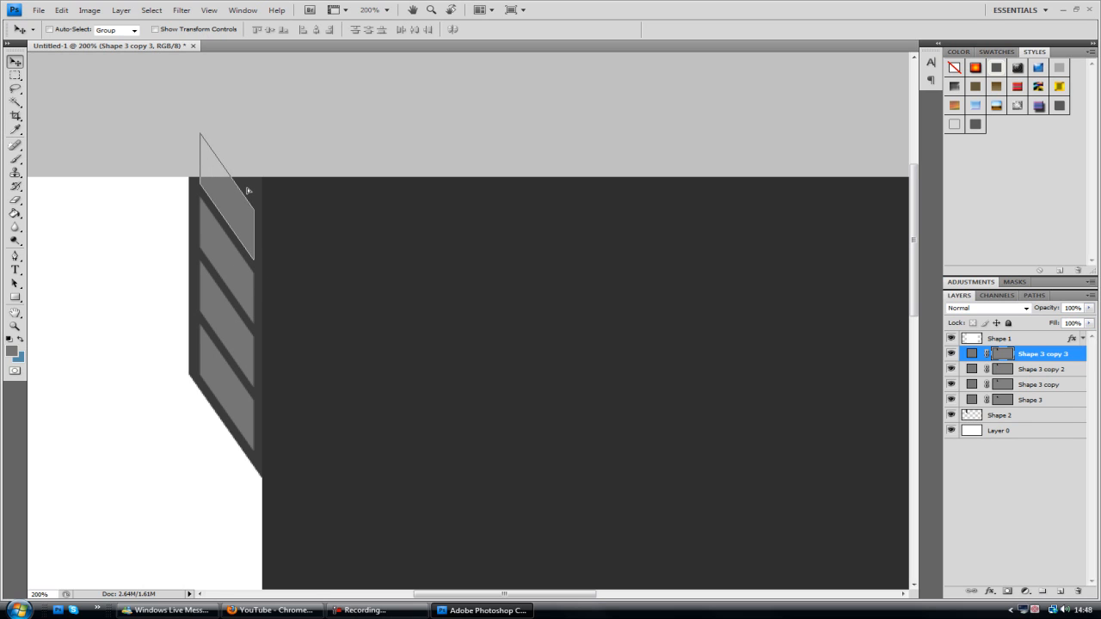
{"action": "mouse_move", "coordinate": [661, 237]}
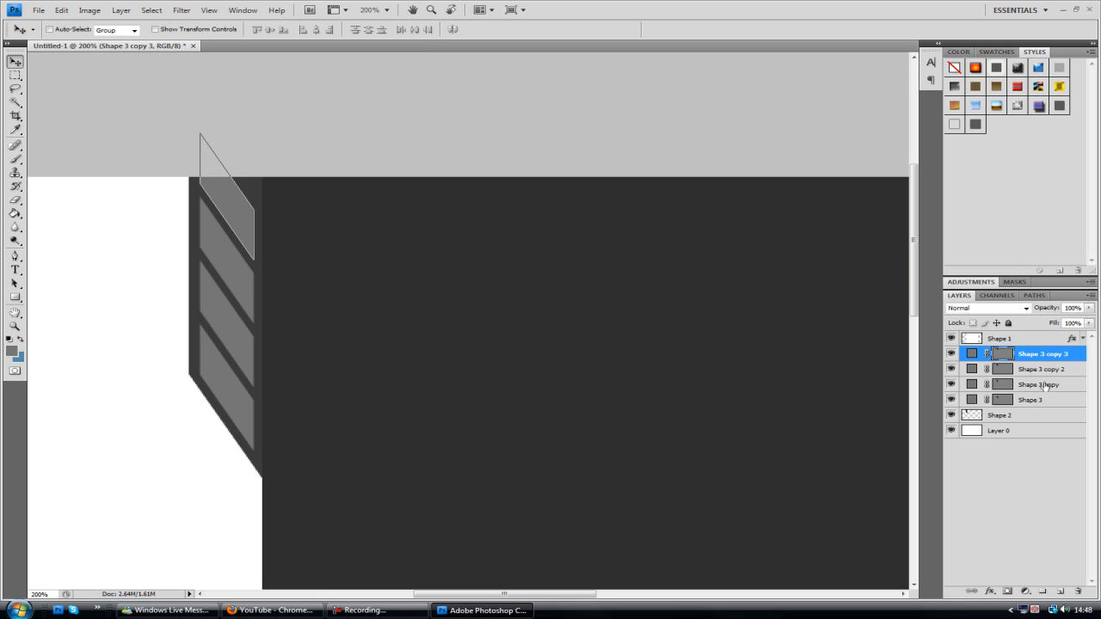
{"action": "left_click", "coordinate": [1030, 399]}
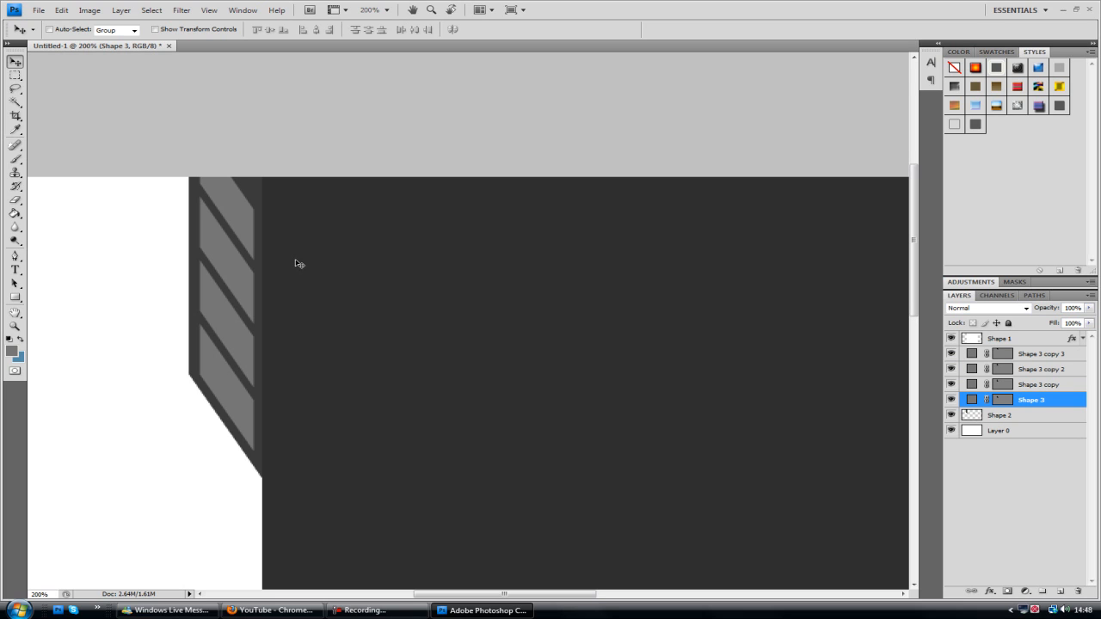
{"action": "left_click", "coordinate": [1043, 354]}
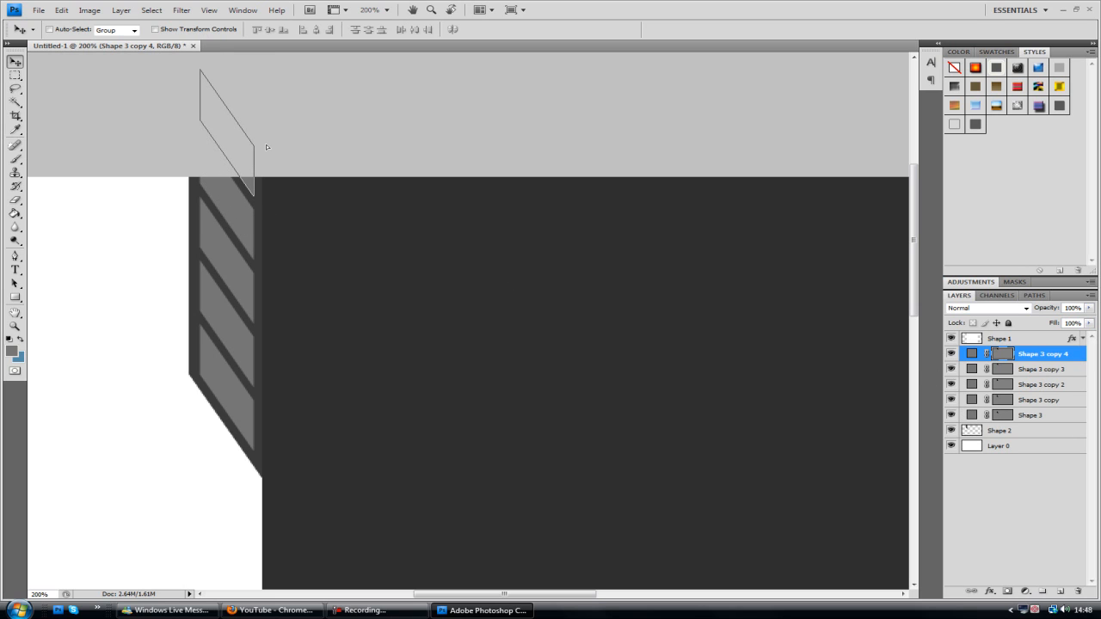
{"action": "left_click", "coordinate": [1001, 430]}
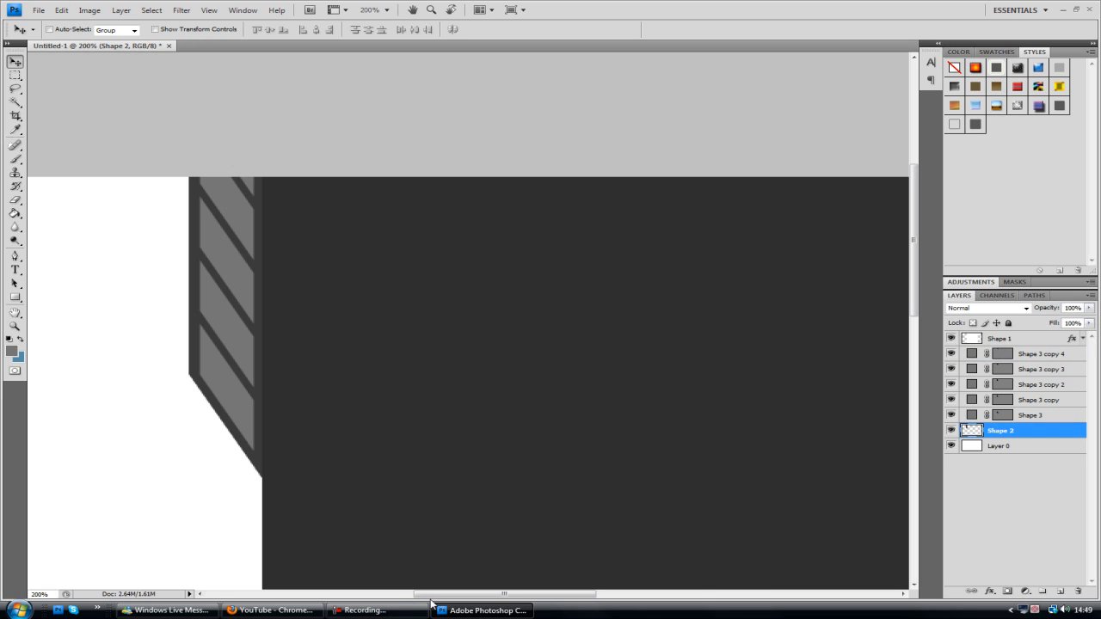
{"action": "mouse_move", "coordinate": [265, 258]}
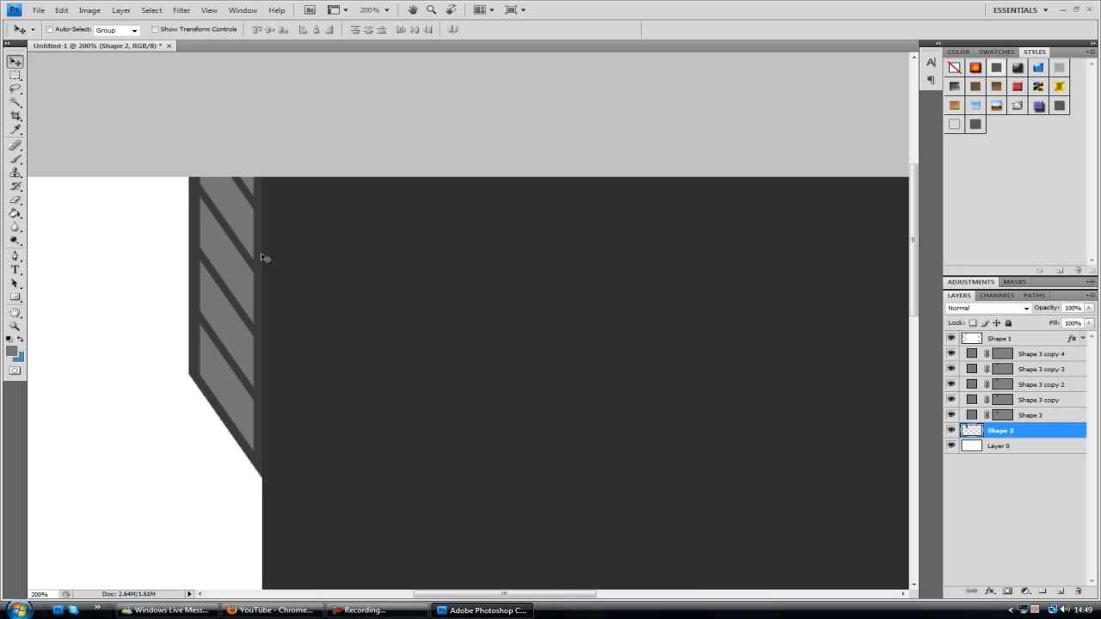
{"action": "mouse_move", "coordinate": [552, 574]}
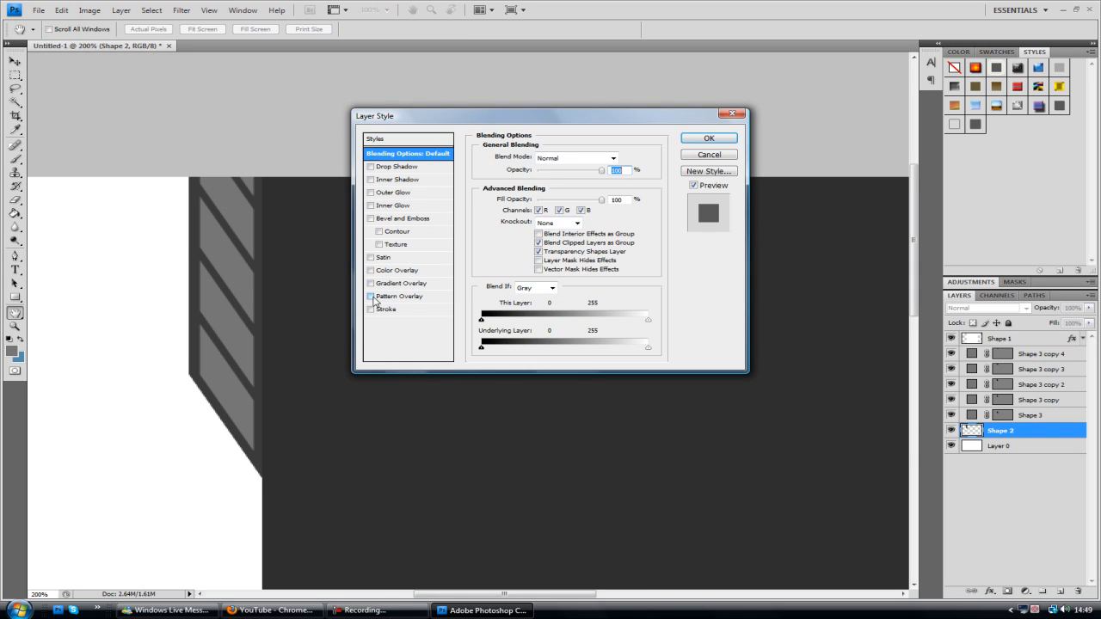
- Enable a gradient overlay on the slat layer and bring up its Gradient Editor
{"action": "left_click", "coordinate": [372, 296]}
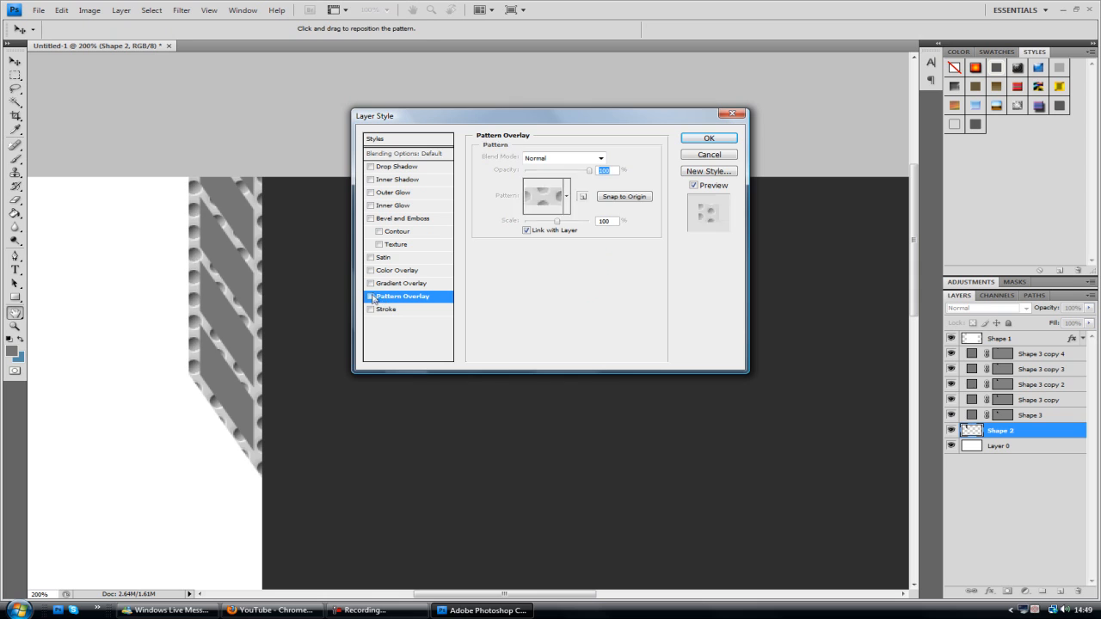
{"action": "left_click", "coordinate": [402, 282]}
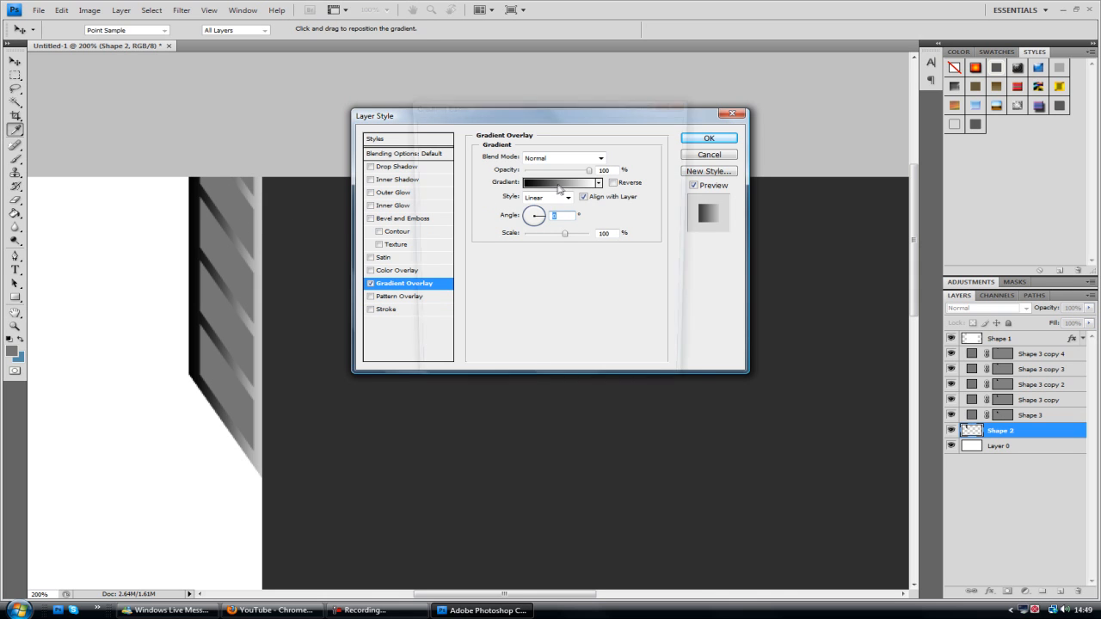
{"action": "left_click", "coordinate": [557, 182]}
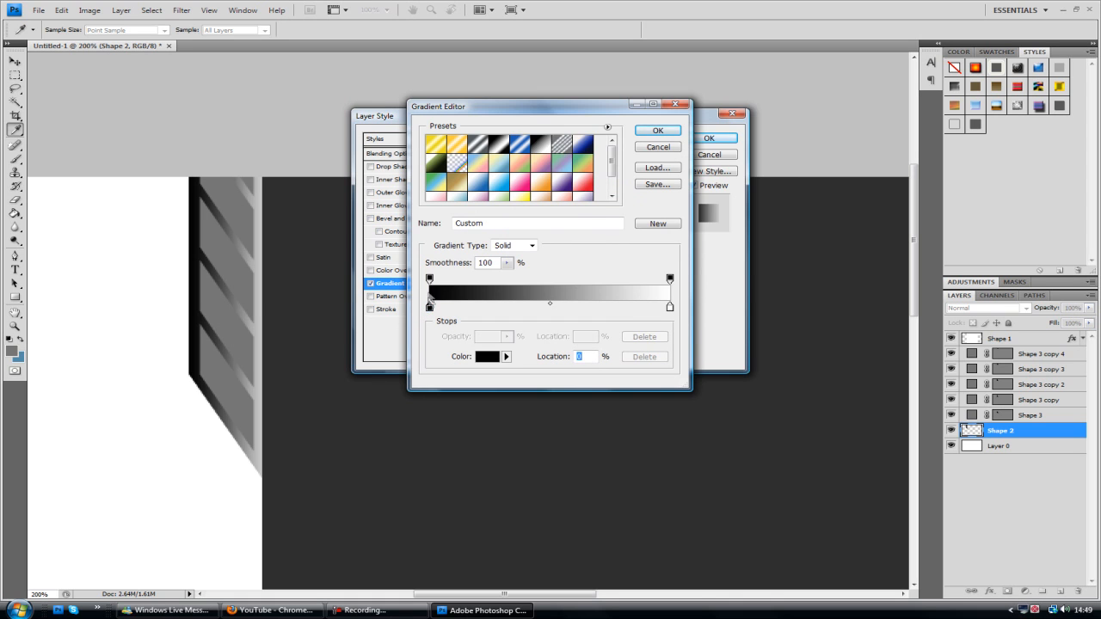
- Set the gradient's left stop to #131313 and right stop to #202020
{"action": "left_click", "coordinate": [485, 356]}
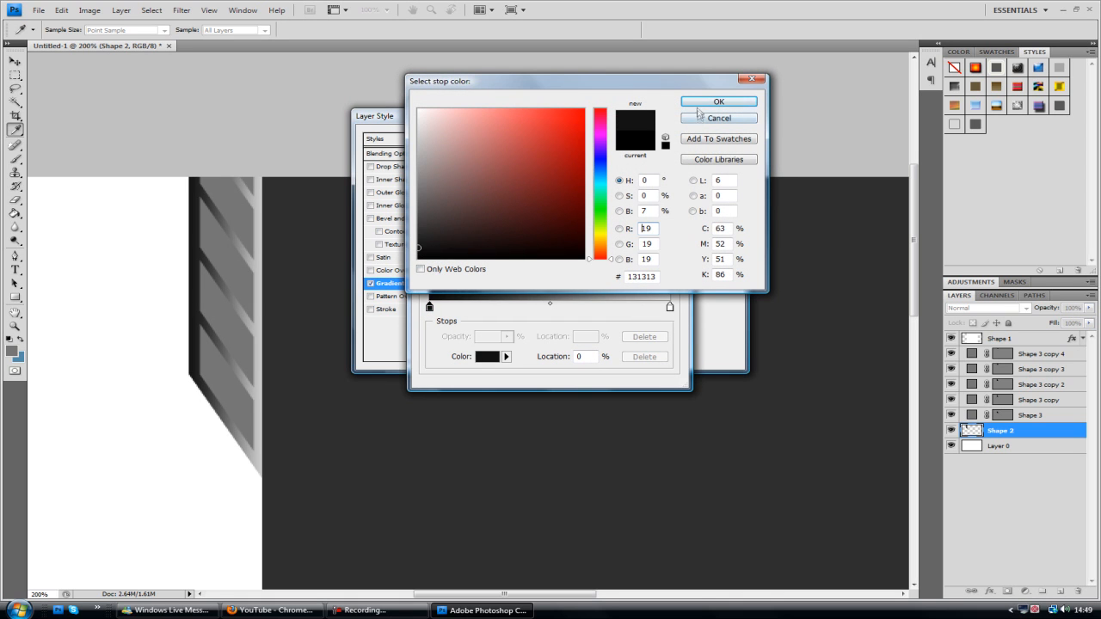
{"action": "left_click", "coordinate": [719, 102]}
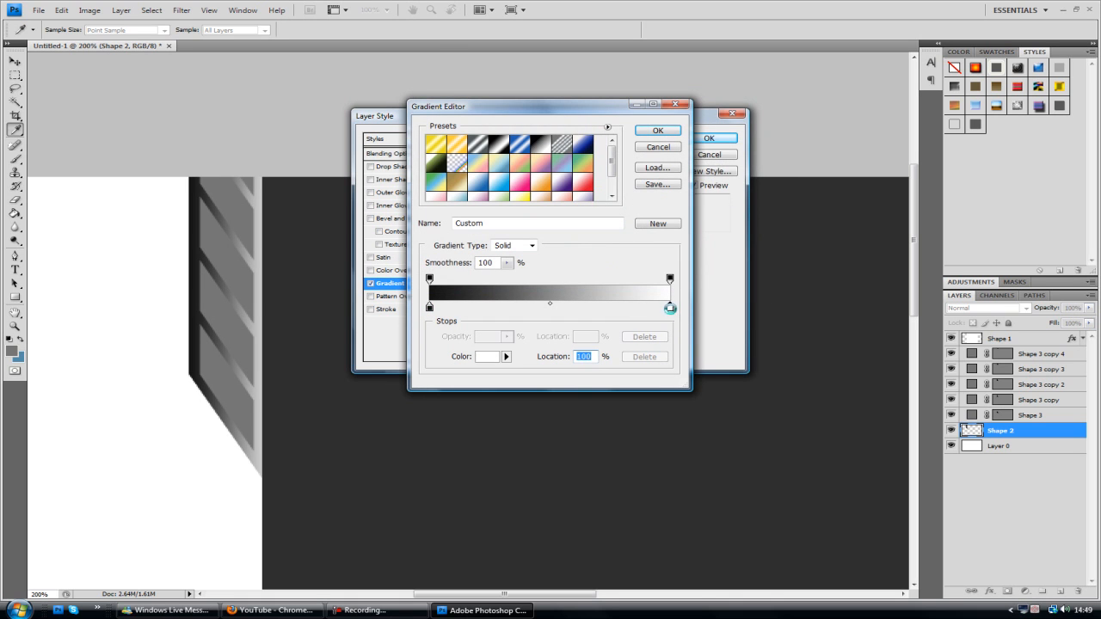
{"action": "left_click", "coordinate": [487, 356]}
{"action": "type", "text": "202020"}
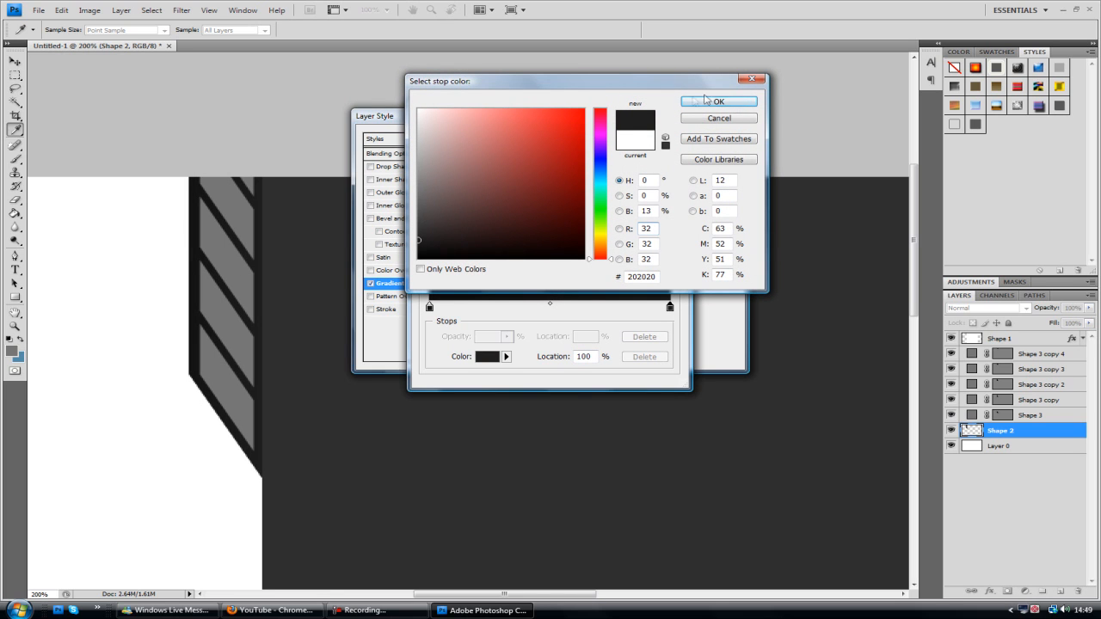
{"action": "left_click", "coordinate": [719, 100]}
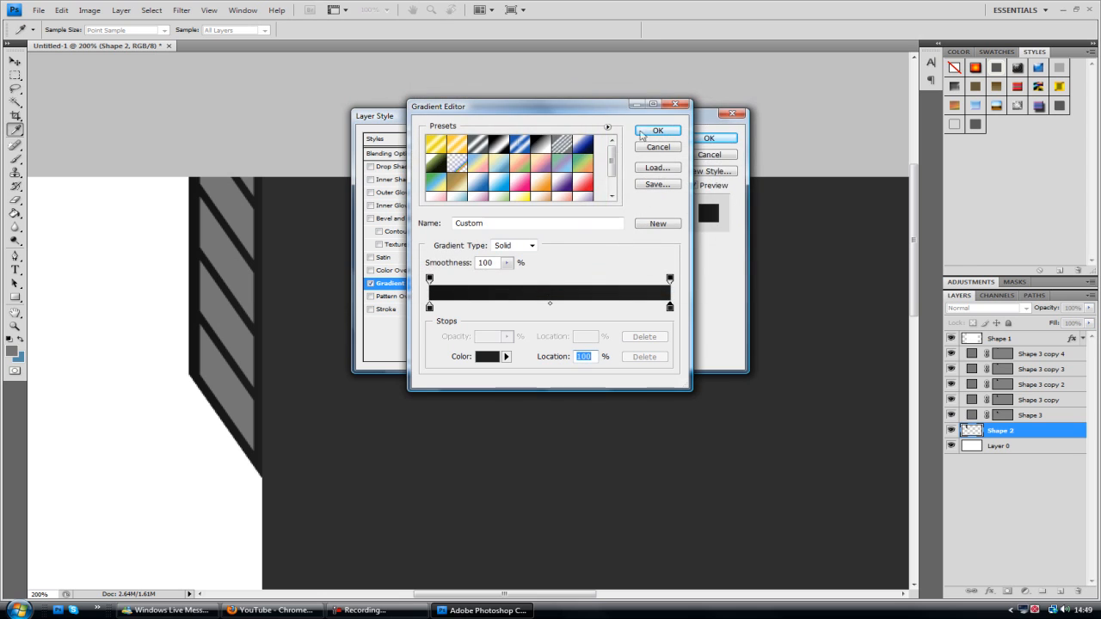
- Accept the dark gradient and enable an outer glow on the slat layer
{"action": "left_click", "coordinate": [657, 131]}
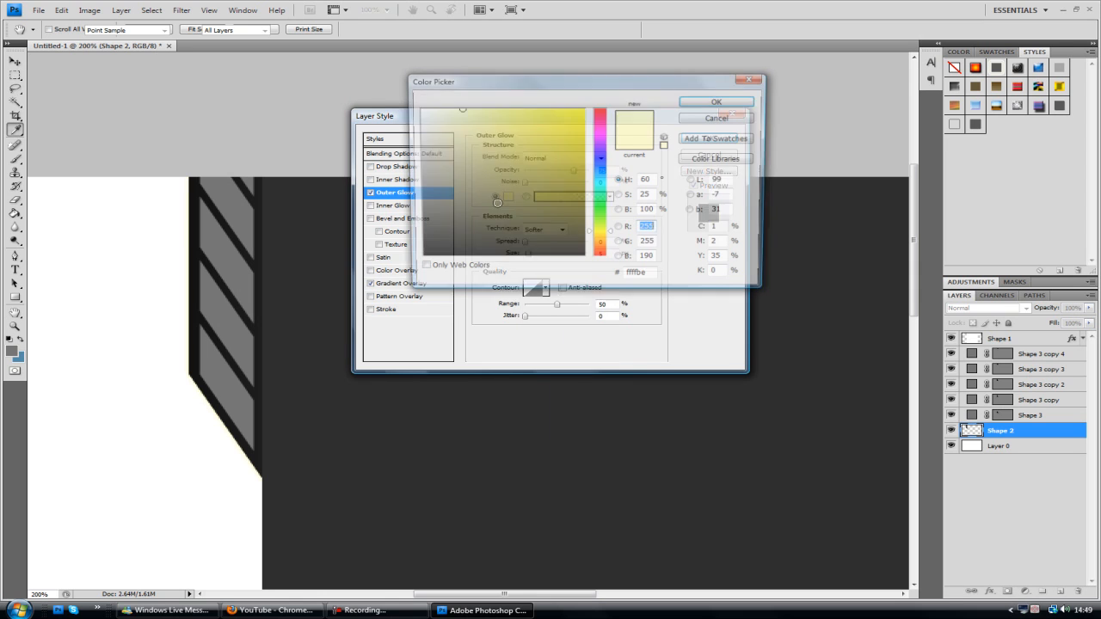
{"action": "left_click", "coordinate": [715, 117]}
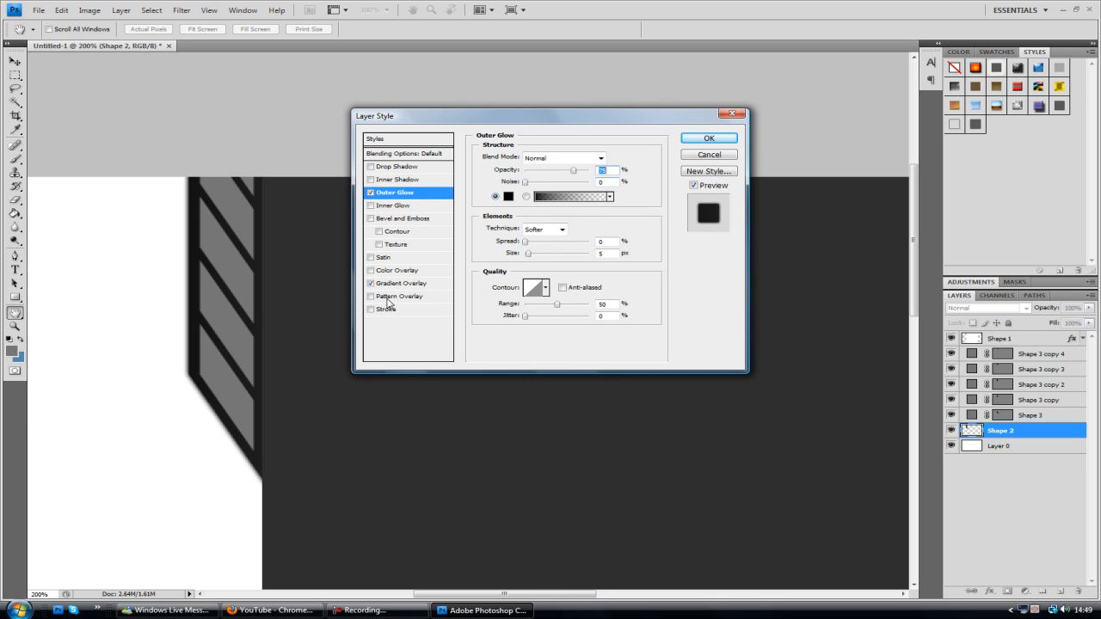
- Add a #b4b4b4 light grey stroke positioned inside the slat, then enable bevel and emboss
{"action": "left_click", "coordinate": [387, 309]}
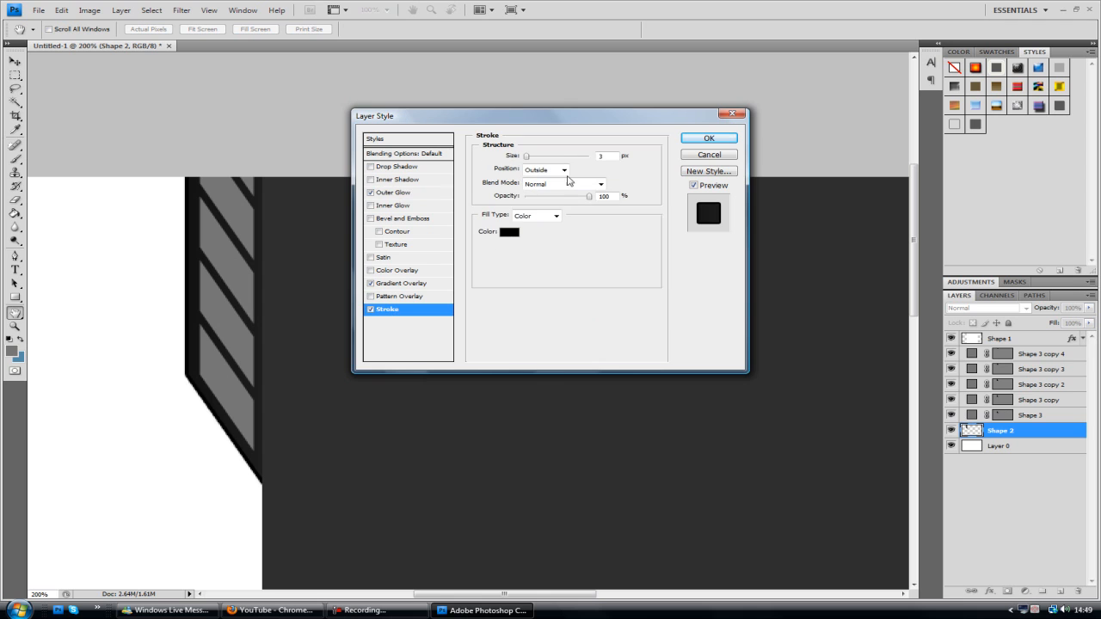
{"action": "left_click", "coordinate": [509, 231]}
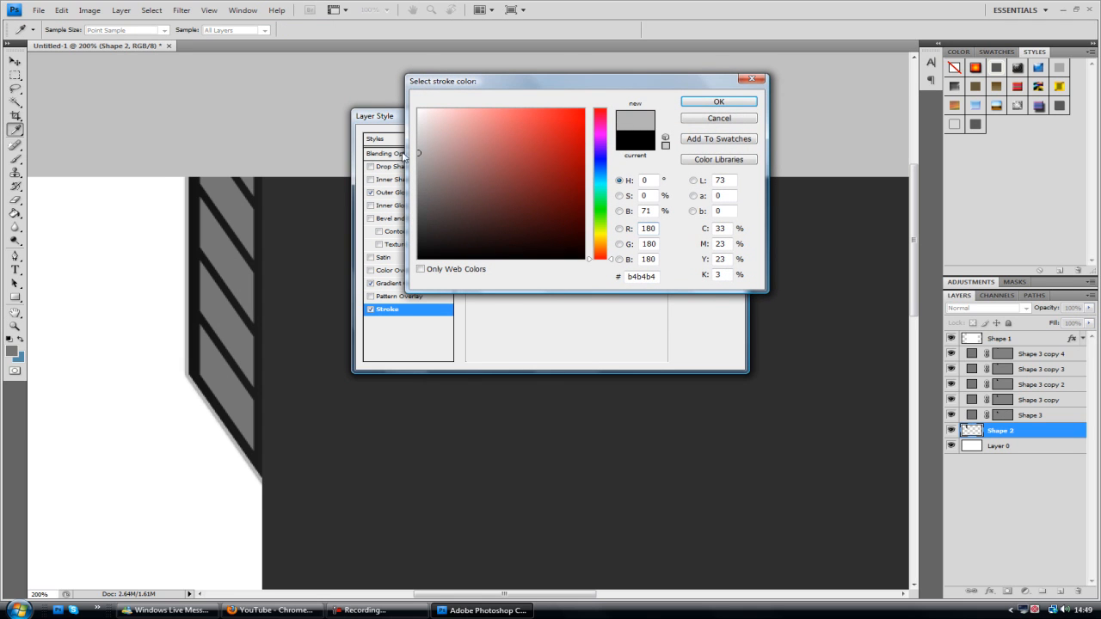
{"action": "left_click", "coordinate": [718, 102]}
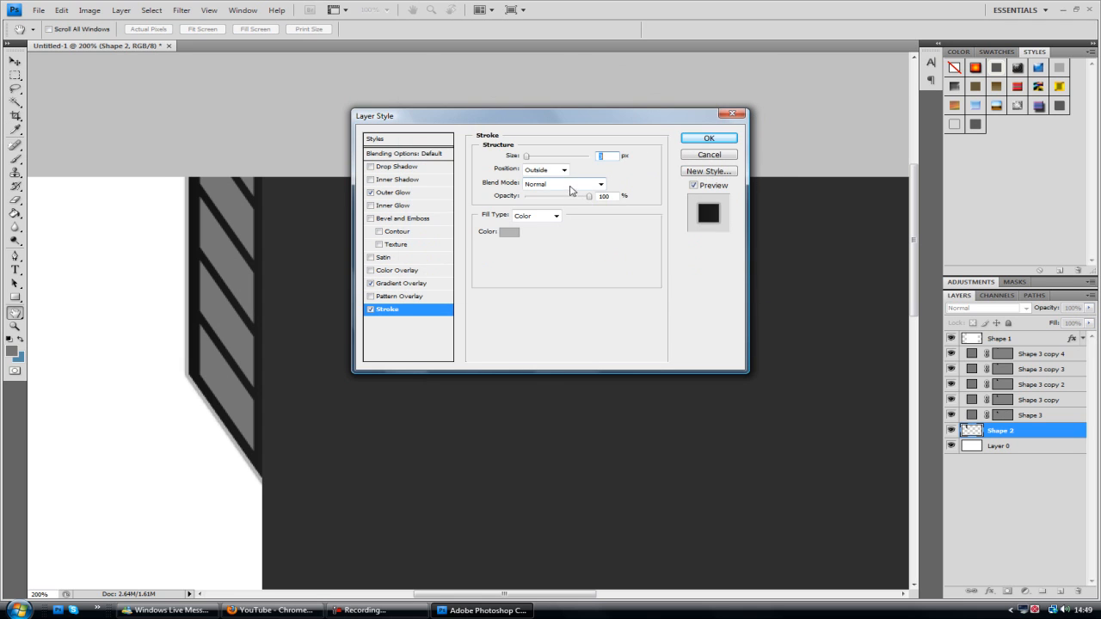
{"action": "left_click", "coordinate": [542, 169]}
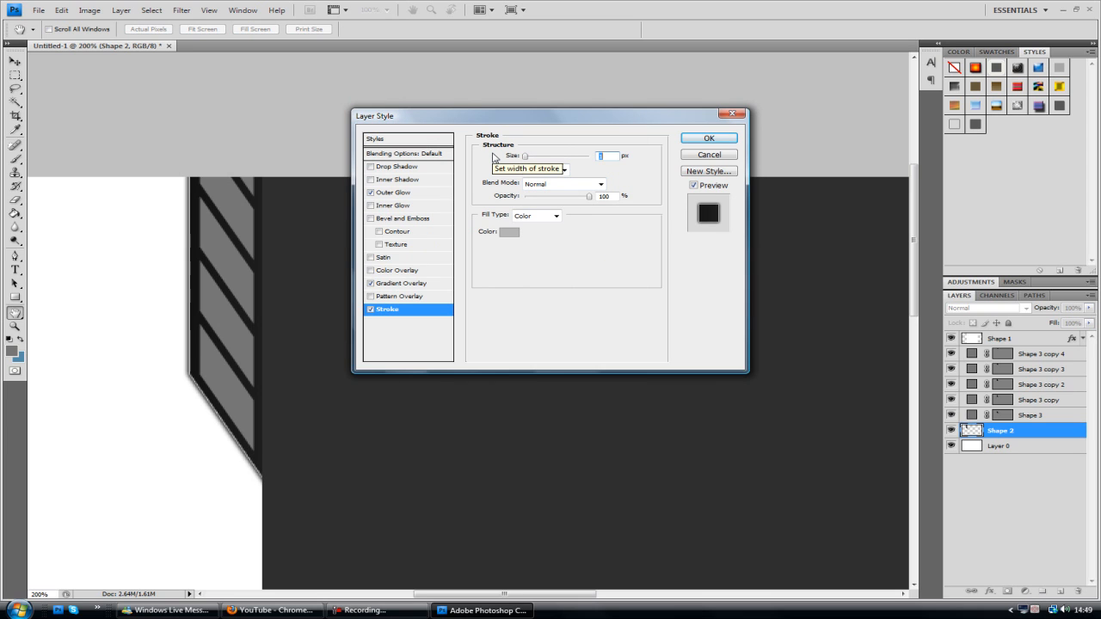
{"action": "mouse_move", "coordinate": [447, 208]}
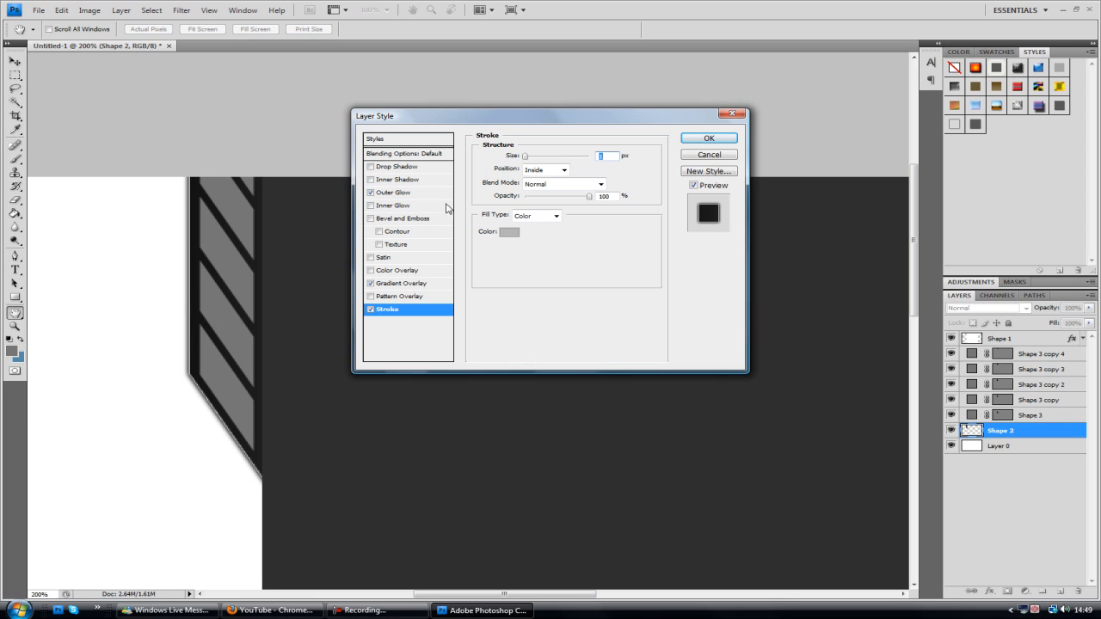
{"action": "left_click", "coordinate": [402, 216]}
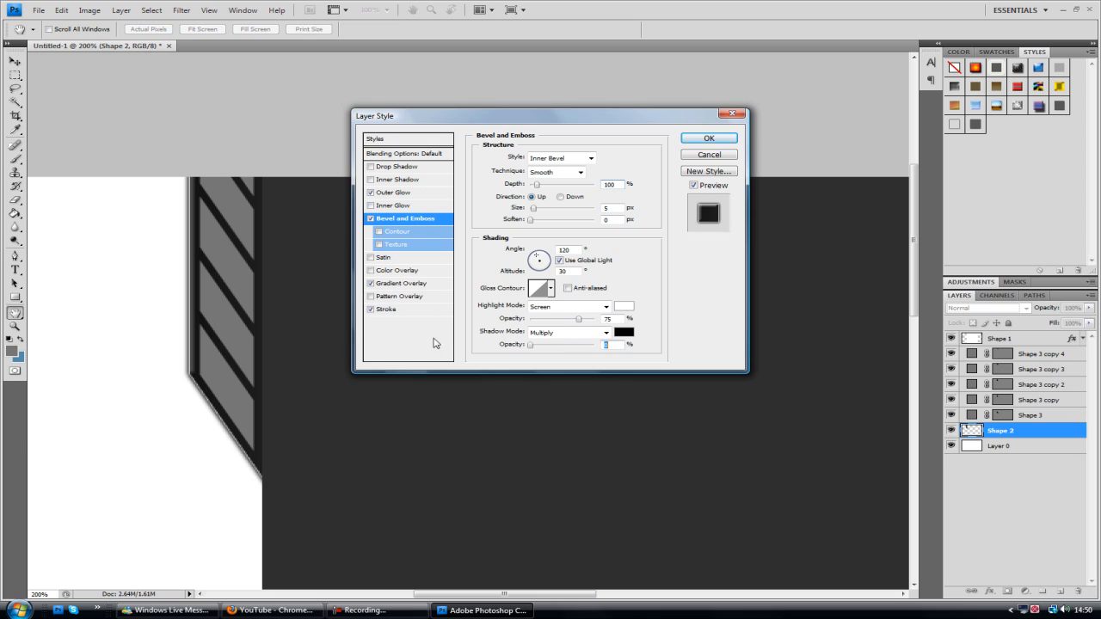
- Adjust the bevel's shading angle and altitude, then apply the layer style and close the dialog
{"action": "left_click_drag", "start_coordinate": [537, 262], "coordinate": [535, 258]}
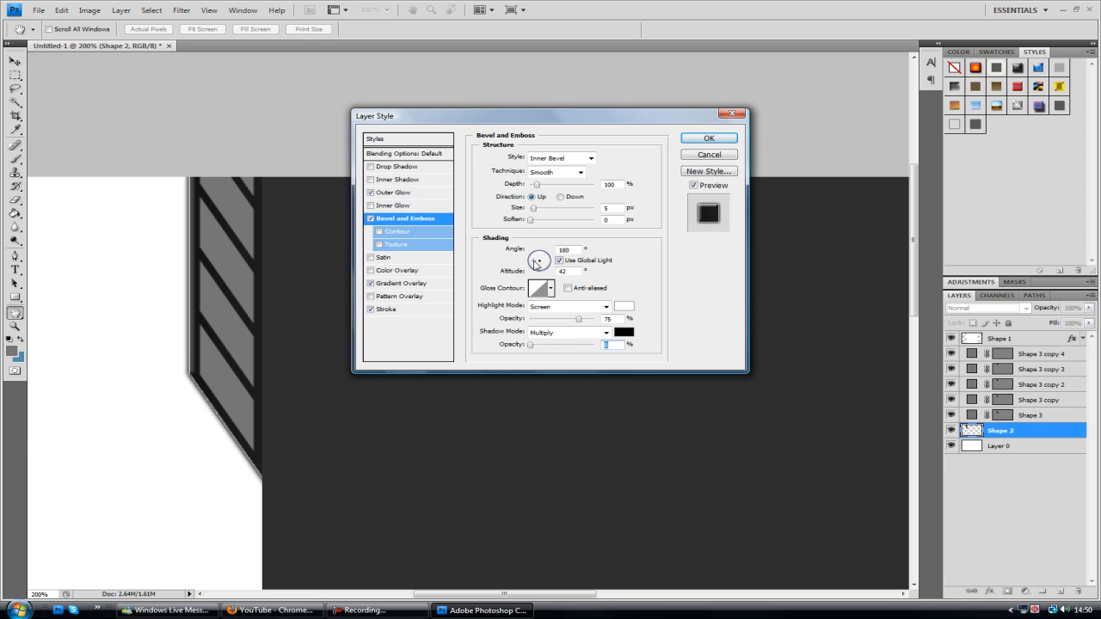
{"action": "left_click_drag", "start_coordinate": [537, 262], "coordinate": [536, 258]}
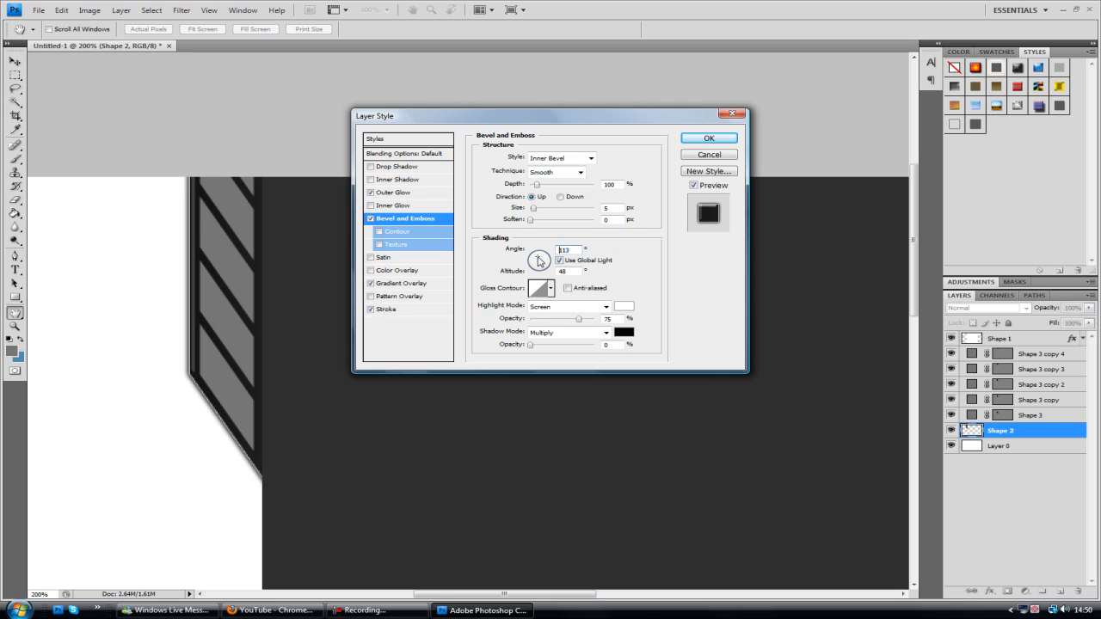
{"action": "left_click_drag", "start_coordinate": [541, 262], "coordinate": [537, 258]}
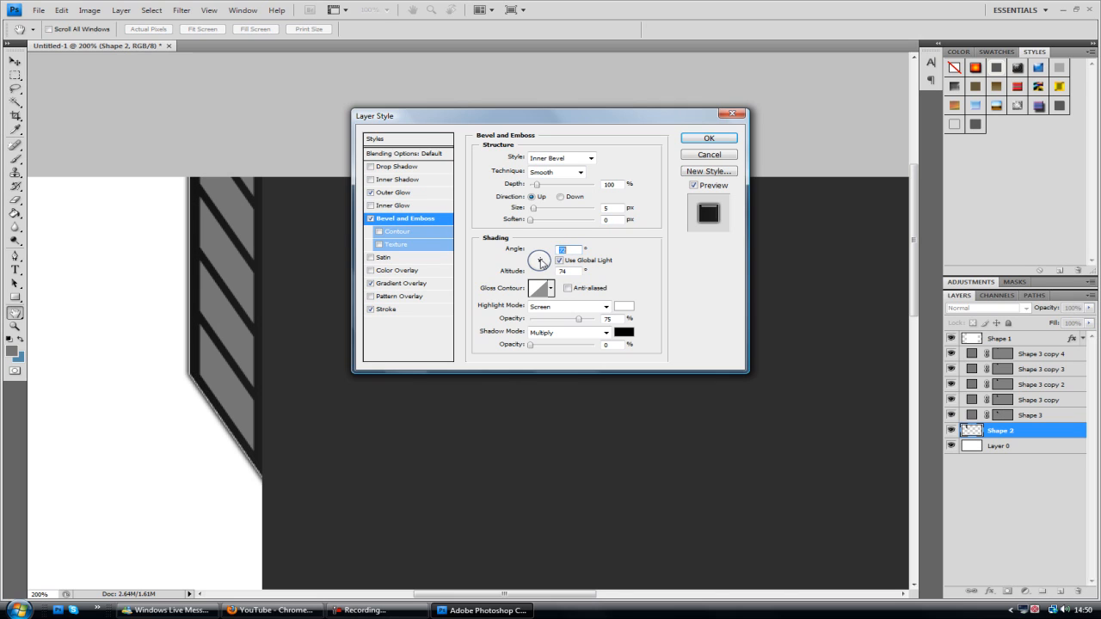
{"action": "left_click_drag", "start_coordinate": [537, 260], "coordinate": [537, 261]}
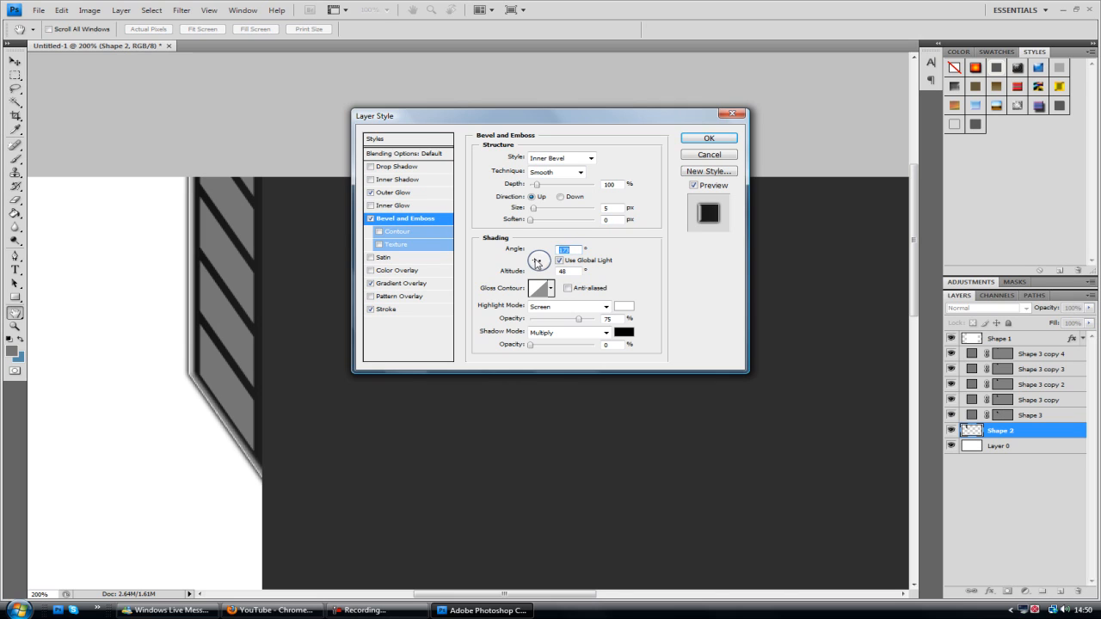
{"action": "left_click_drag", "start_coordinate": [536, 259], "coordinate": [538, 256]}
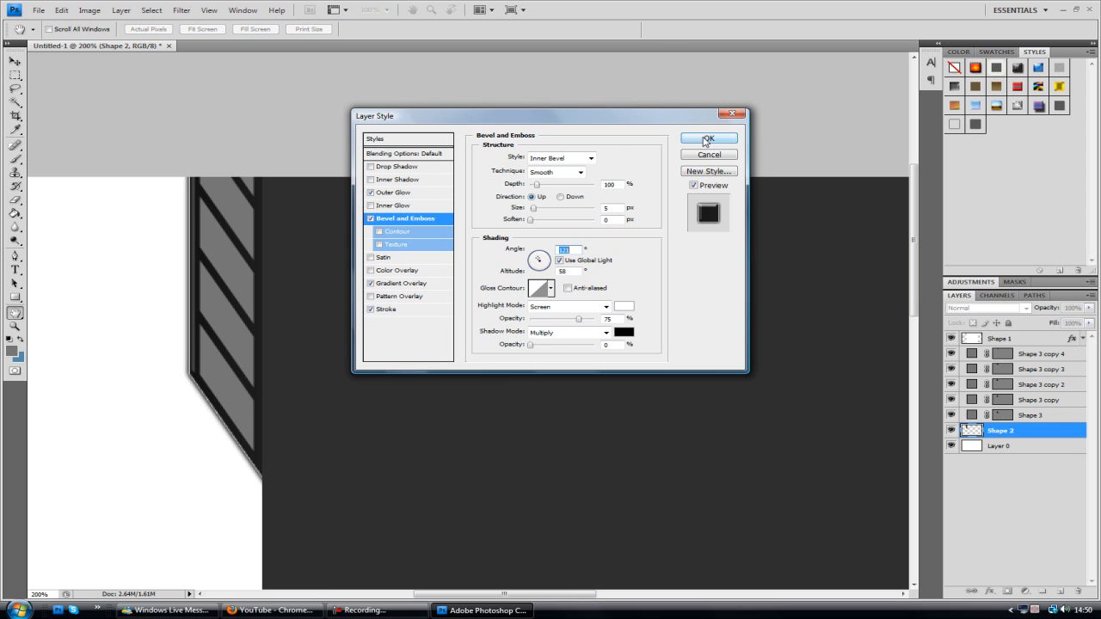
{"action": "left_click", "coordinate": [707, 137]}
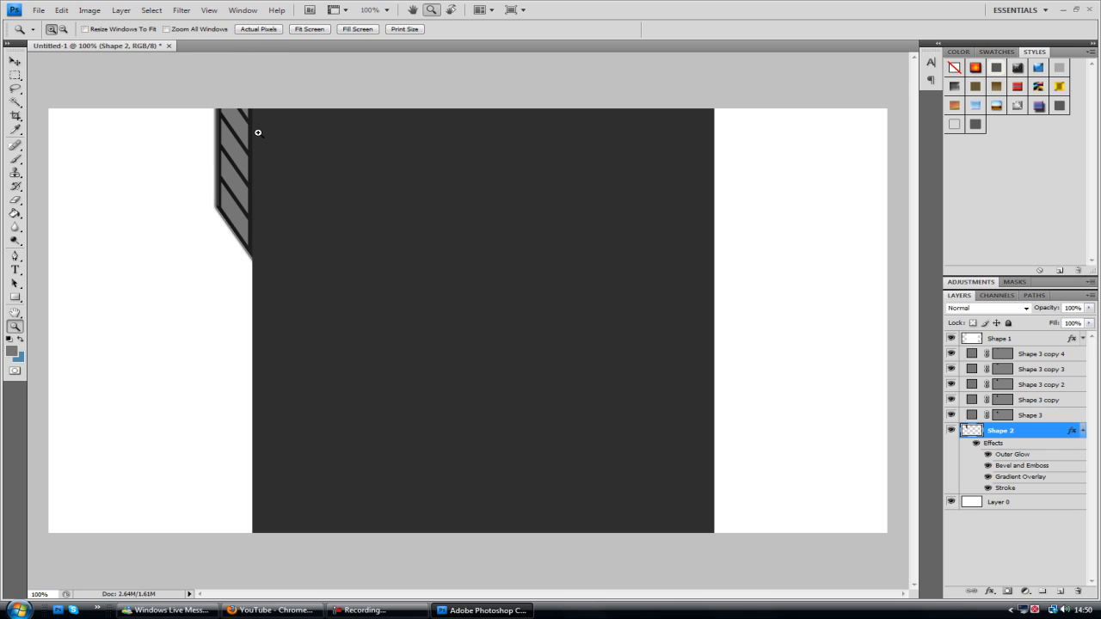
- Magnify the canvas via the Zoom tool's right-click menu so the slats fill the view
{"action": "right_click", "coordinate": [258, 133]}
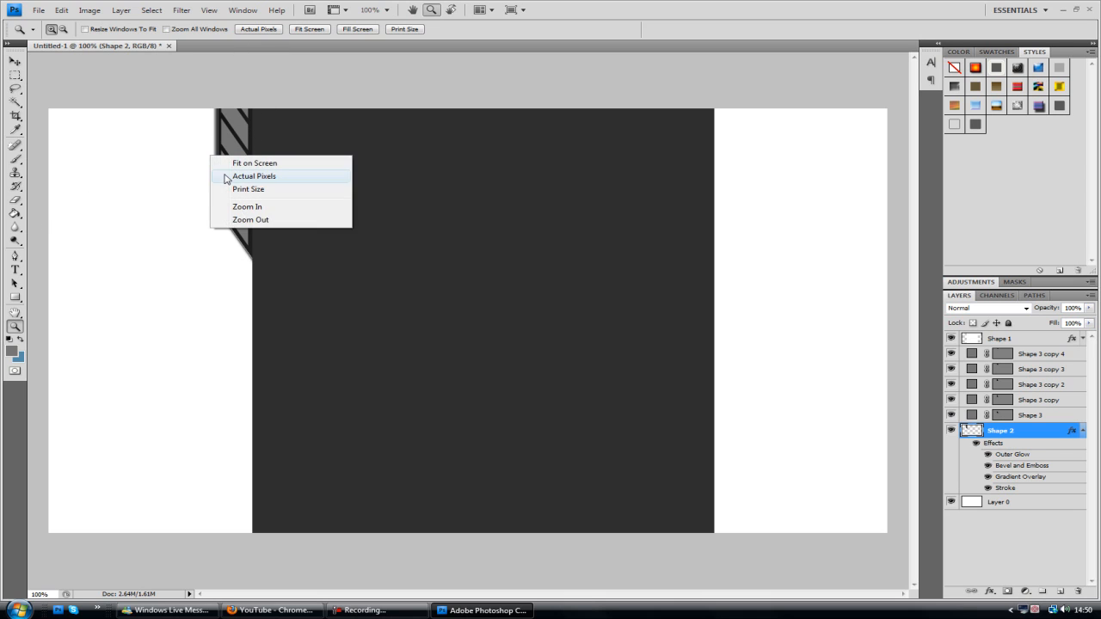
{"action": "left_click", "coordinate": [248, 207]}
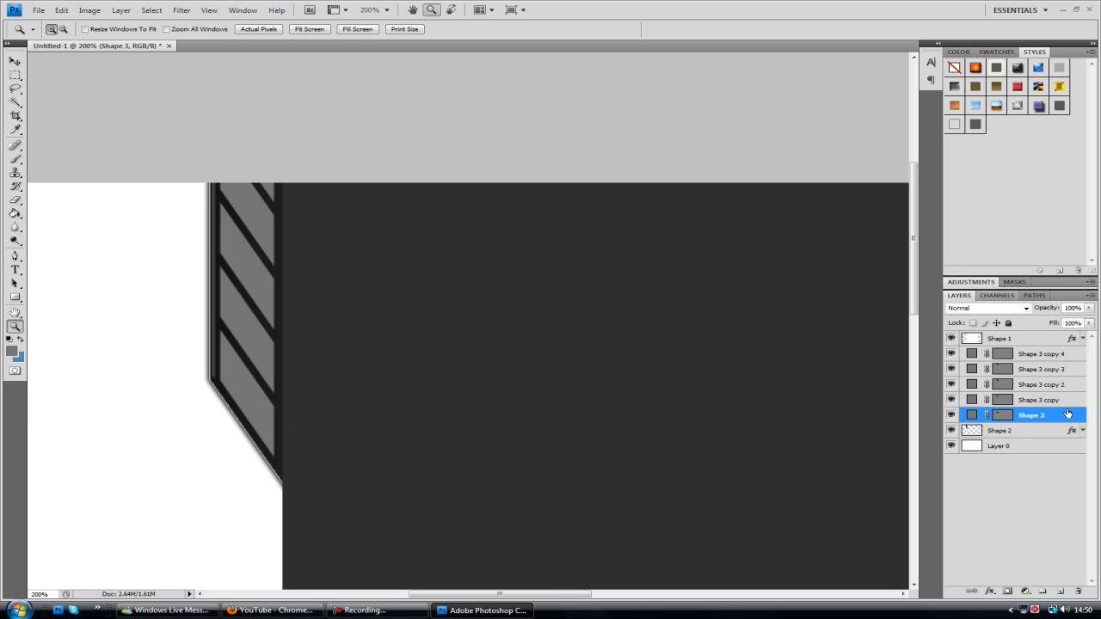
- Give the bottom slat layer a dark grey colour overlay in its Layer Style dialog
{"action": "double_click", "coordinate": [1032, 414]}
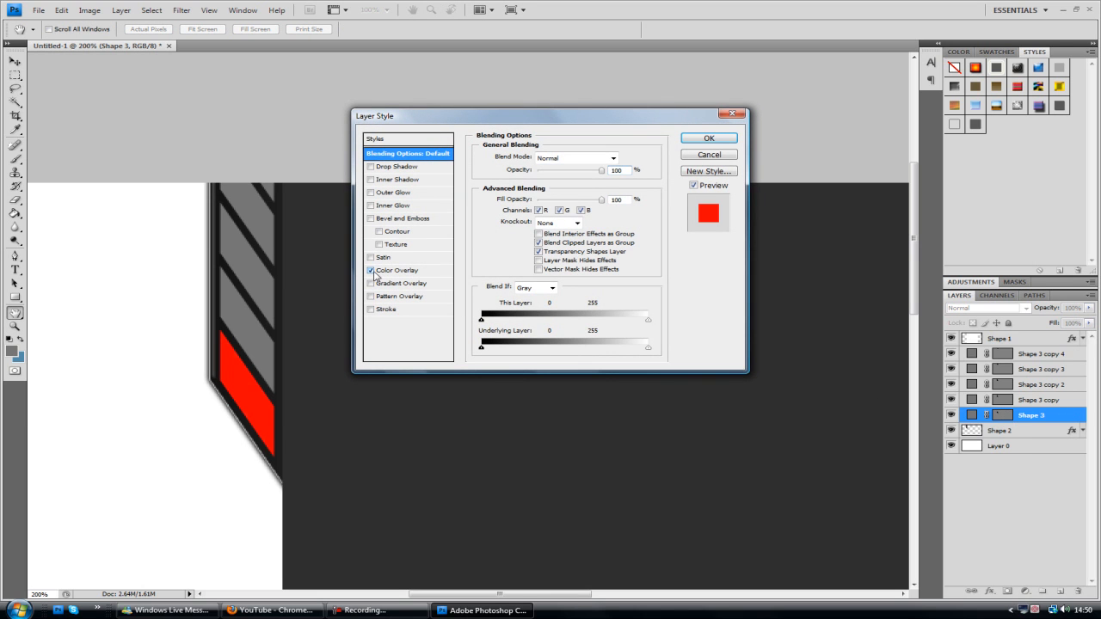
{"action": "left_click", "coordinate": [372, 270]}
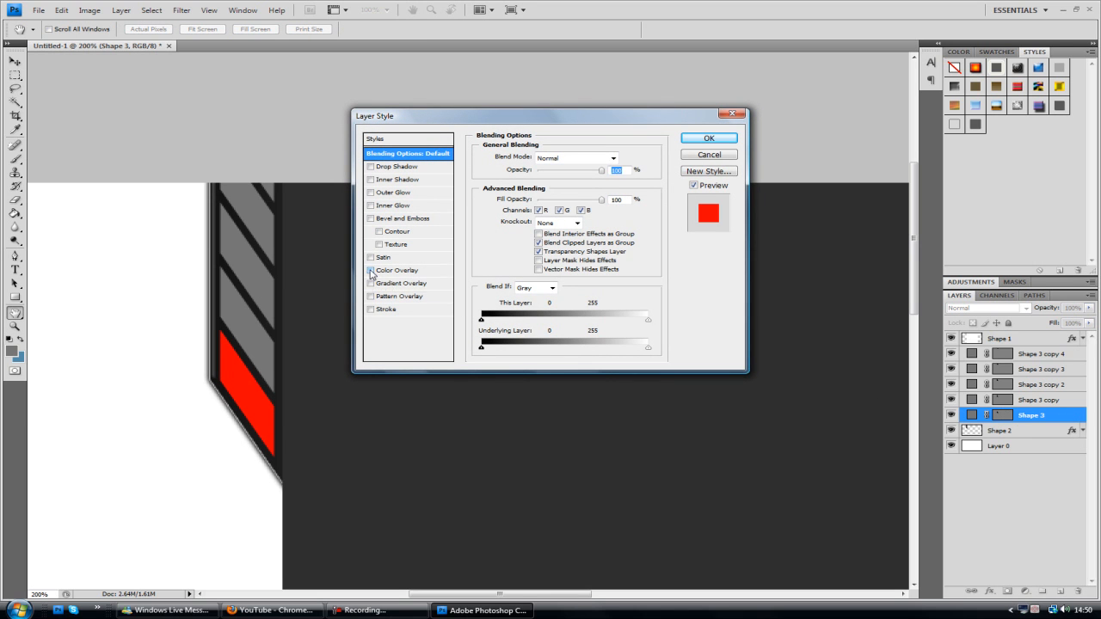
{"action": "left_click", "coordinate": [371, 270]}
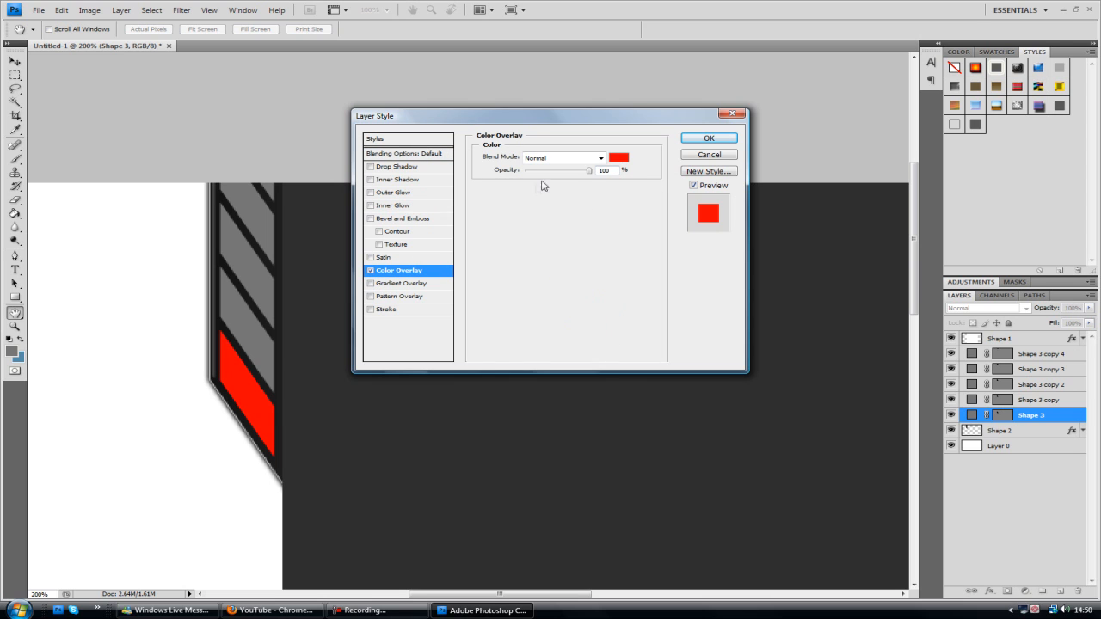
{"action": "left_click", "coordinate": [620, 156]}
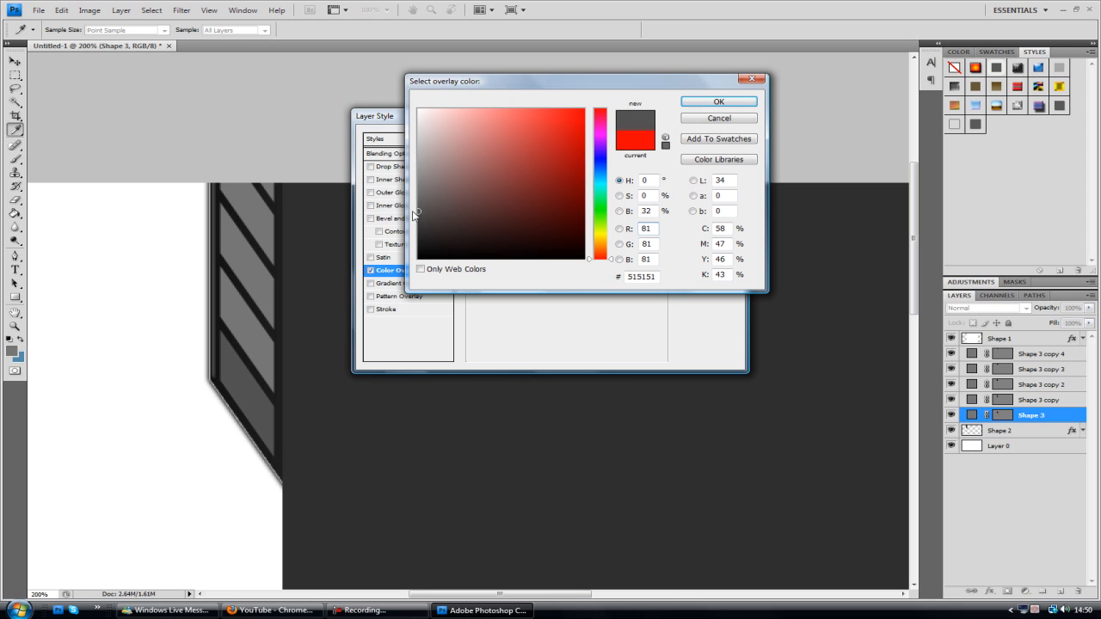
{"action": "left_click", "coordinate": [719, 102]}
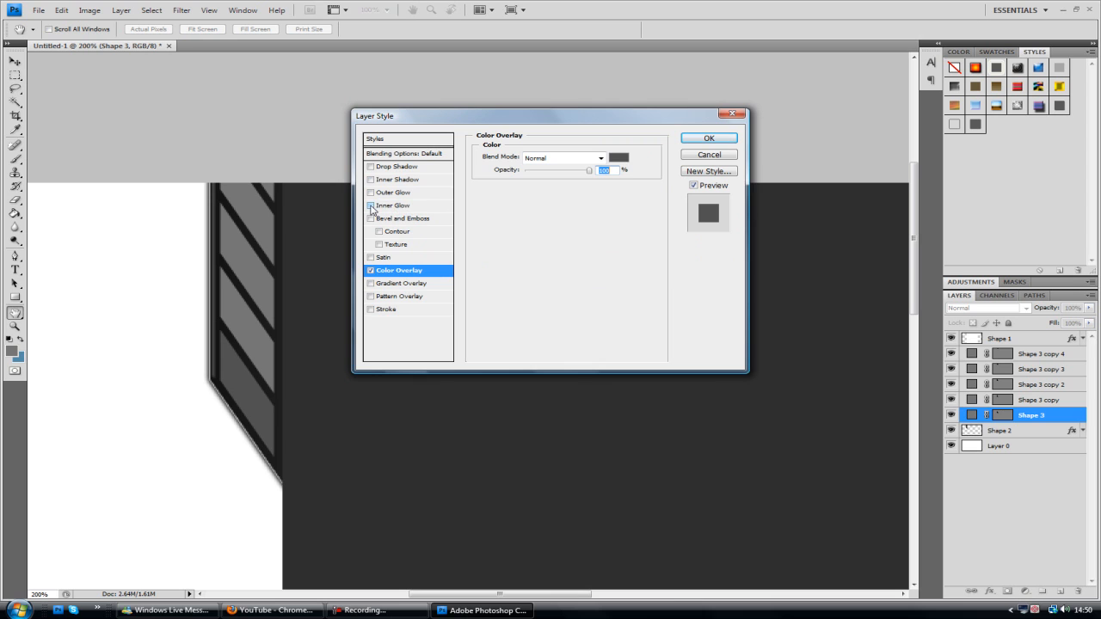
- Enable an inner glow on the slat and set its colour to black
{"action": "left_click", "coordinate": [372, 205]}
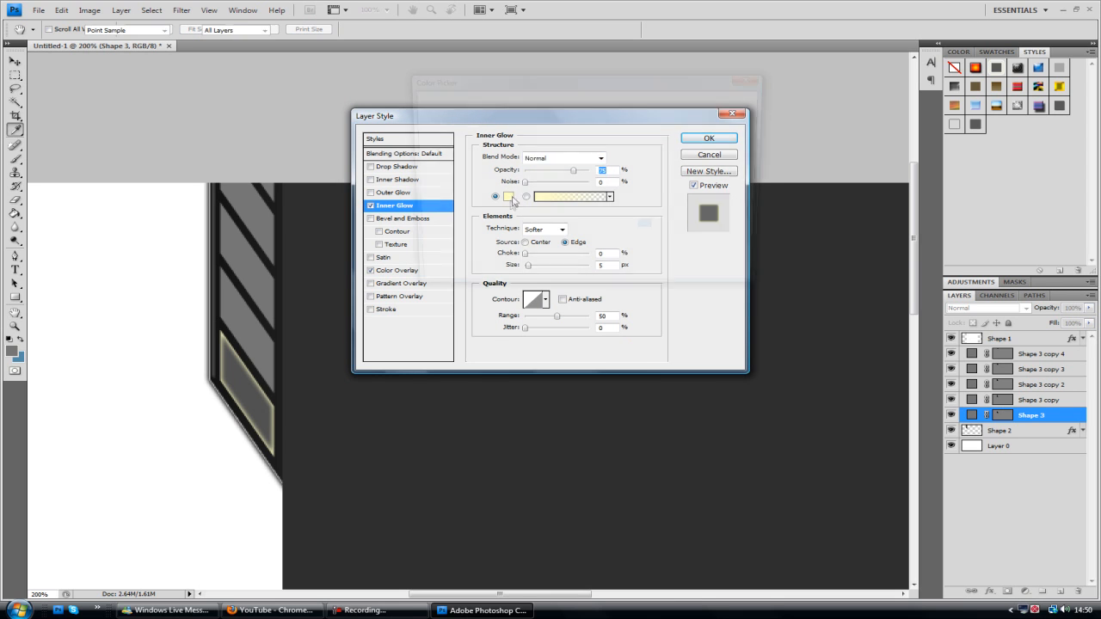
{"action": "left_click", "coordinate": [571, 196]}
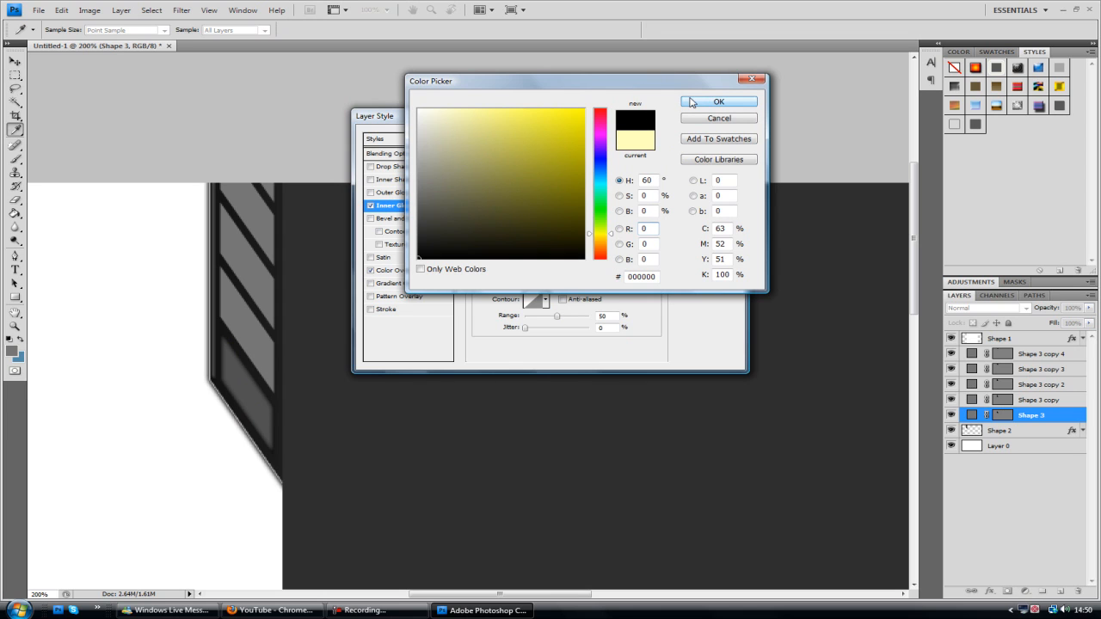
{"action": "left_click", "coordinate": [719, 101]}
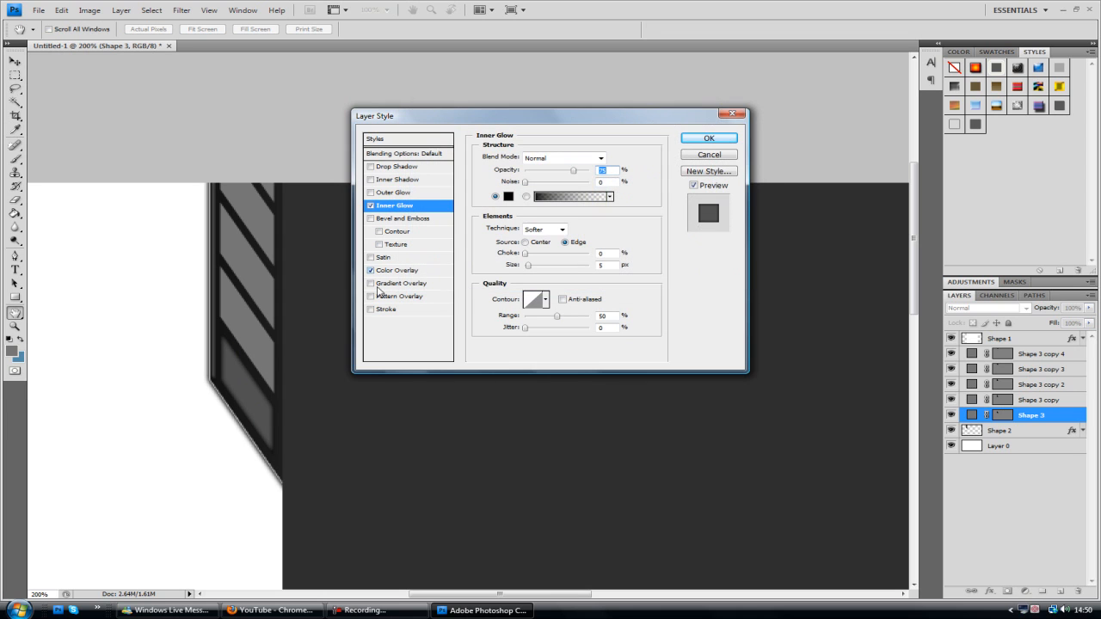
- Add a white stroke positioned inside the slat's edge and tweak the inner glow
{"action": "left_click", "coordinate": [387, 310]}
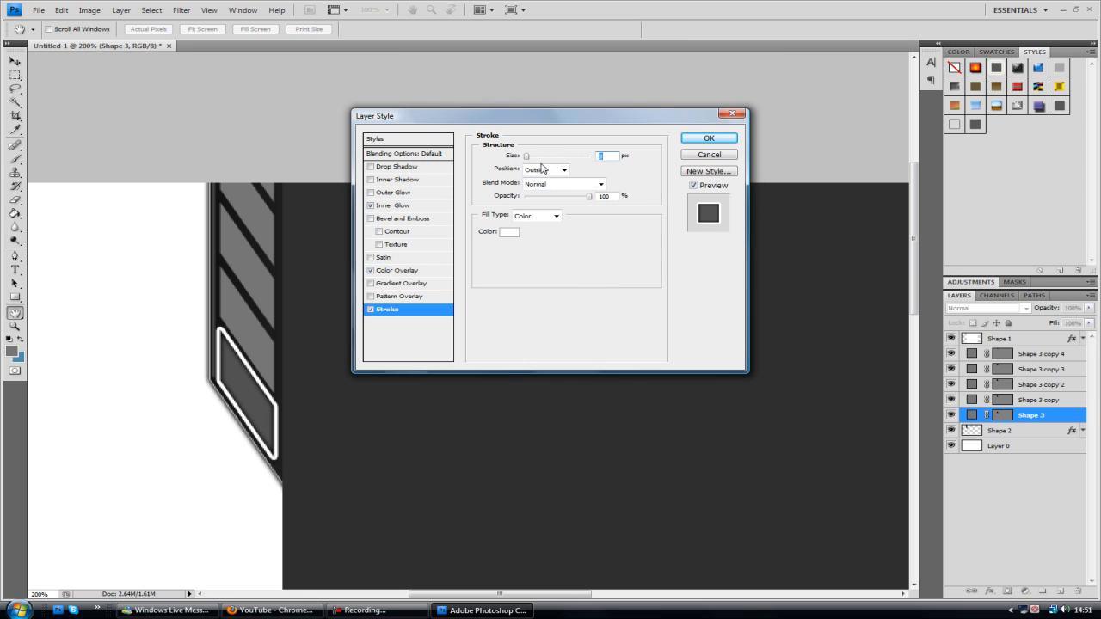
{"action": "left_click", "coordinate": [564, 168]}
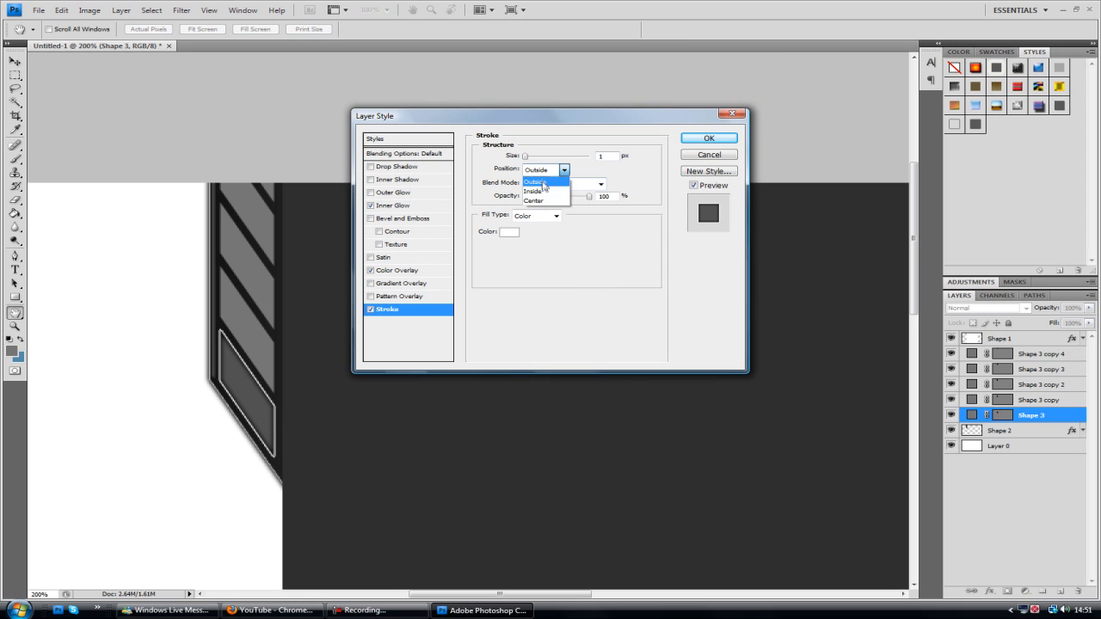
{"action": "left_click", "coordinate": [533, 200]}
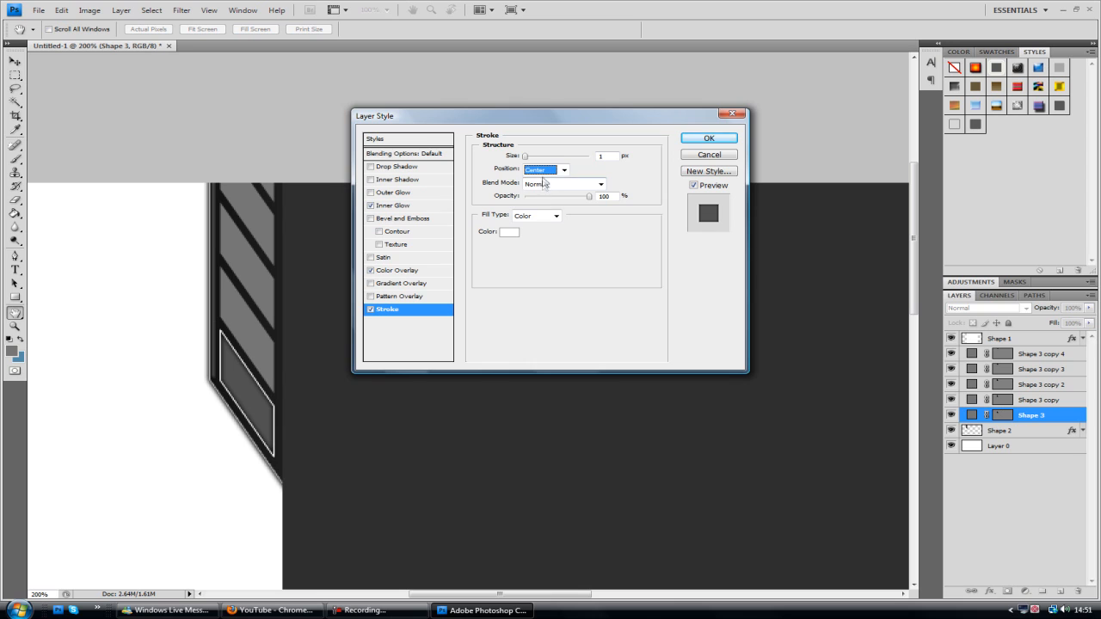
{"action": "left_click", "coordinate": [547, 170]}
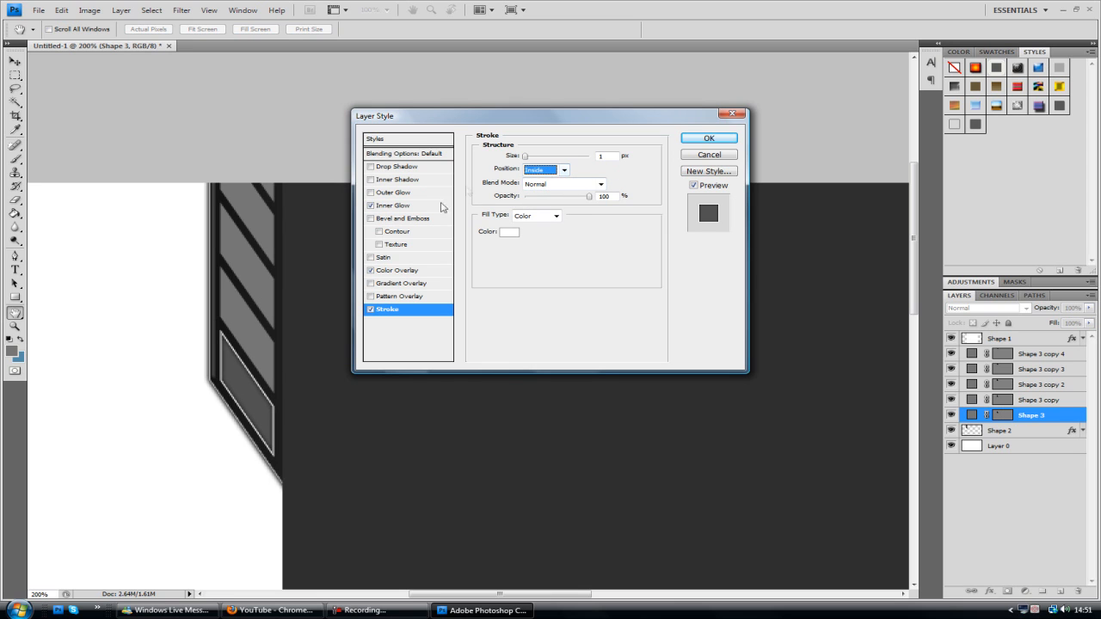
{"action": "left_click", "coordinate": [392, 205]}
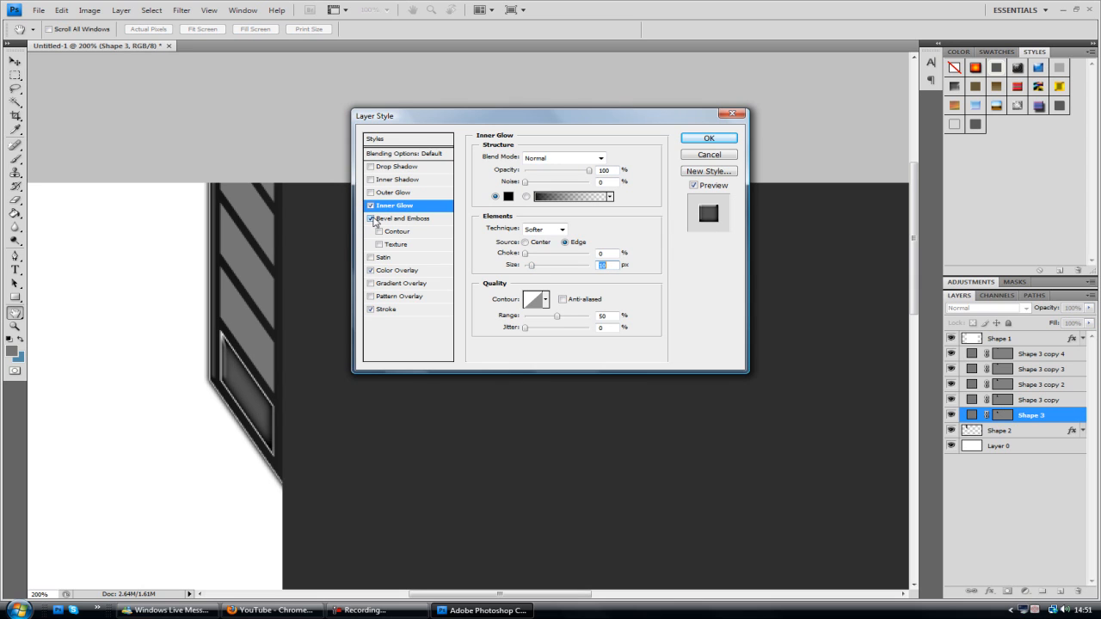
- Enable bevel and emboss with a 90° lighting angle, then apply and close the style settings
{"action": "left_click", "coordinate": [406, 217]}
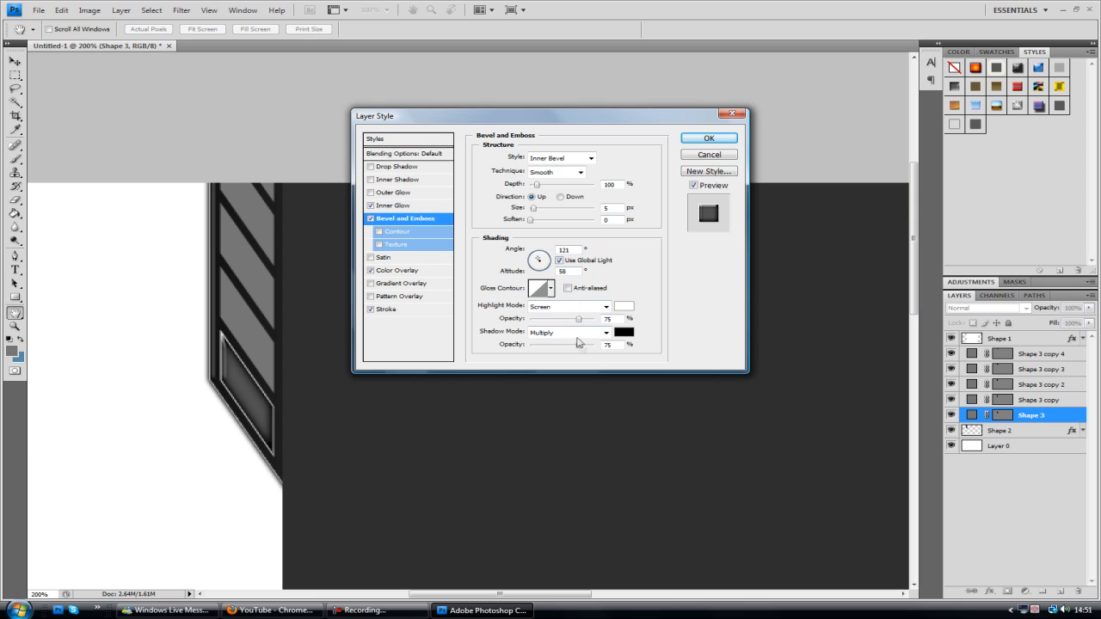
{"action": "left_click_drag", "start_coordinate": [537, 262], "coordinate": [536, 262]}
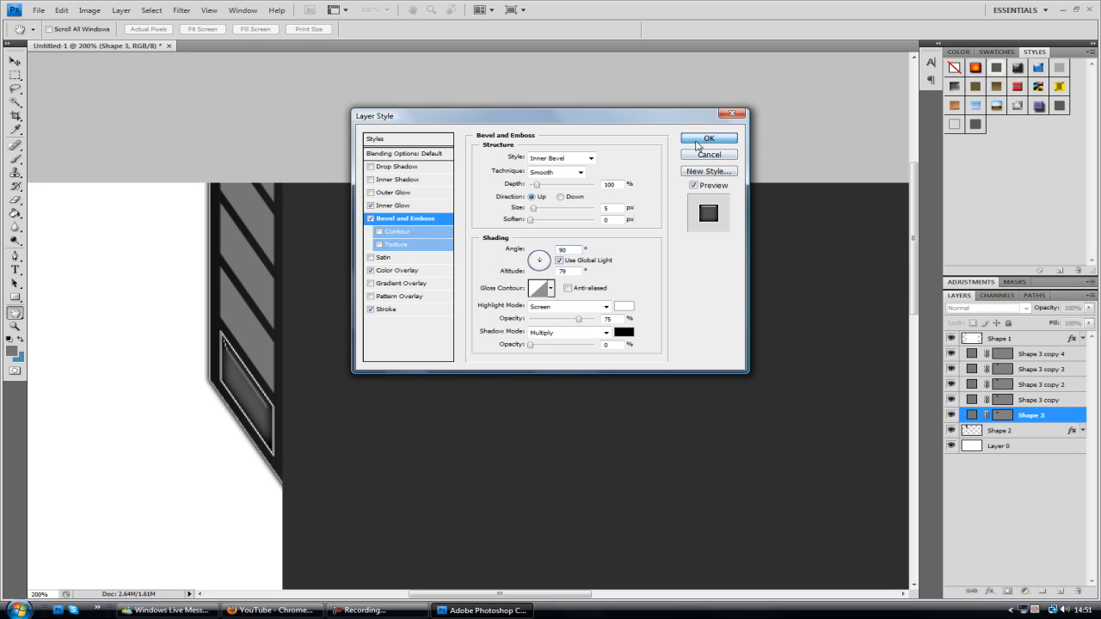
{"action": "left_click", "coordinate": [708, 137]}
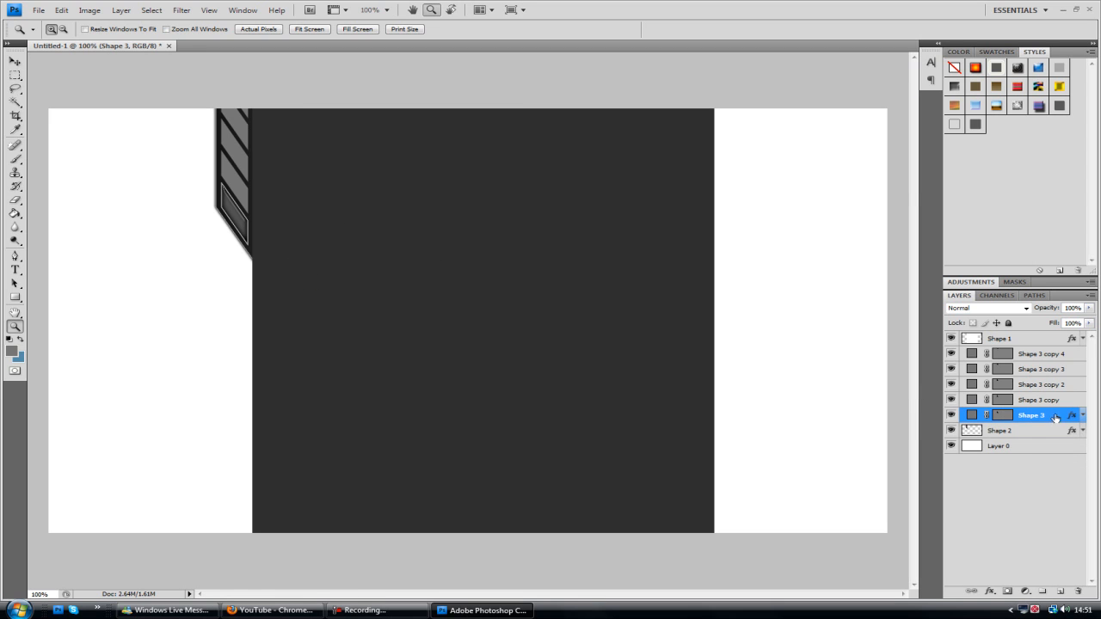
- Copy the bottom slat's layer style to the other slats and reopen Shape 3's Layer Style dialog
{"action": "right_click", "coordinate": [1001, 399]}
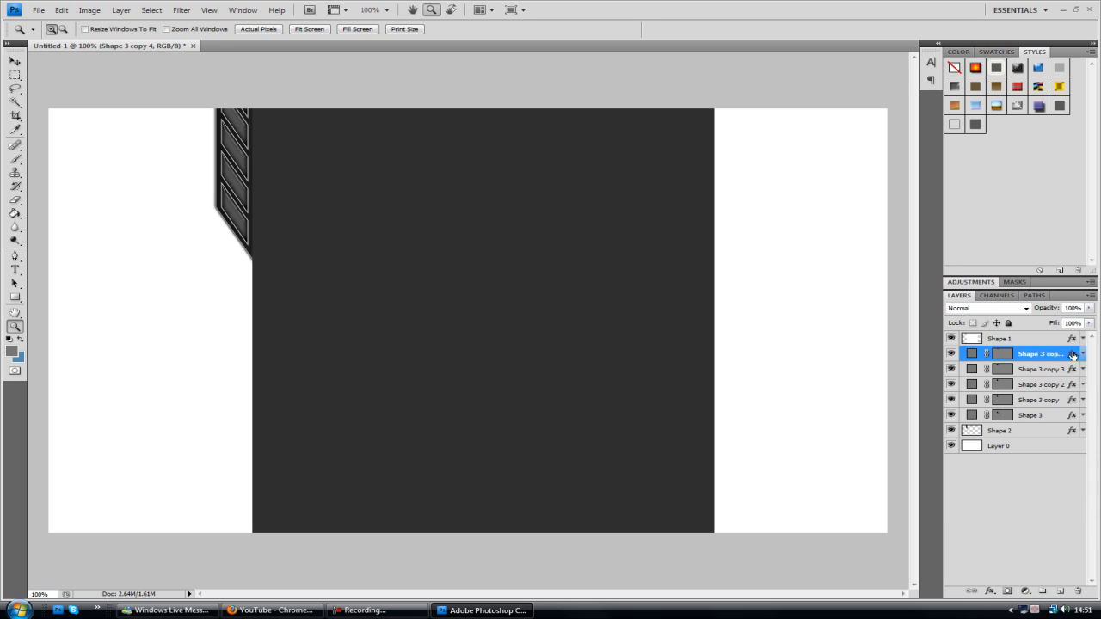
{"action": "double_click", "coordinate": [1041, 354]}
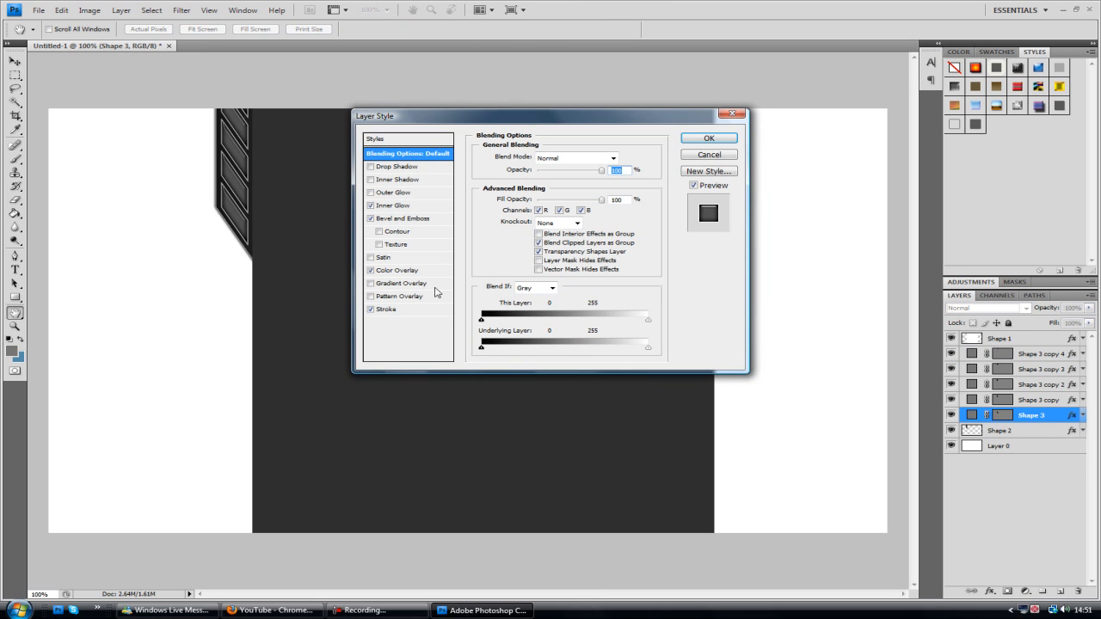
- Change the bottom slat's stroke colour to mid-grey (155,155,155) and close the style settings
{"action": "left_click", "coordinate": [395, 270]}
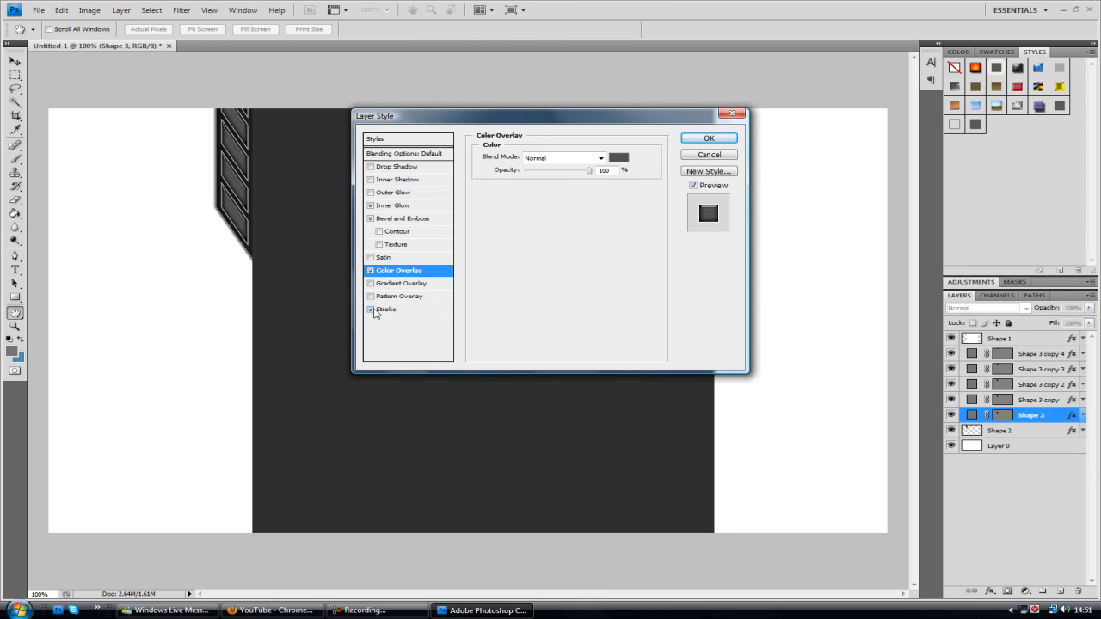
{"action": "left_click", "coordinate": [385, 310]}
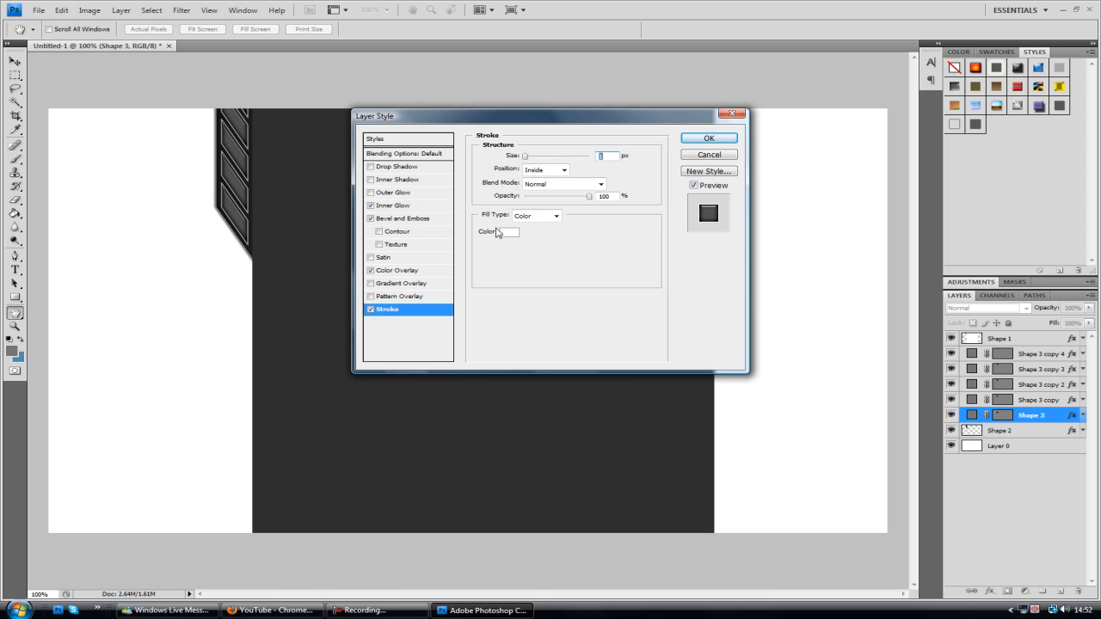
{"action": "left_click", "coordinate": [509, 232]}
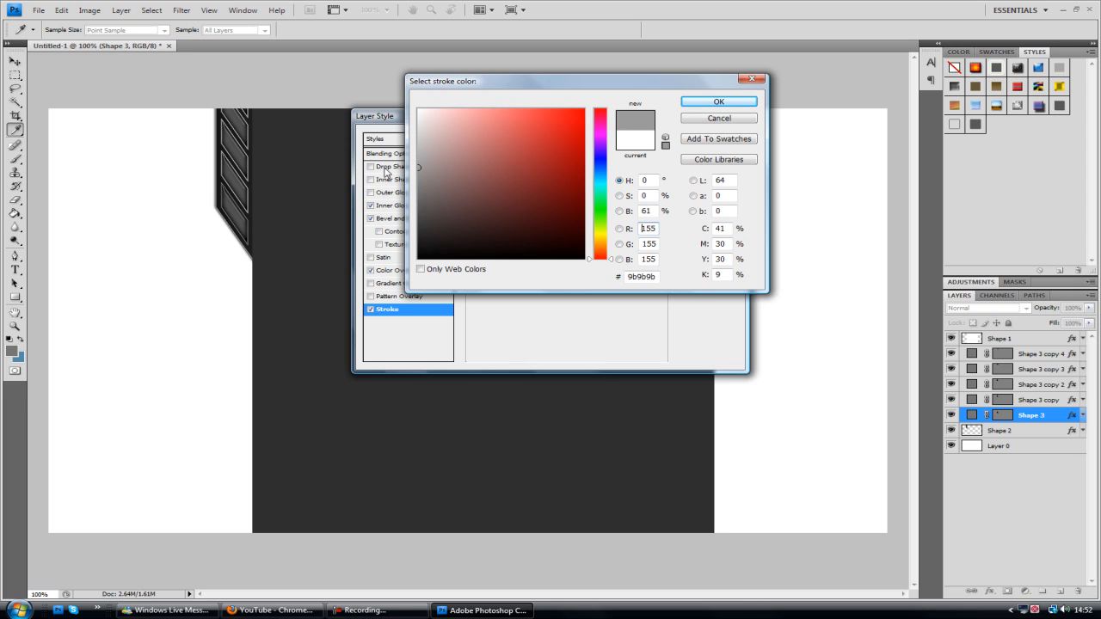
{"action": "left_click", "coordinate": [719, 102]}
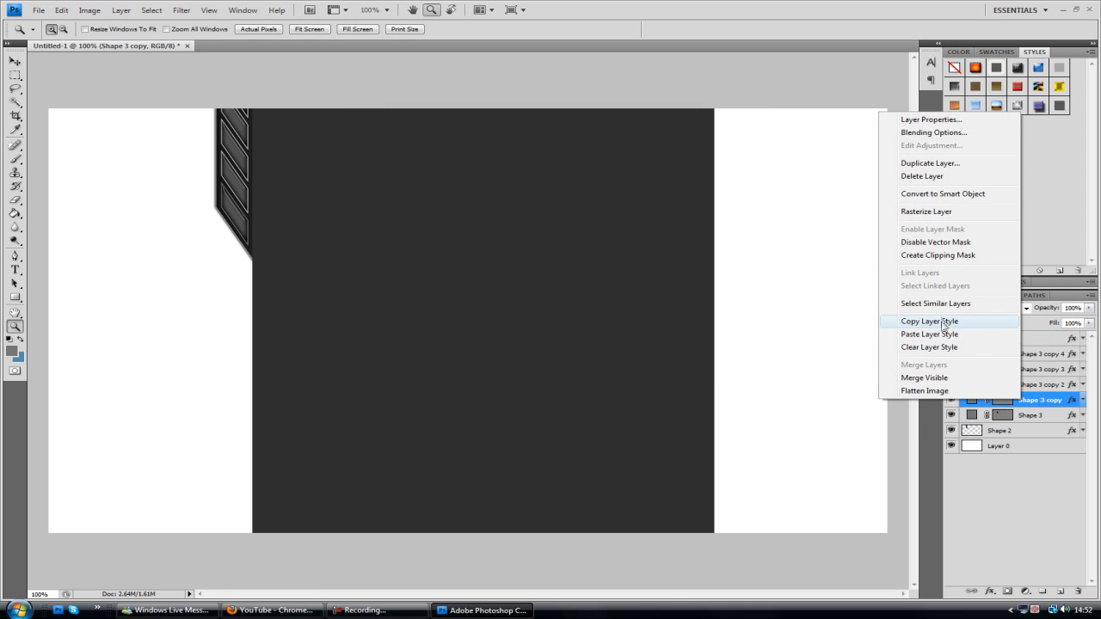
- Copy Shape 3's layer style and paste it onto the Shape 3 copy slat layer
{"action": "left_click", "coordinate": [929, 322]}
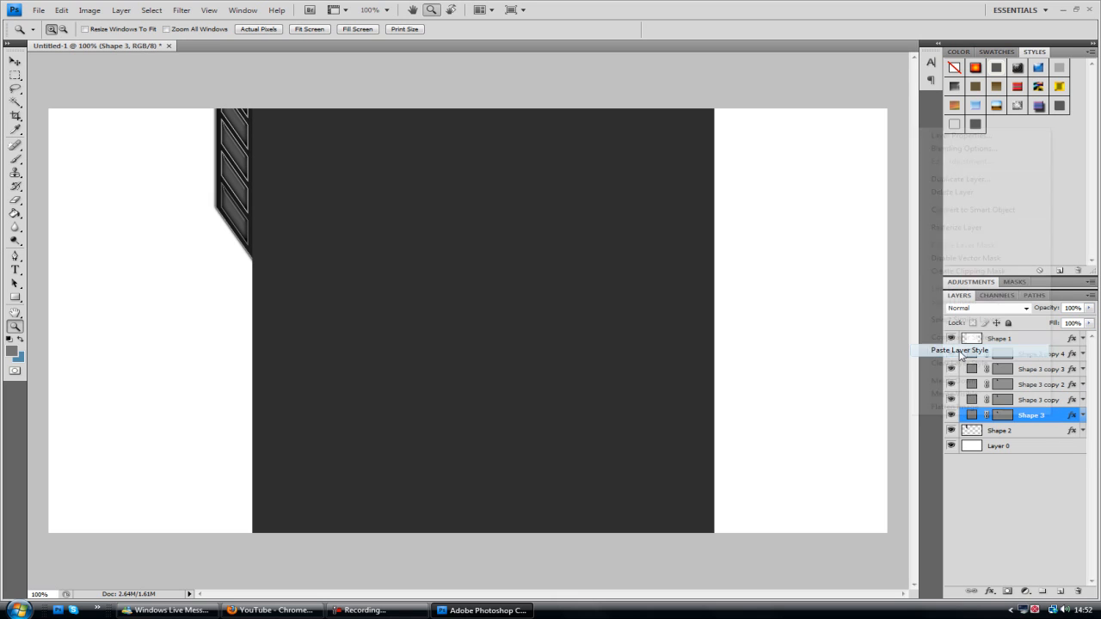
{"action": "right_click", "coordinate": [1032, 414]}
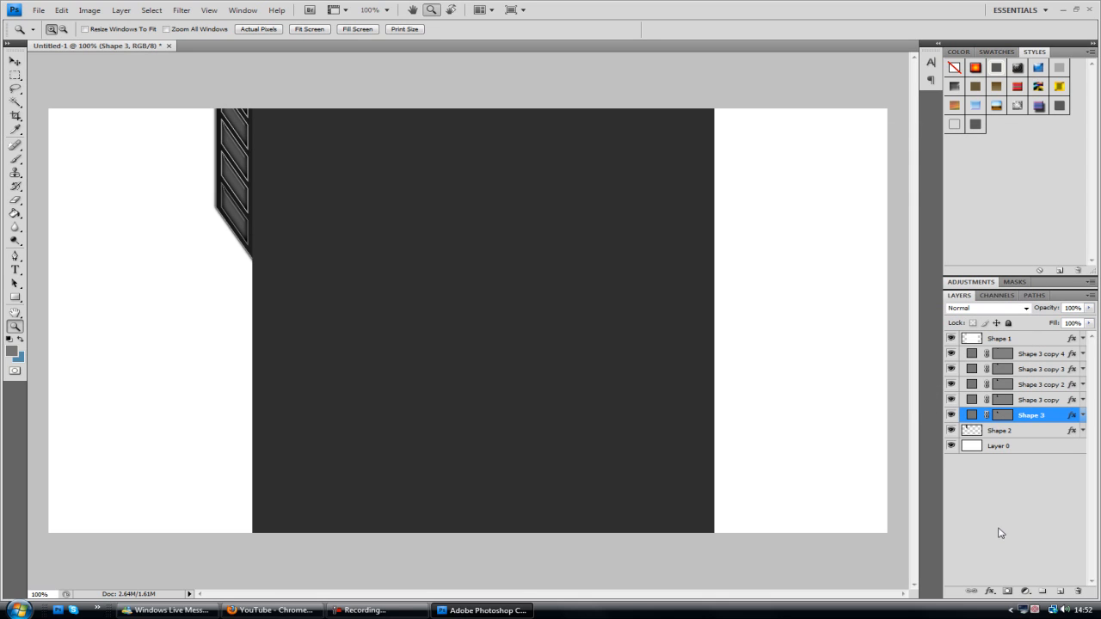
{"action": "right_click", "coordinate": [1030, 414]}
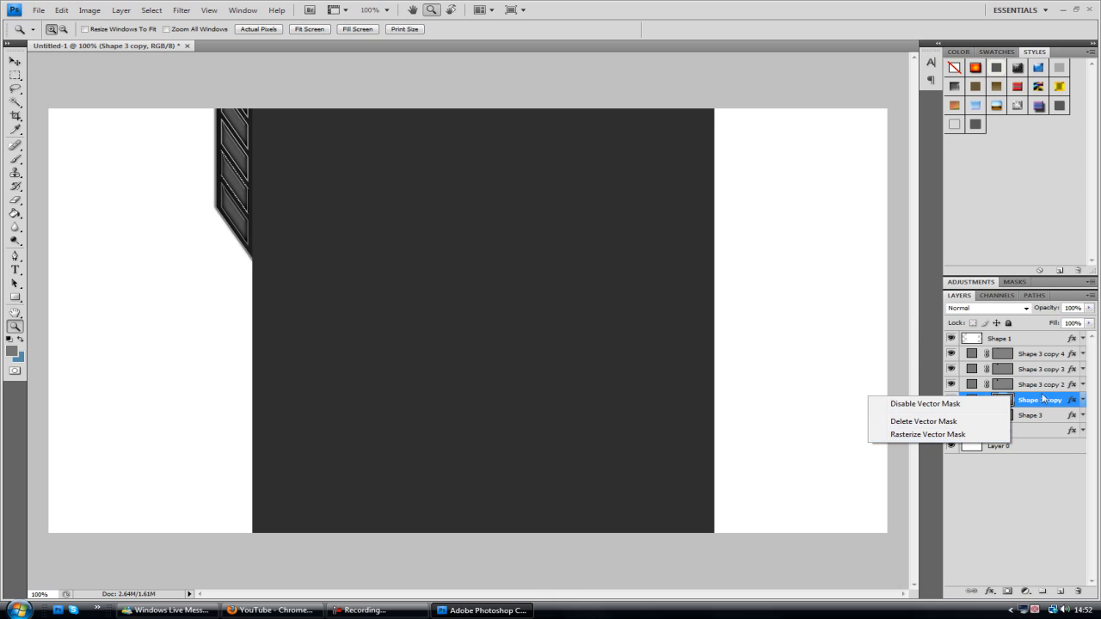
{"action": "left_click", "coordinate": [1032, 414]}
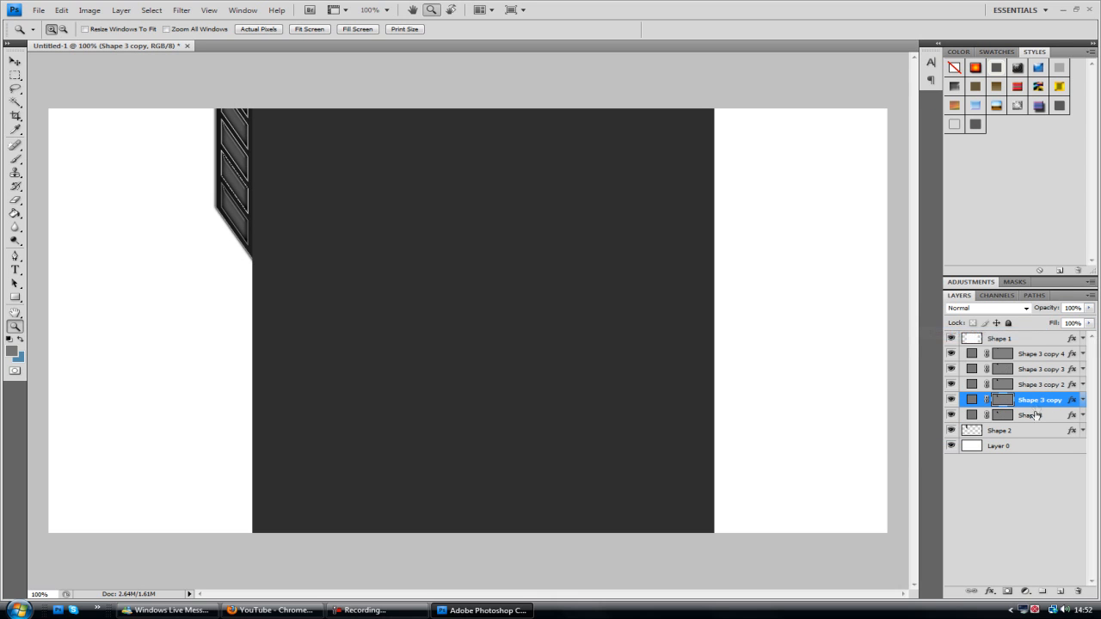
{"action": "right_click", "coordinate": [1039, 399]}
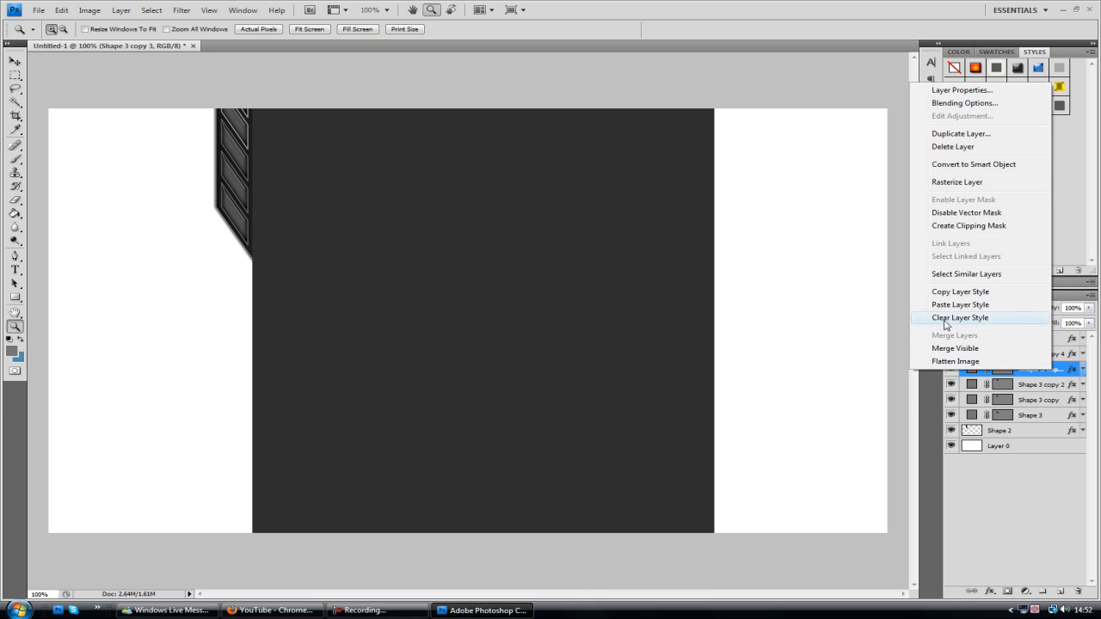
{"action": "left_click", "coordinate": [960, 316]}
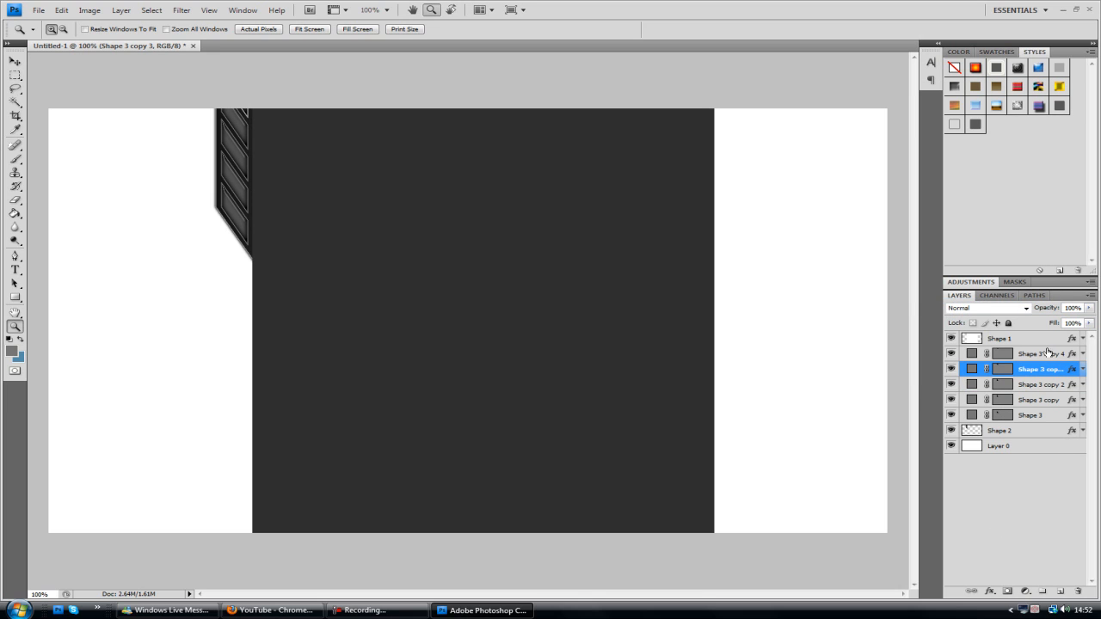
- Paste the copied layer style onto the top Shape 3 copy slat layer
{"action": "right_click", "coordinate": [1041, 354]}
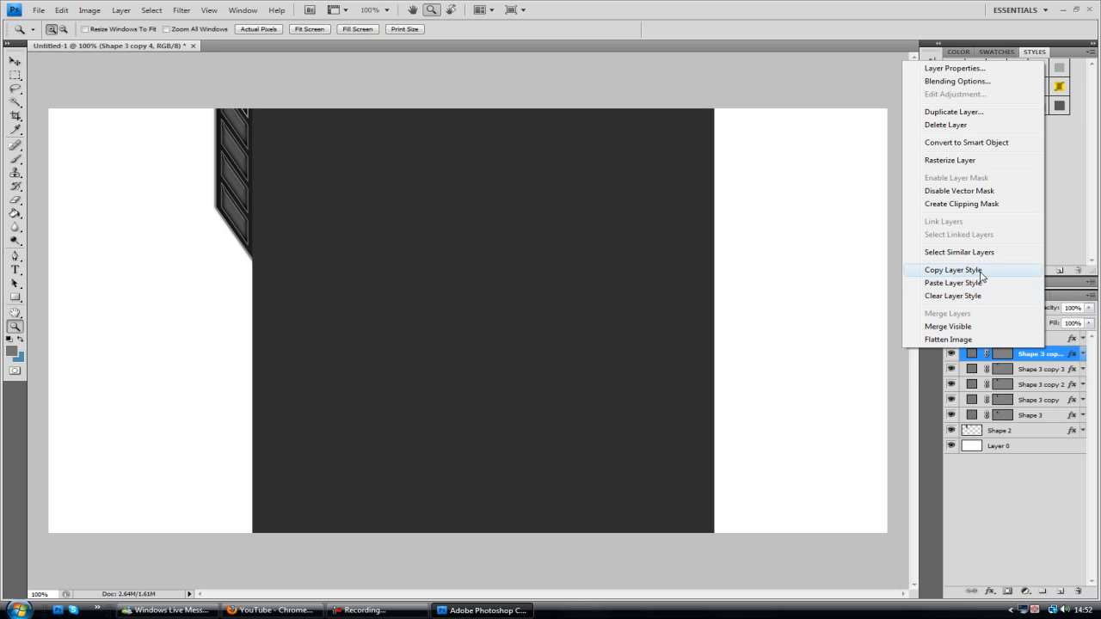
{"action": "left_click", "coordinate": [952, 268]}
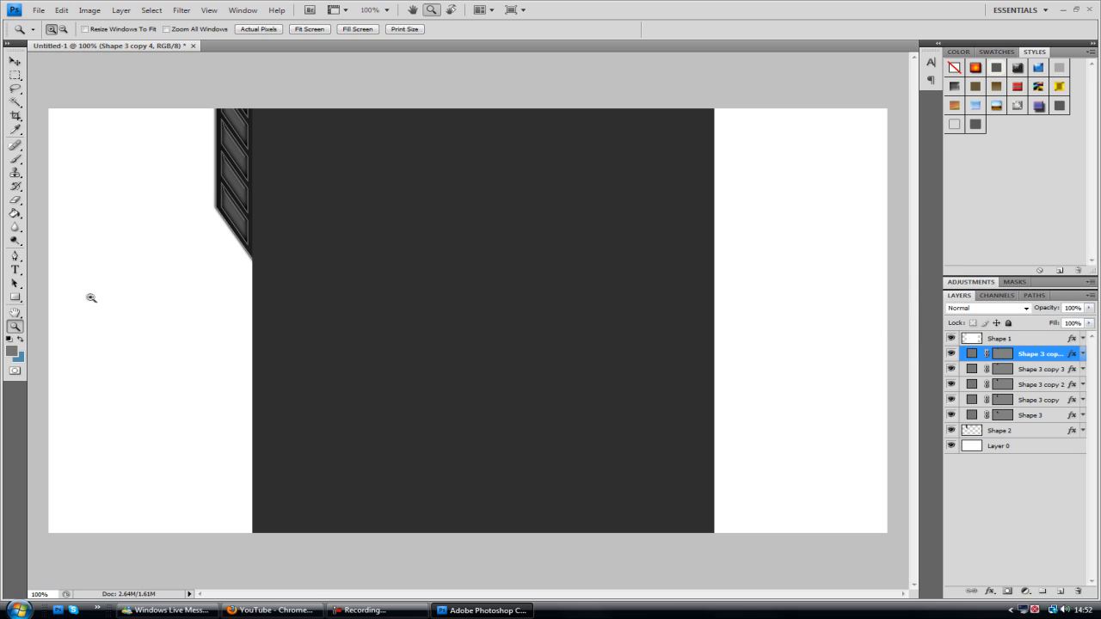
{"action": "mouse_move", "coordinate": [196, 139]}
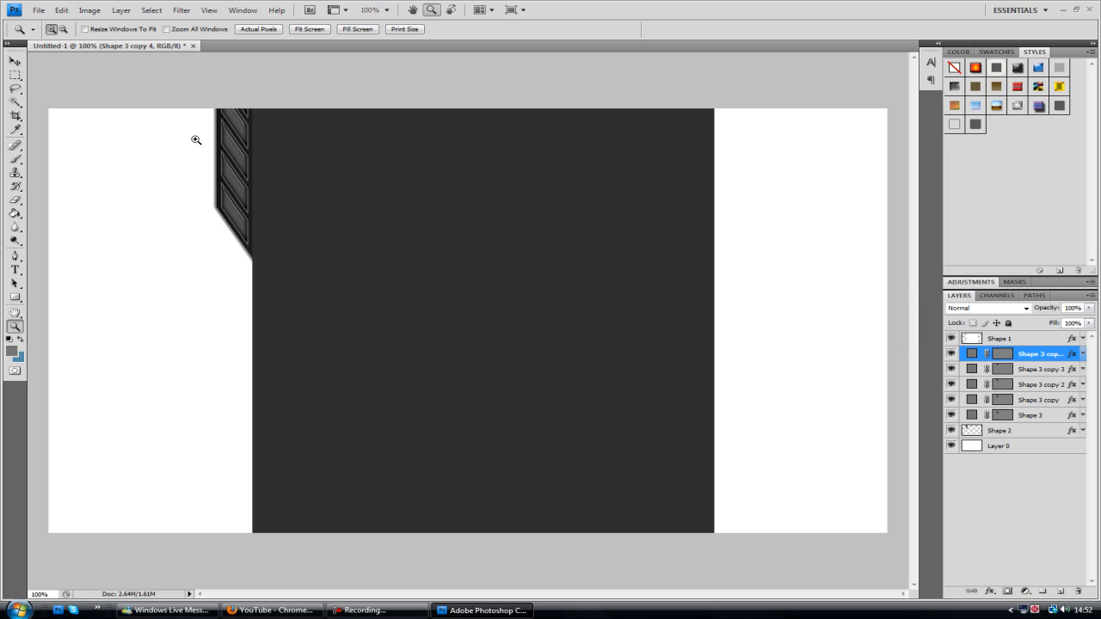